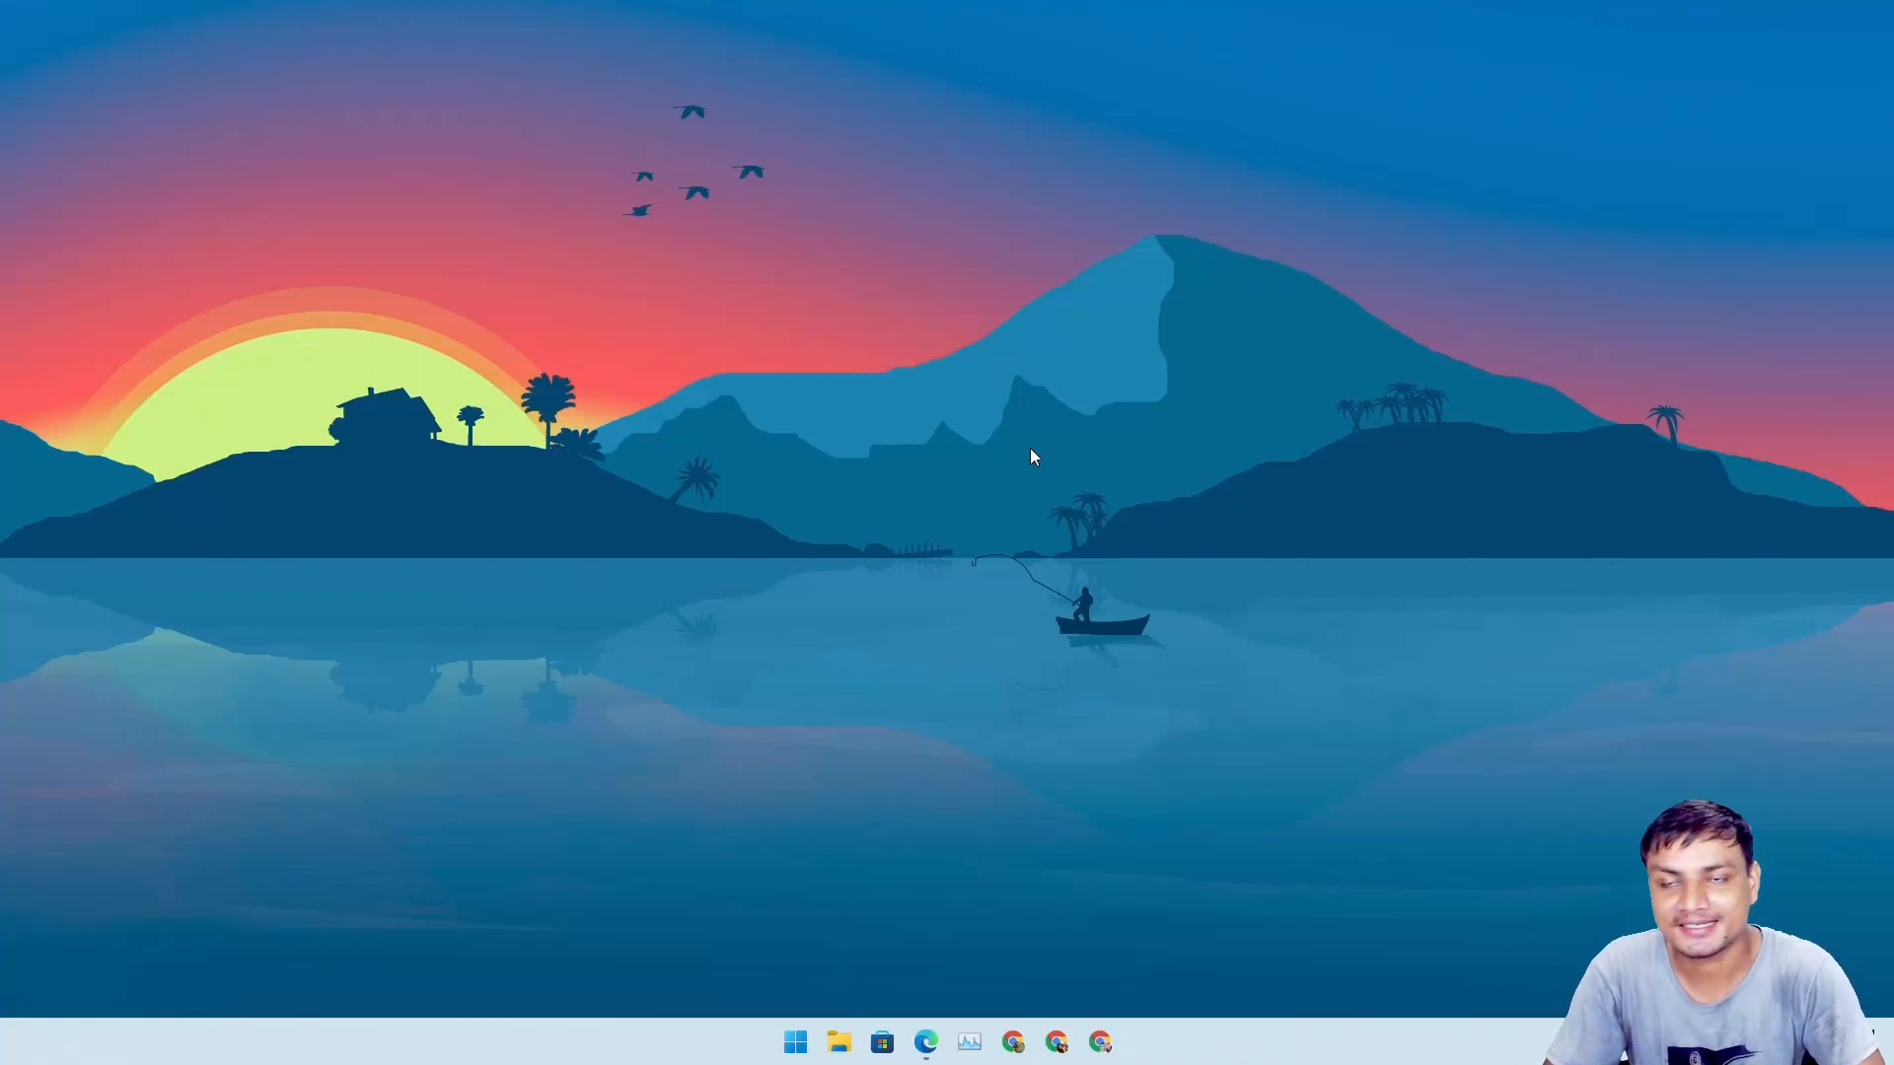
pyautogui.moveTo(1008, 390)
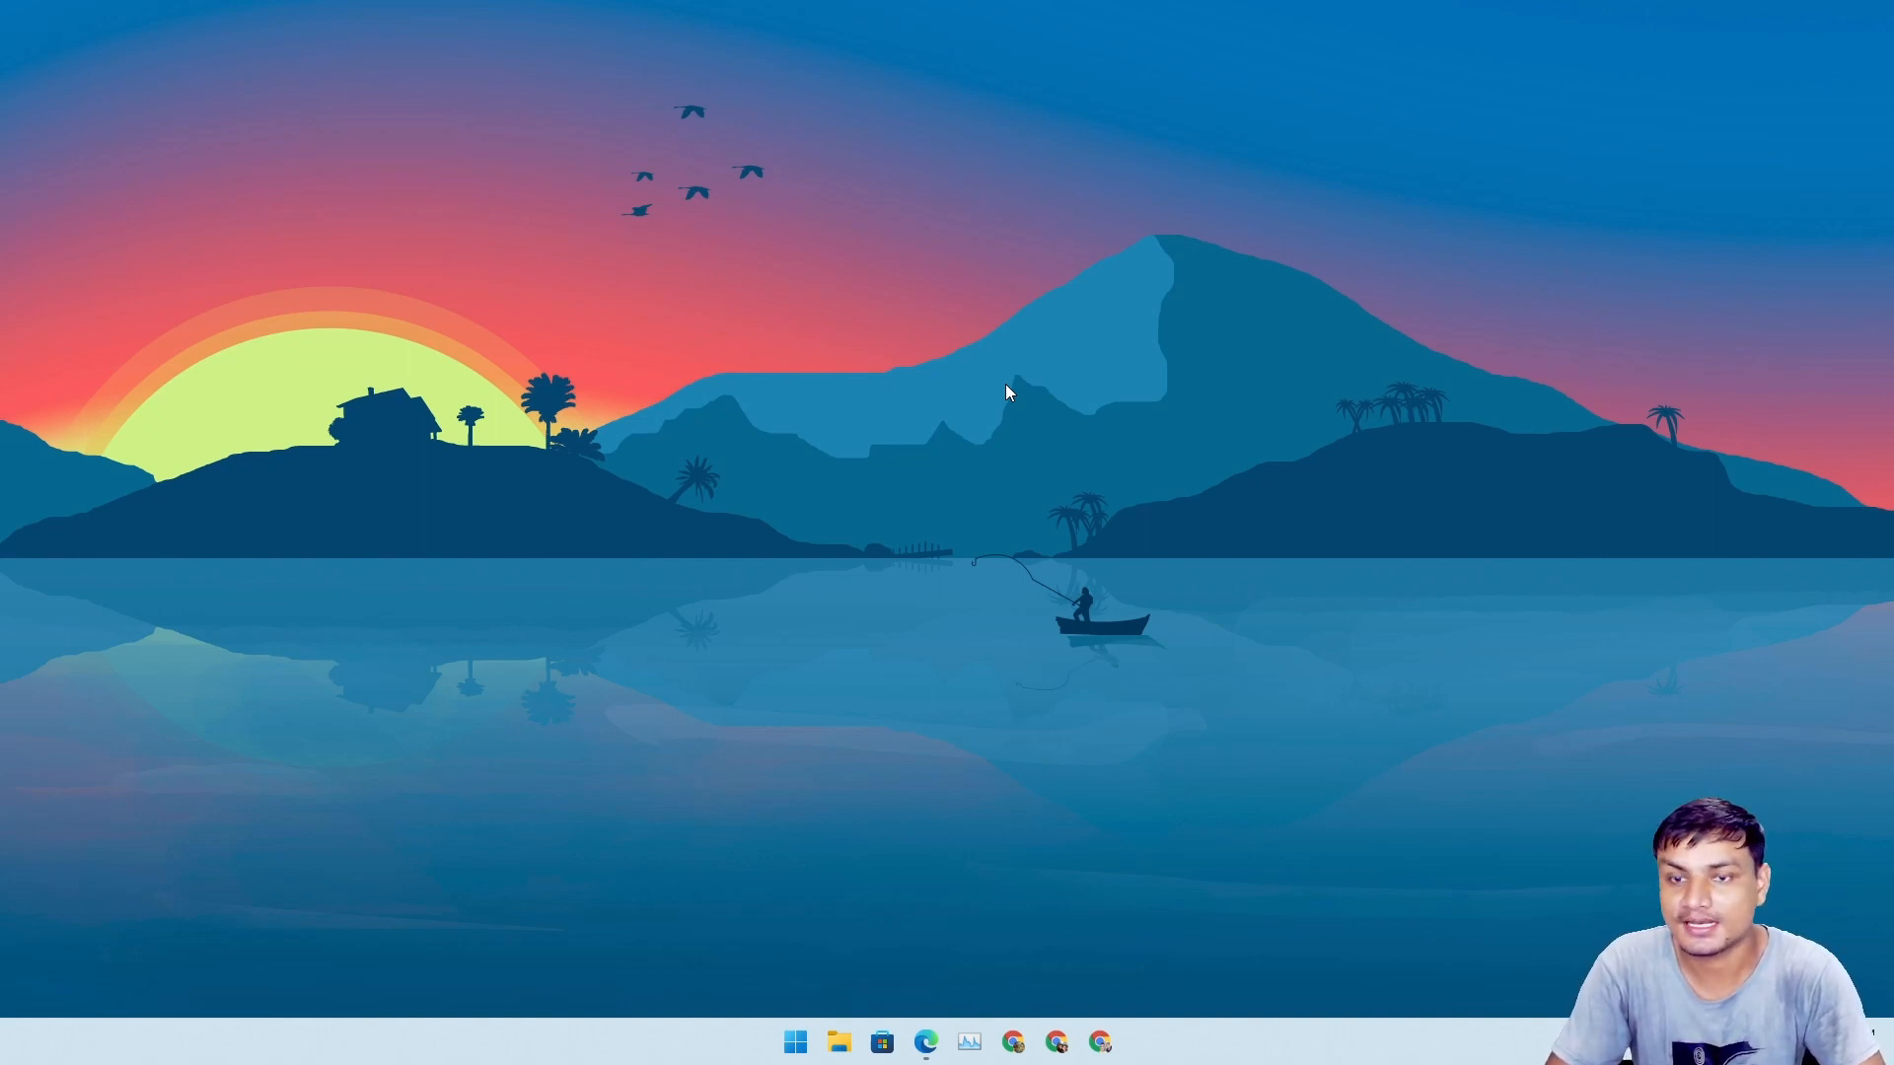
pyautogui.moveTo(978, 783)
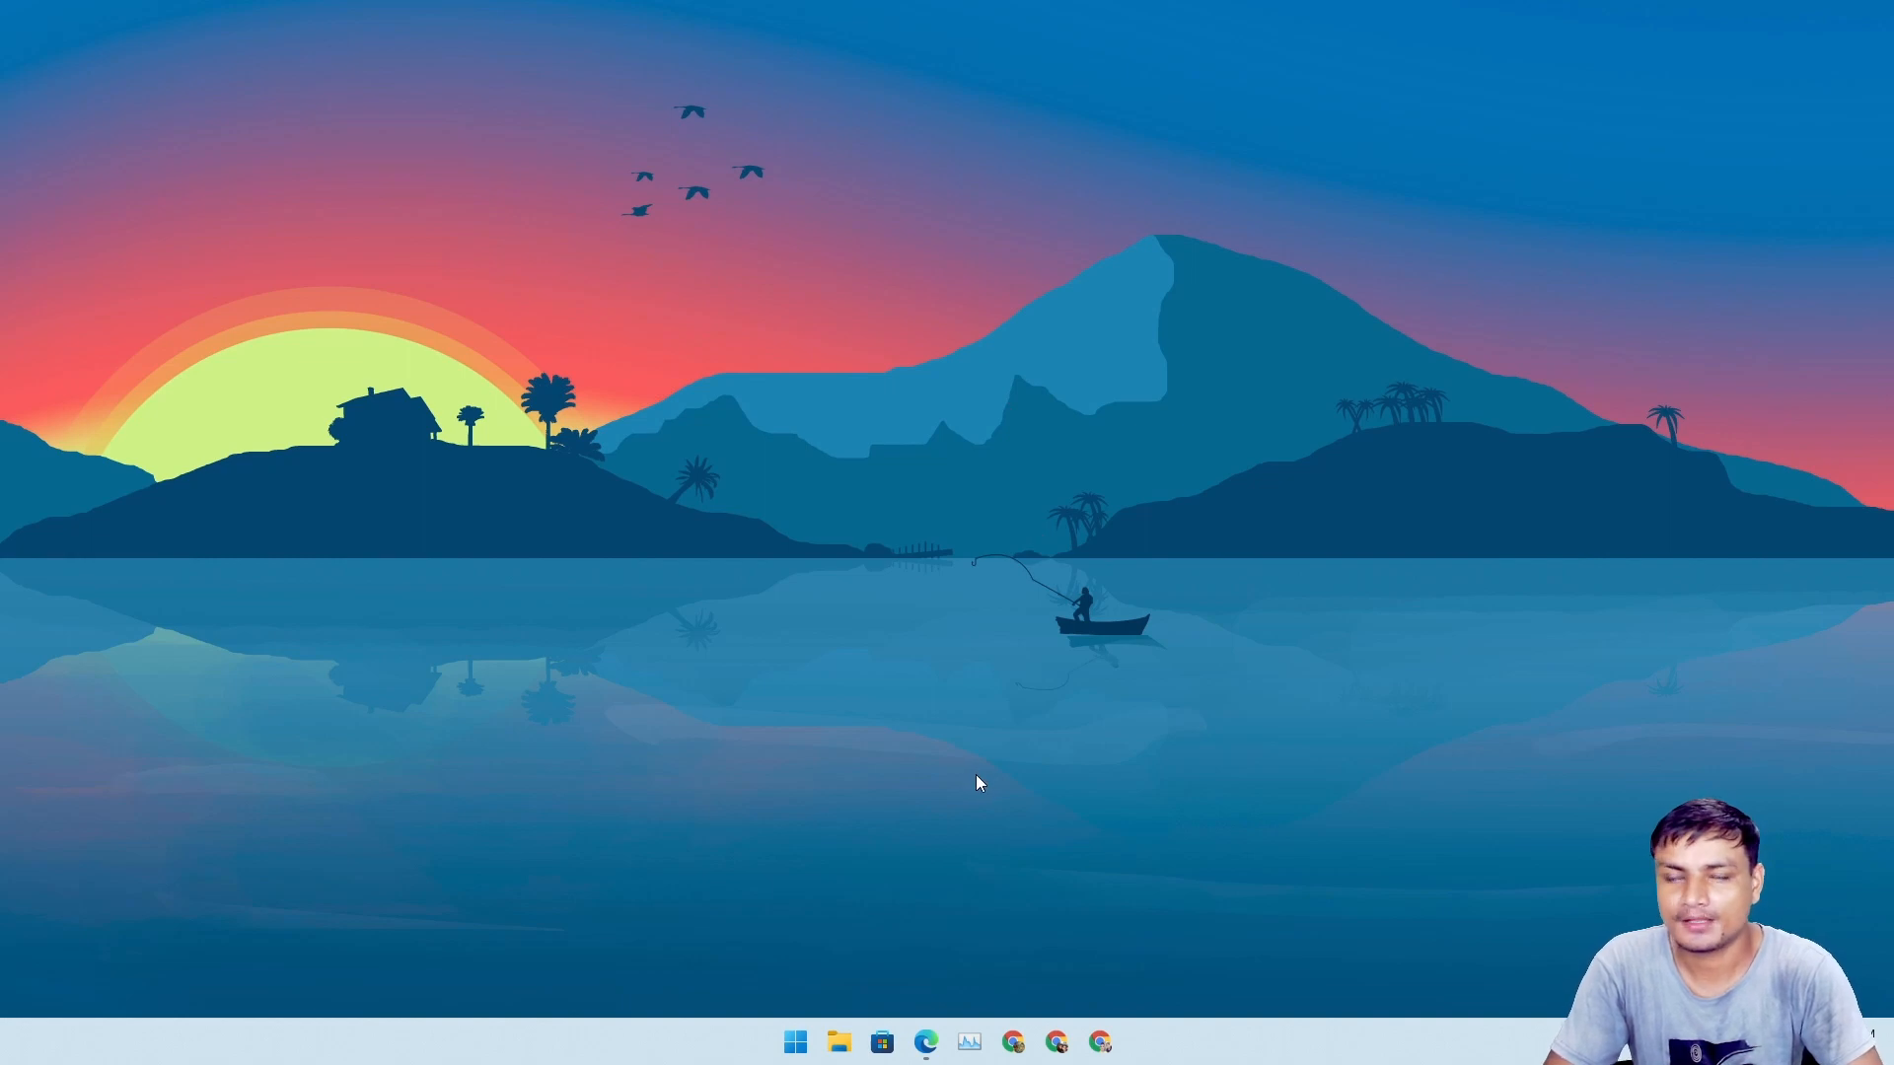
# - Bring the Windows Experience Blog tab forward to the 'Windows 11 available on October 5' post intro
pyautogui.click(923, 1042)
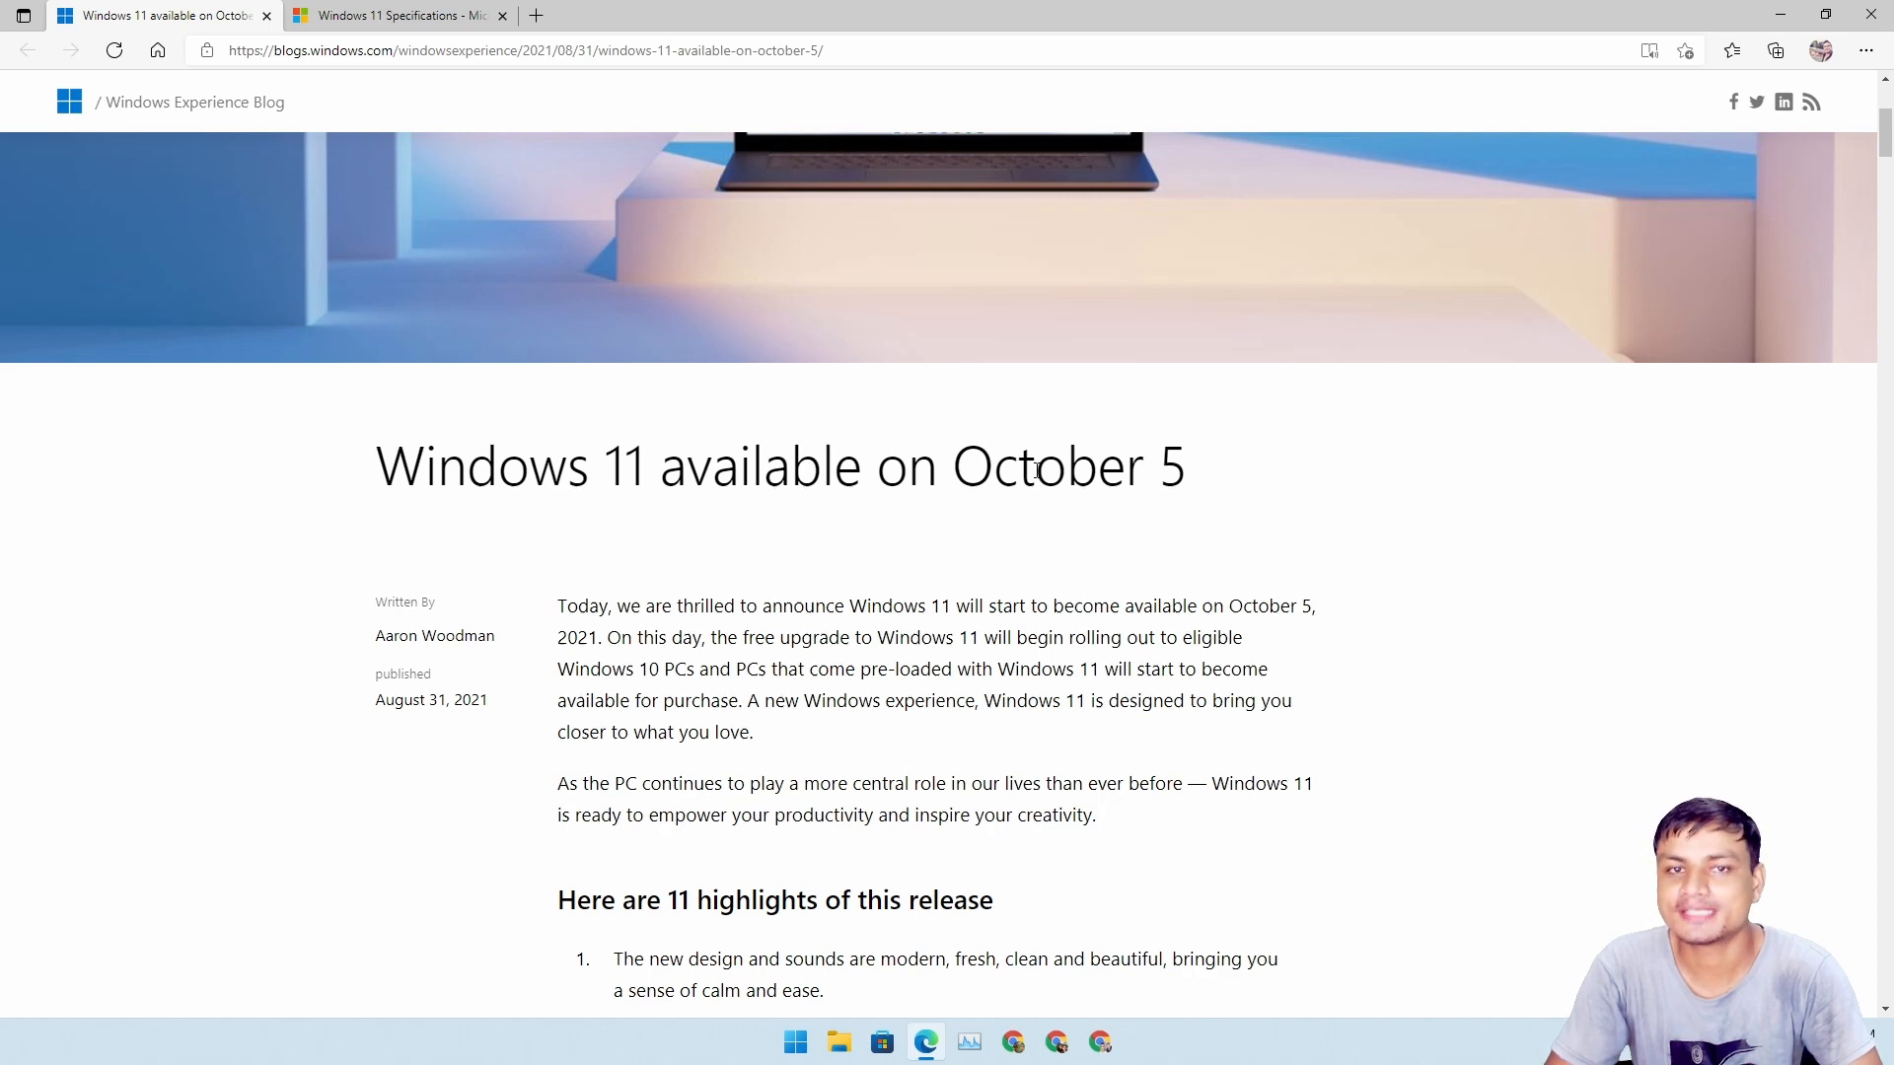
pyautogui.scroll(-3)
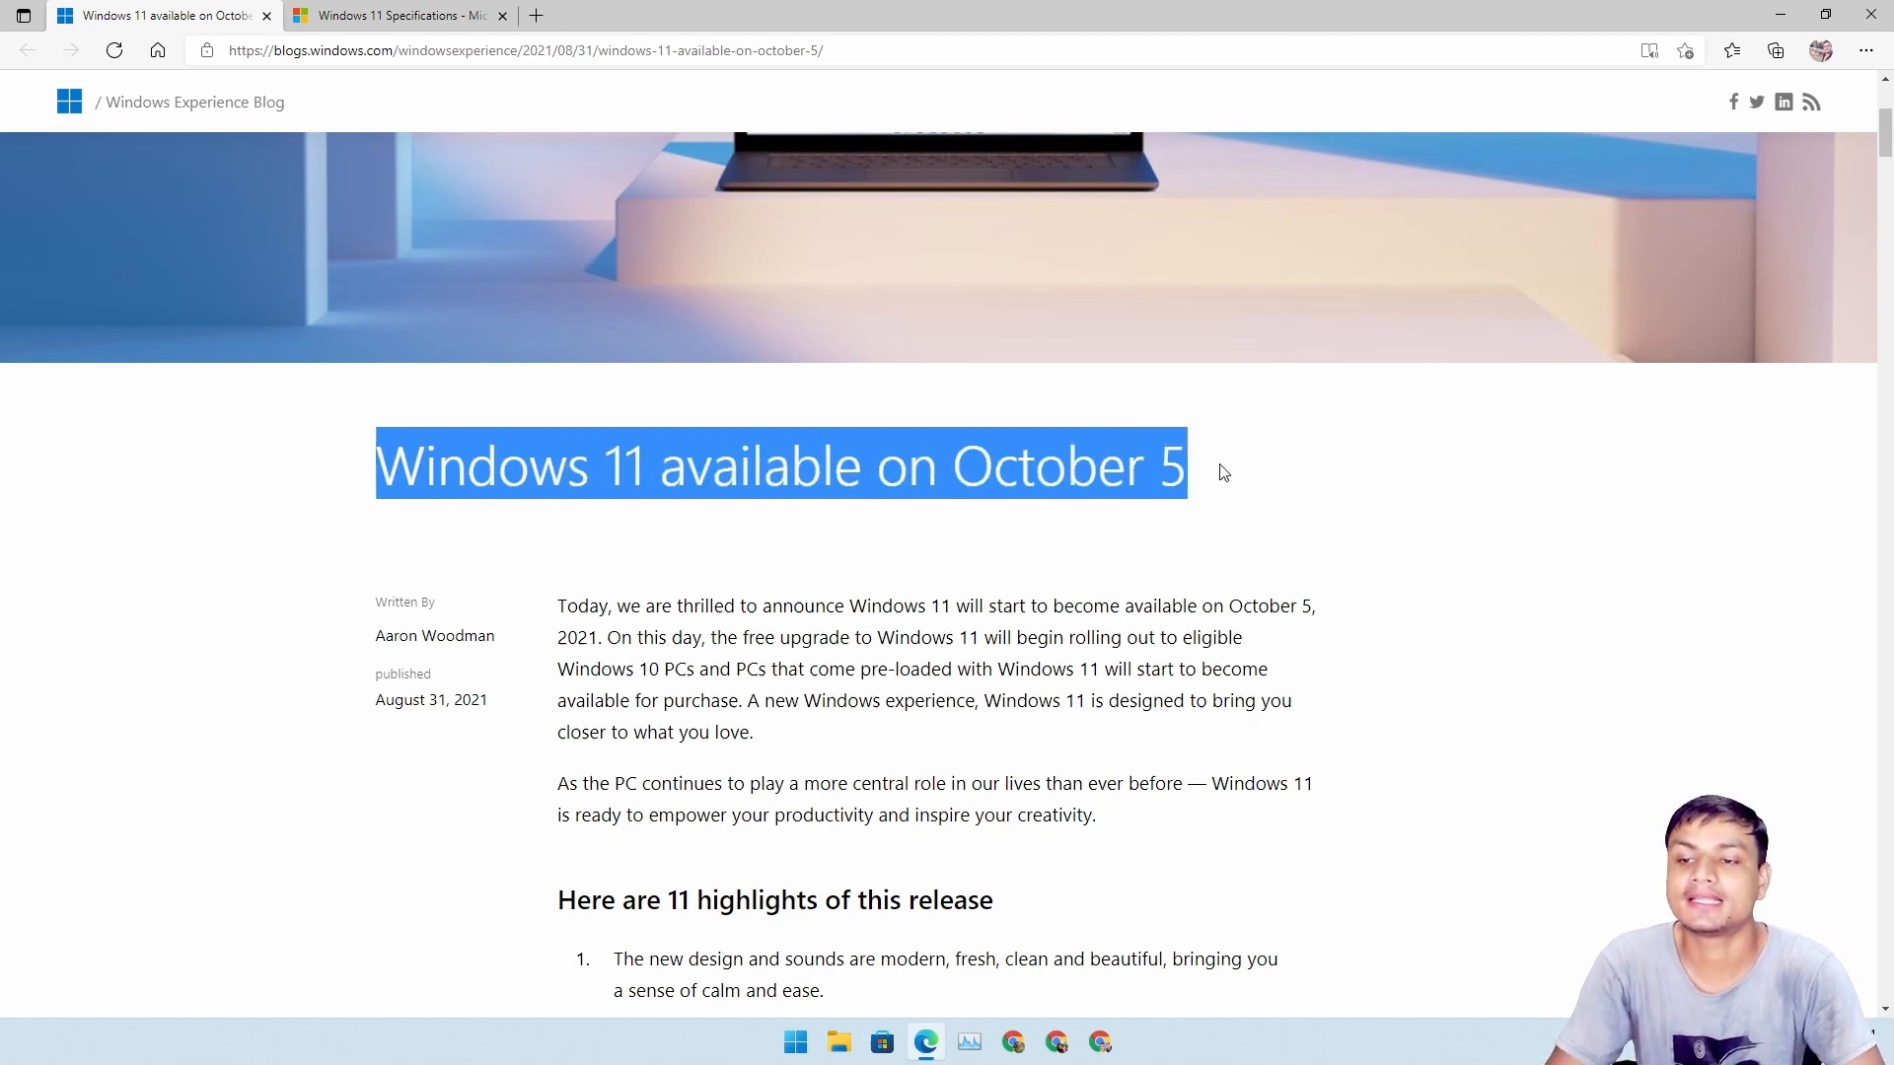
pyautogui.moveTo(1201, 472)
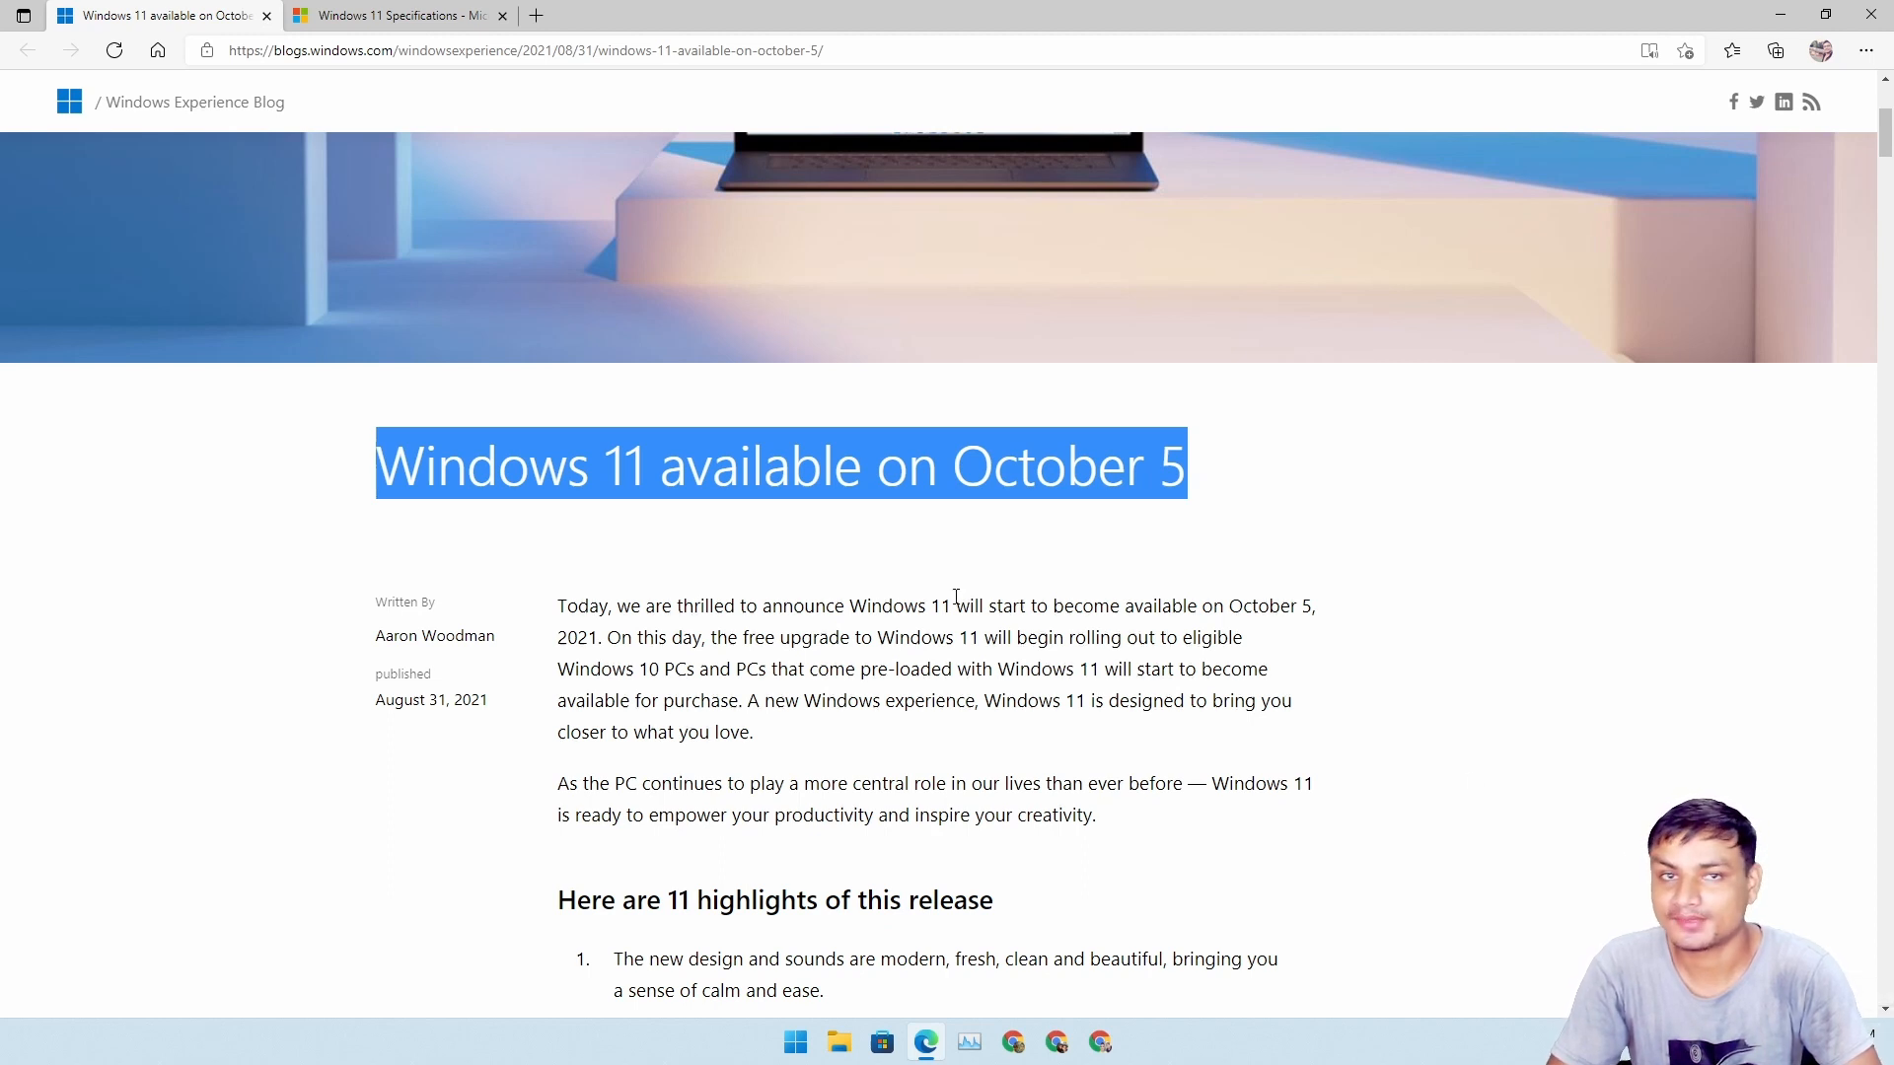
pyautogui.click(827, 637)
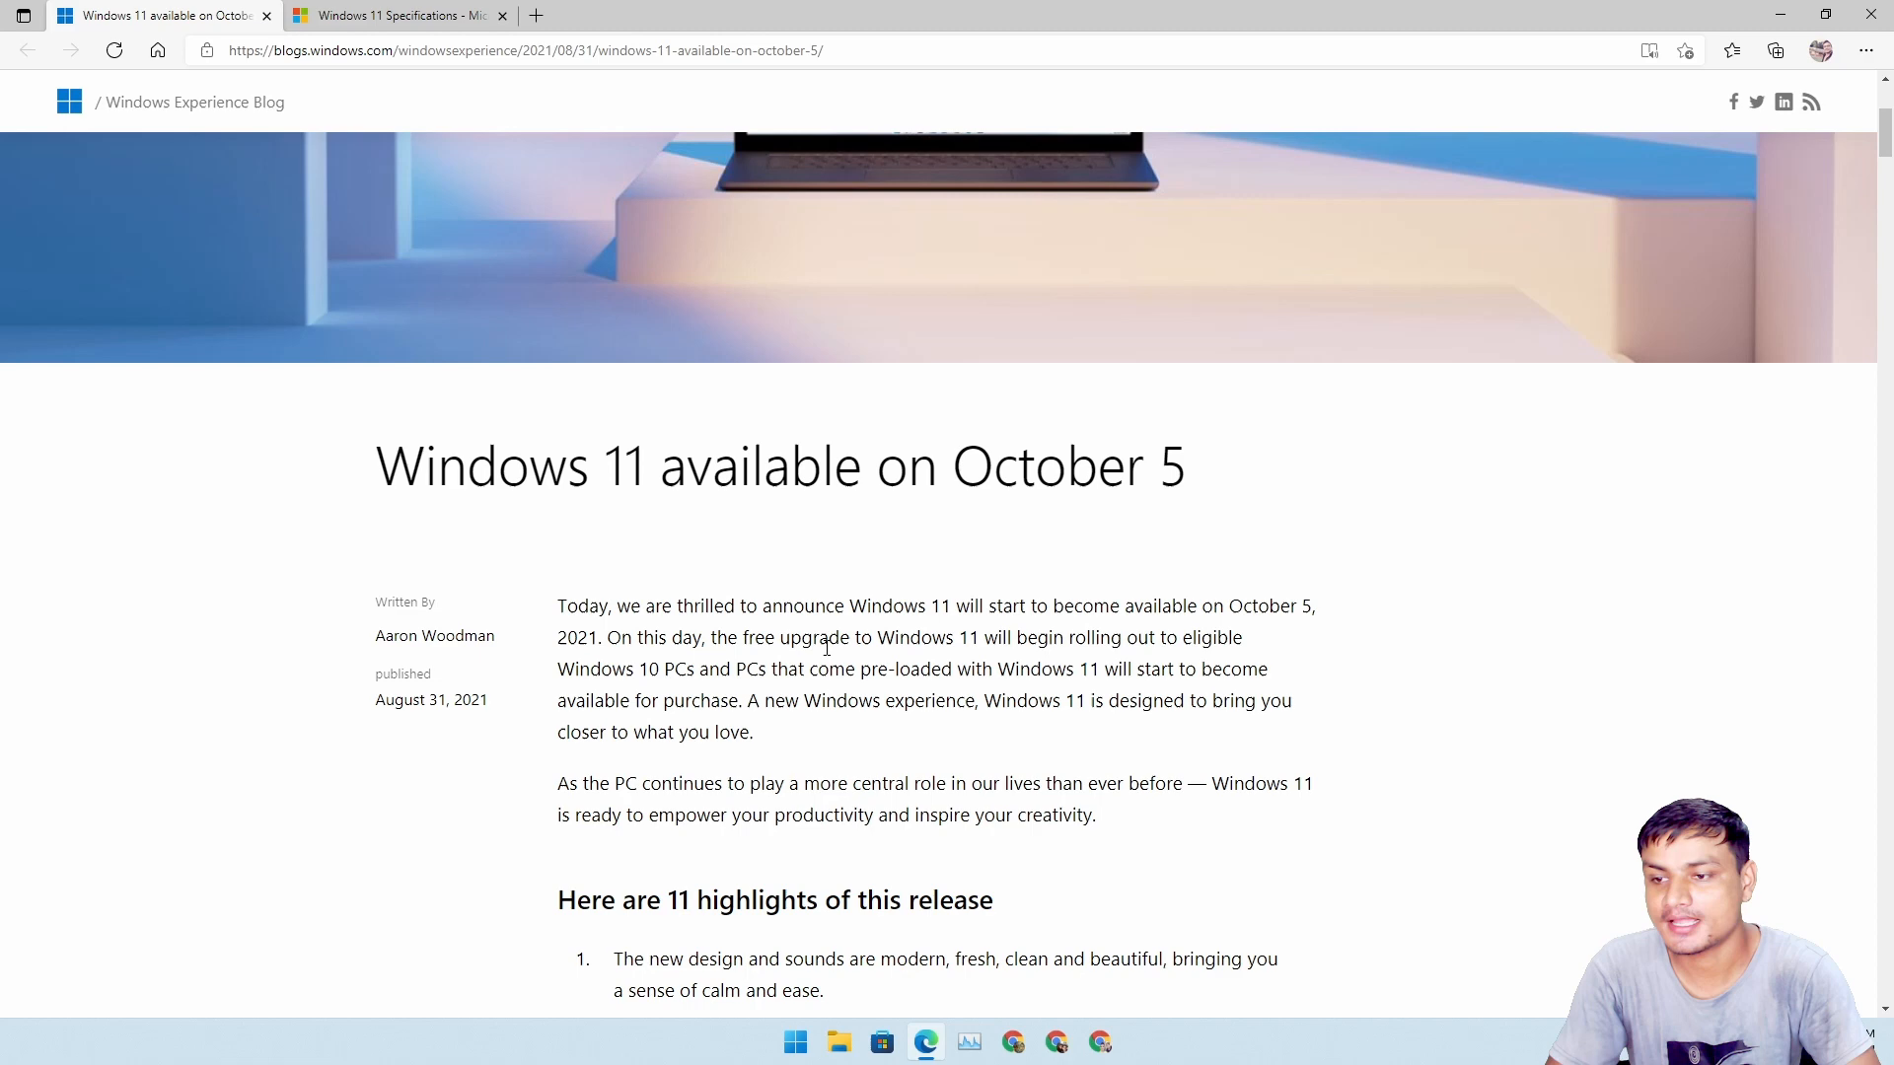
pyautogui.scroll(-3)
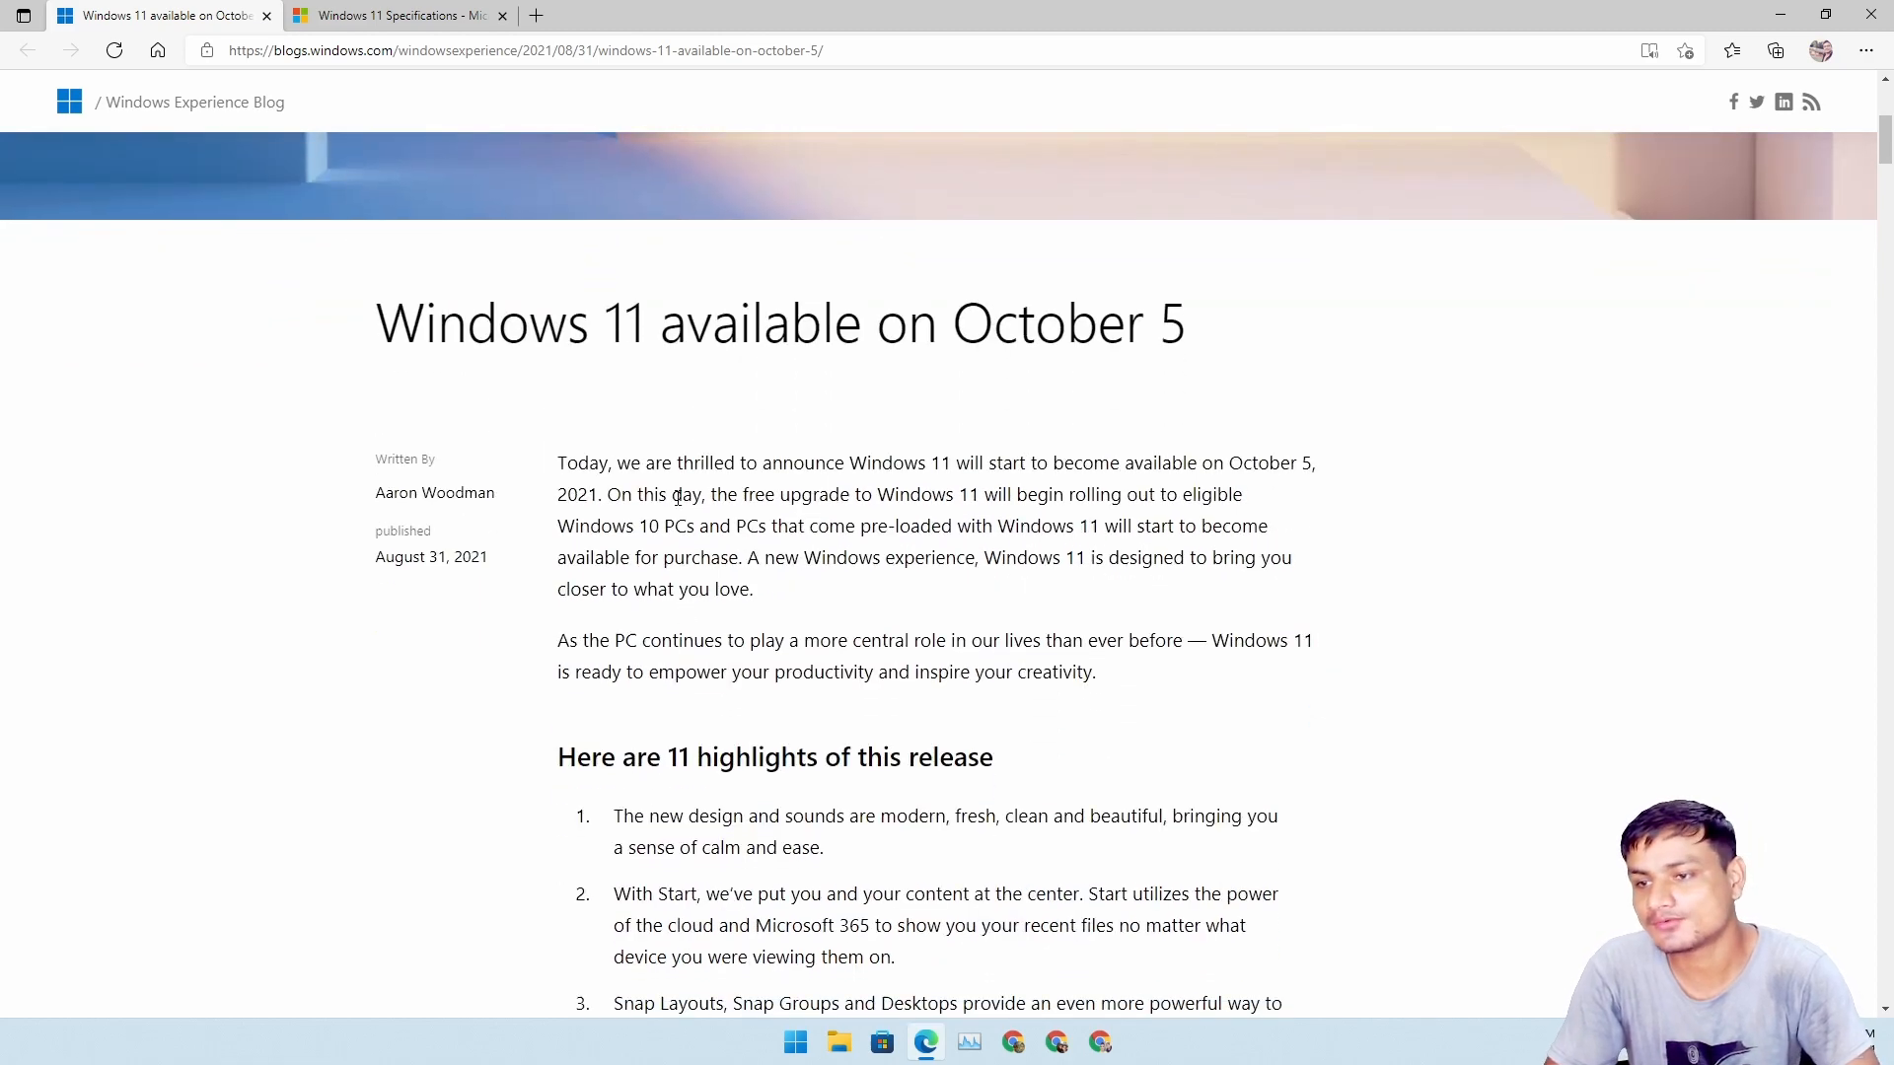
pyautogui.moveTo(677, 493)
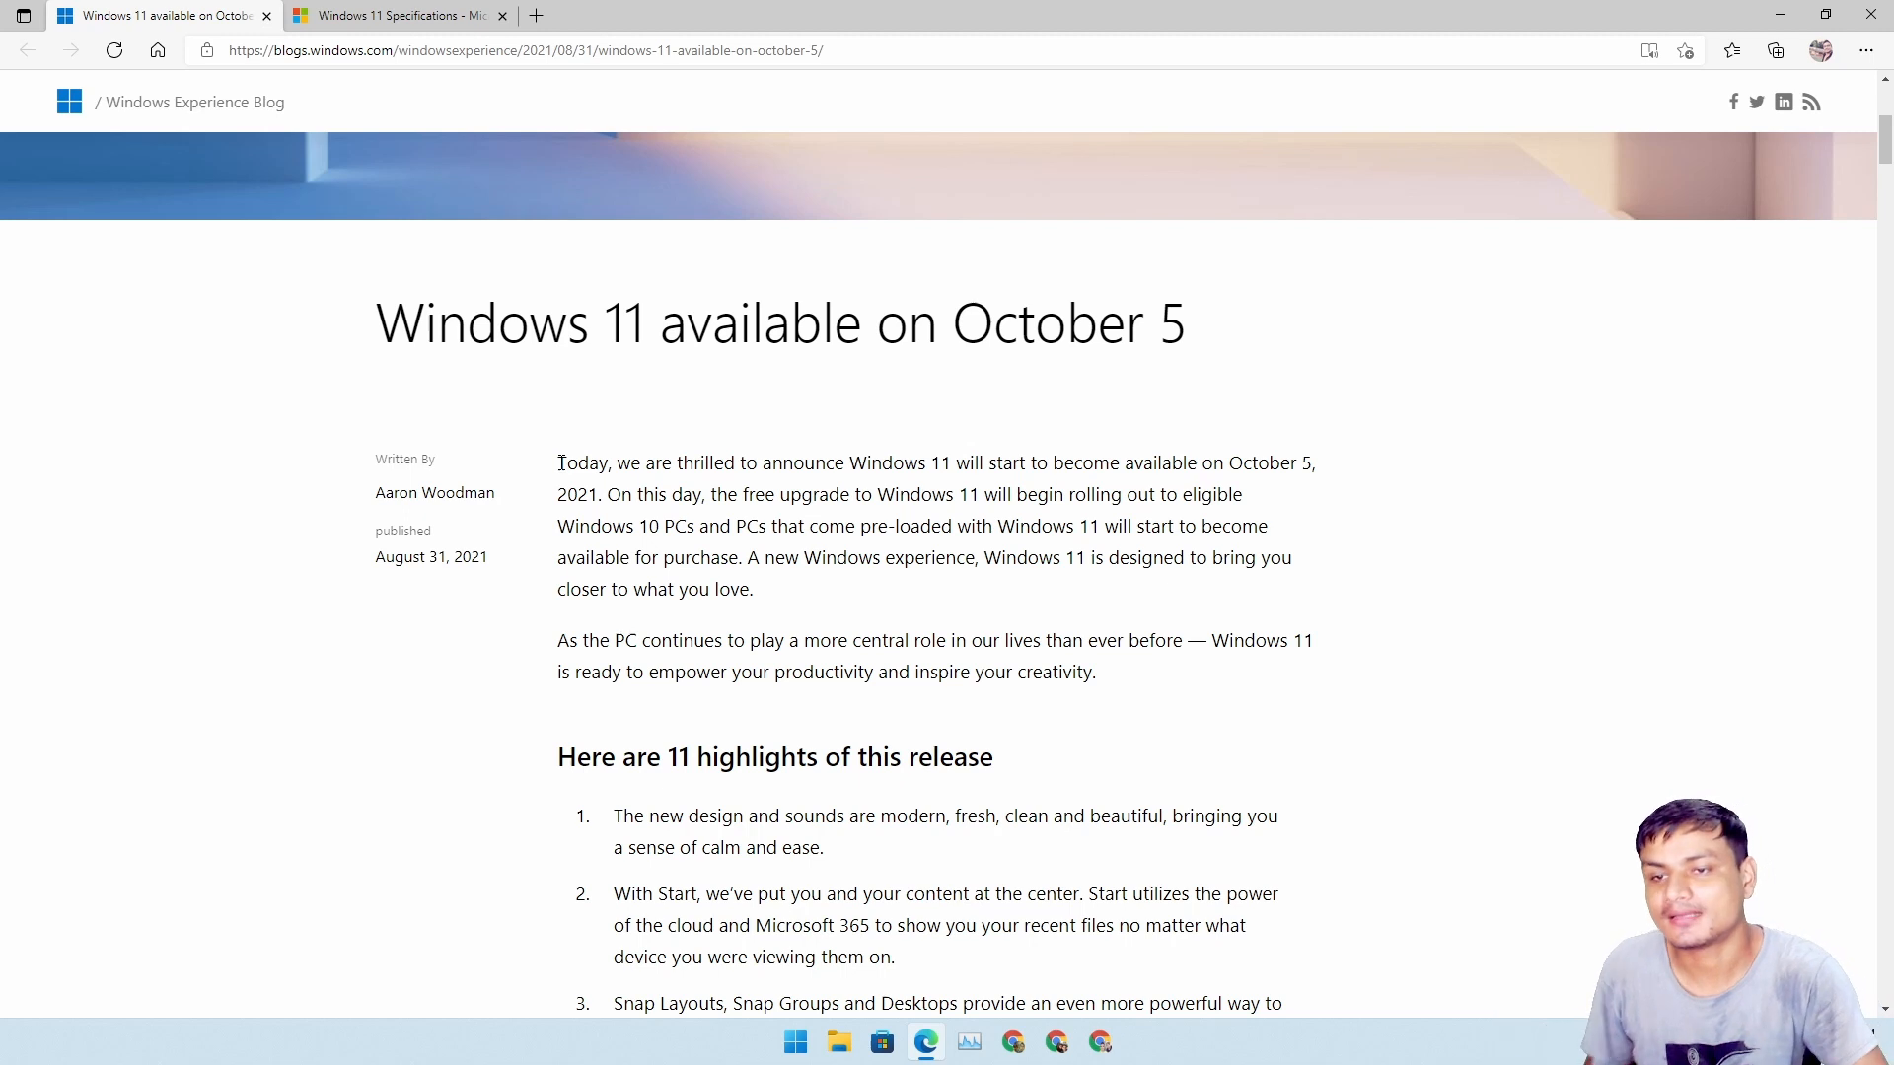
pyautogui.moveTo(555, 471)
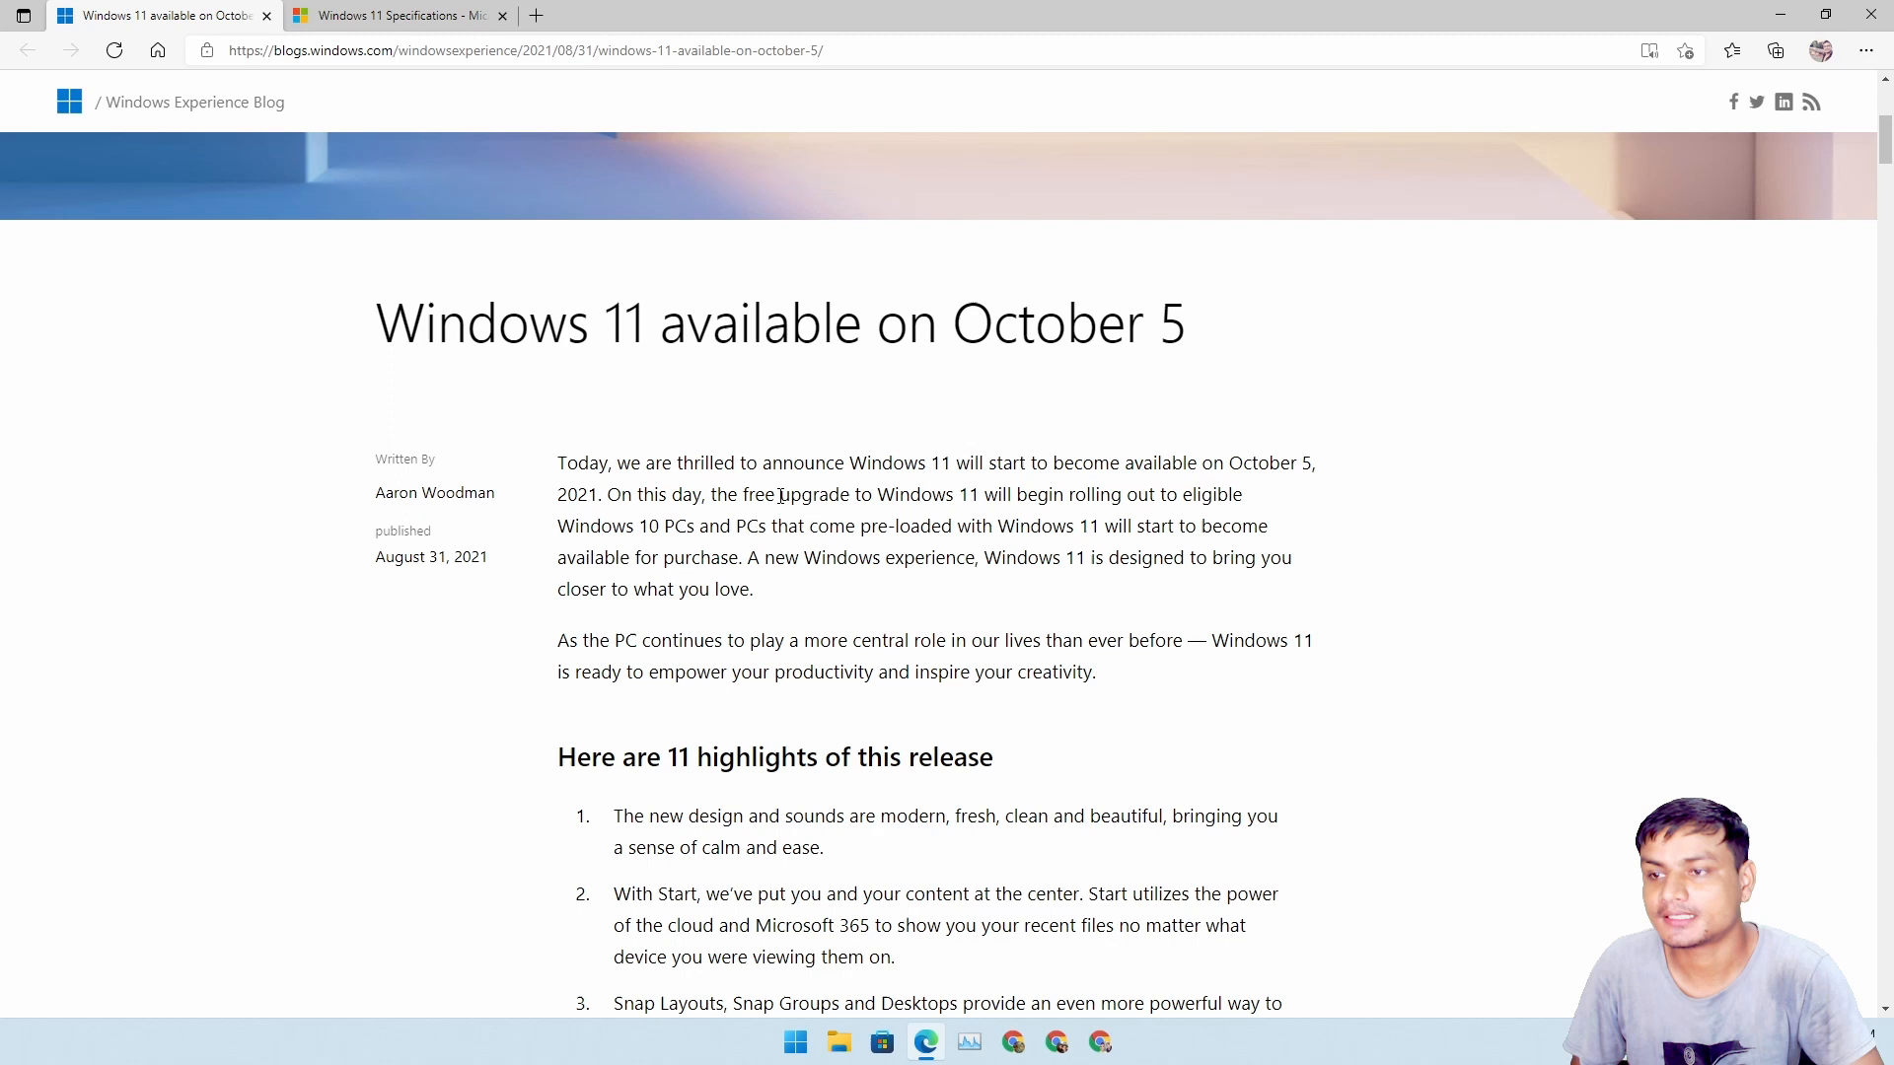
pyautogui.scroll(3)
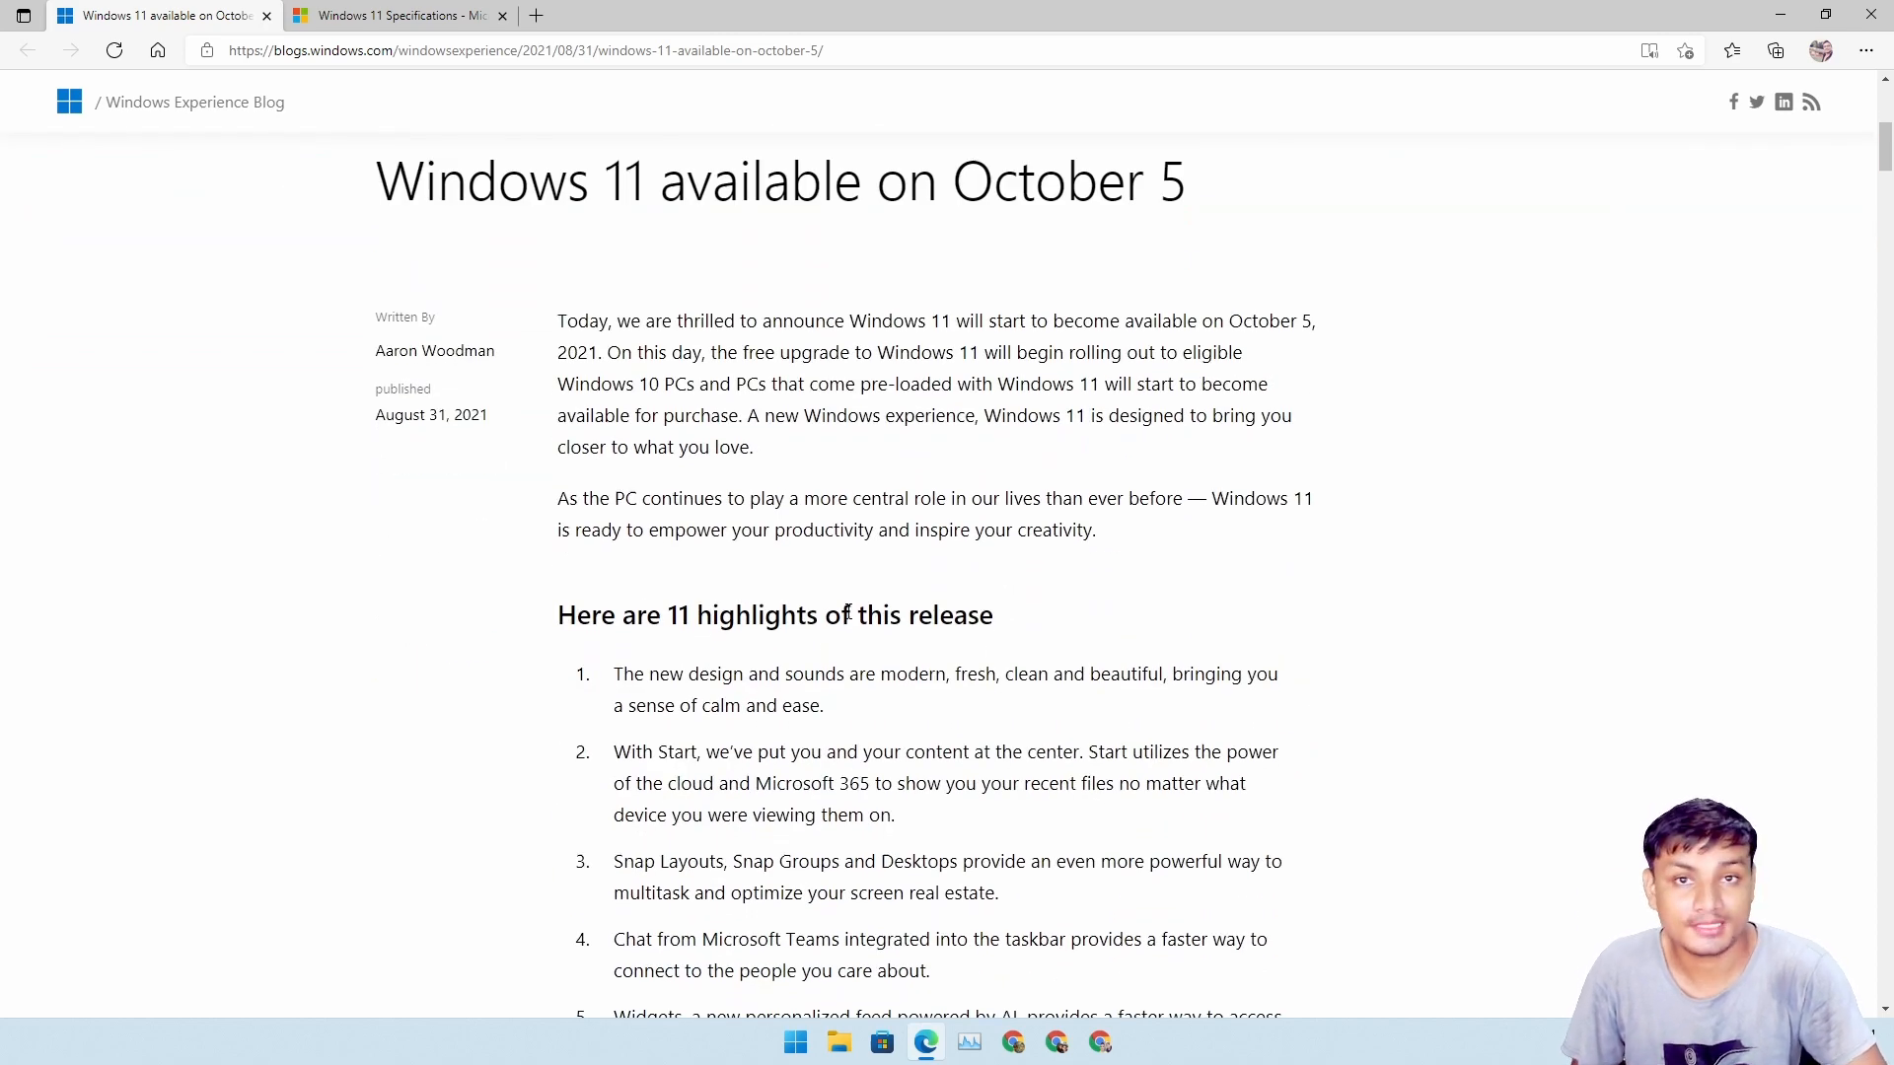
pyautogui.moveTo(886, 600)
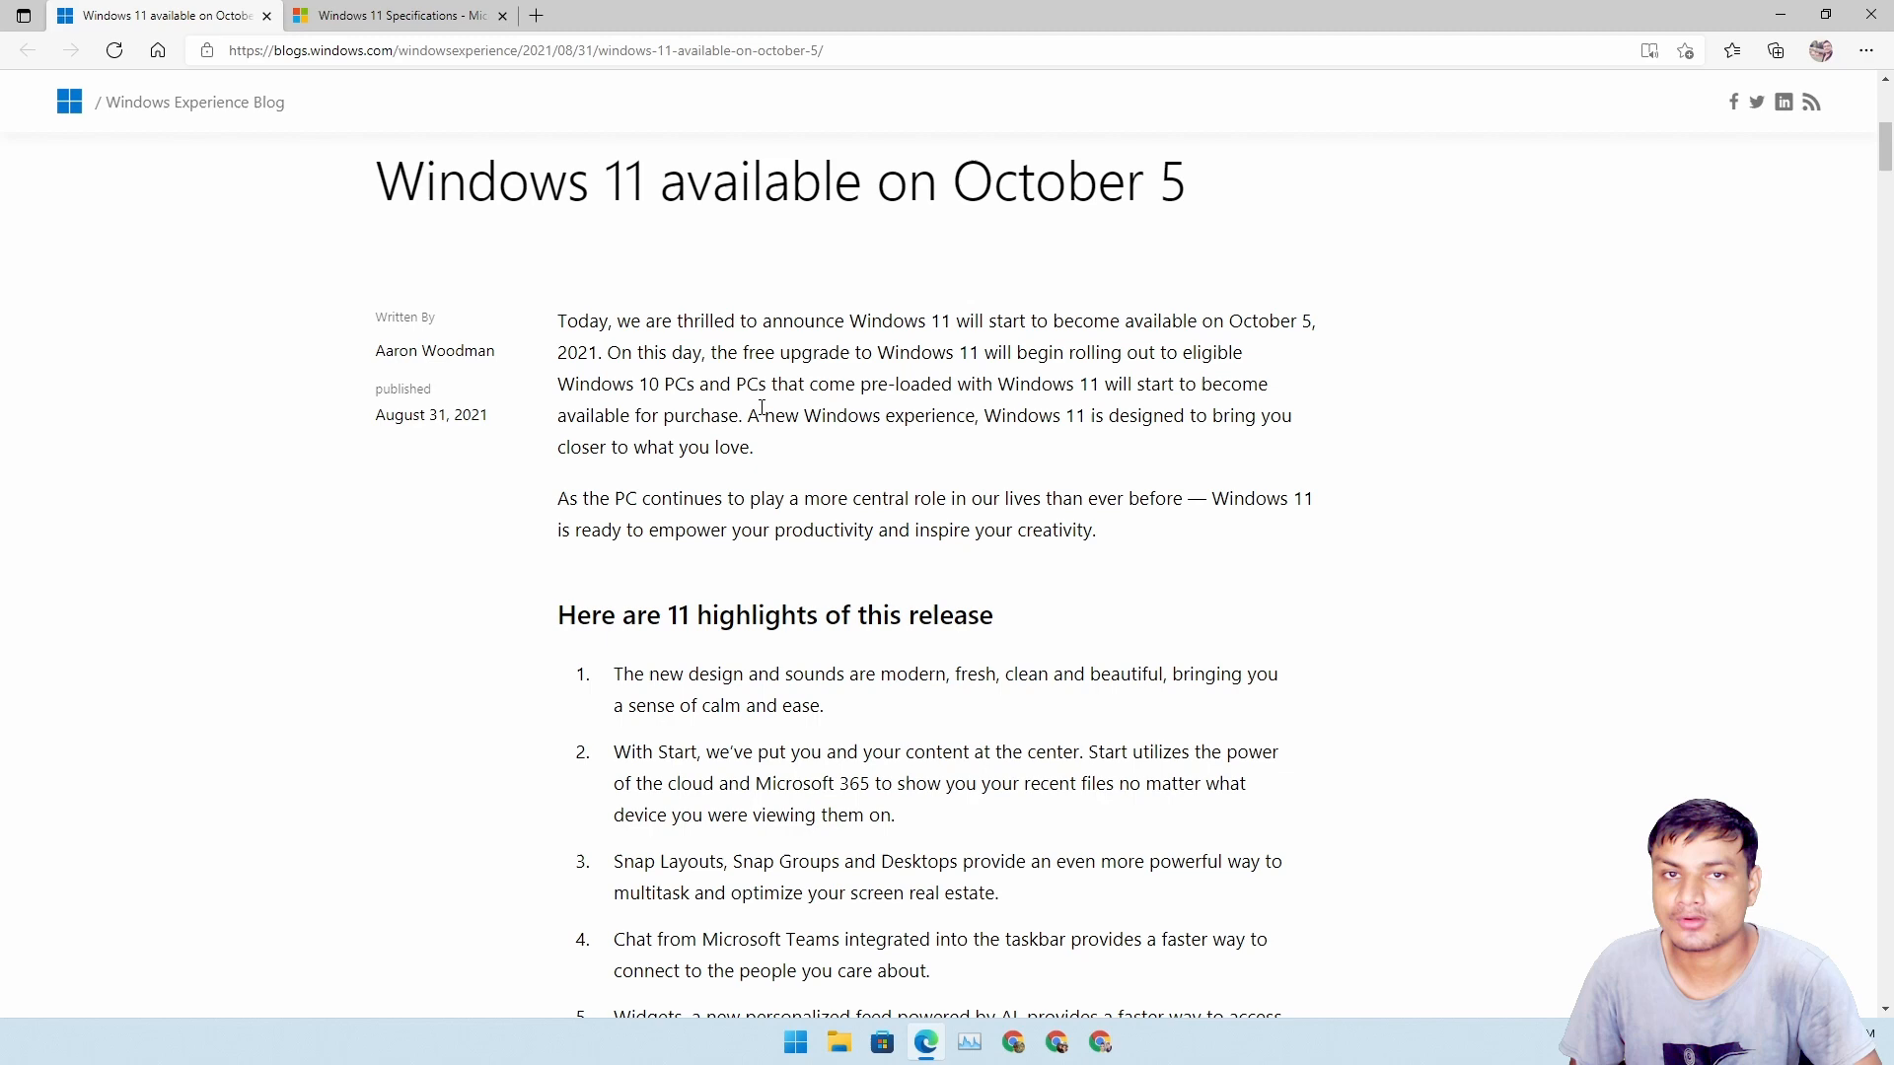
pyautogui.moveTo(1172, 529)
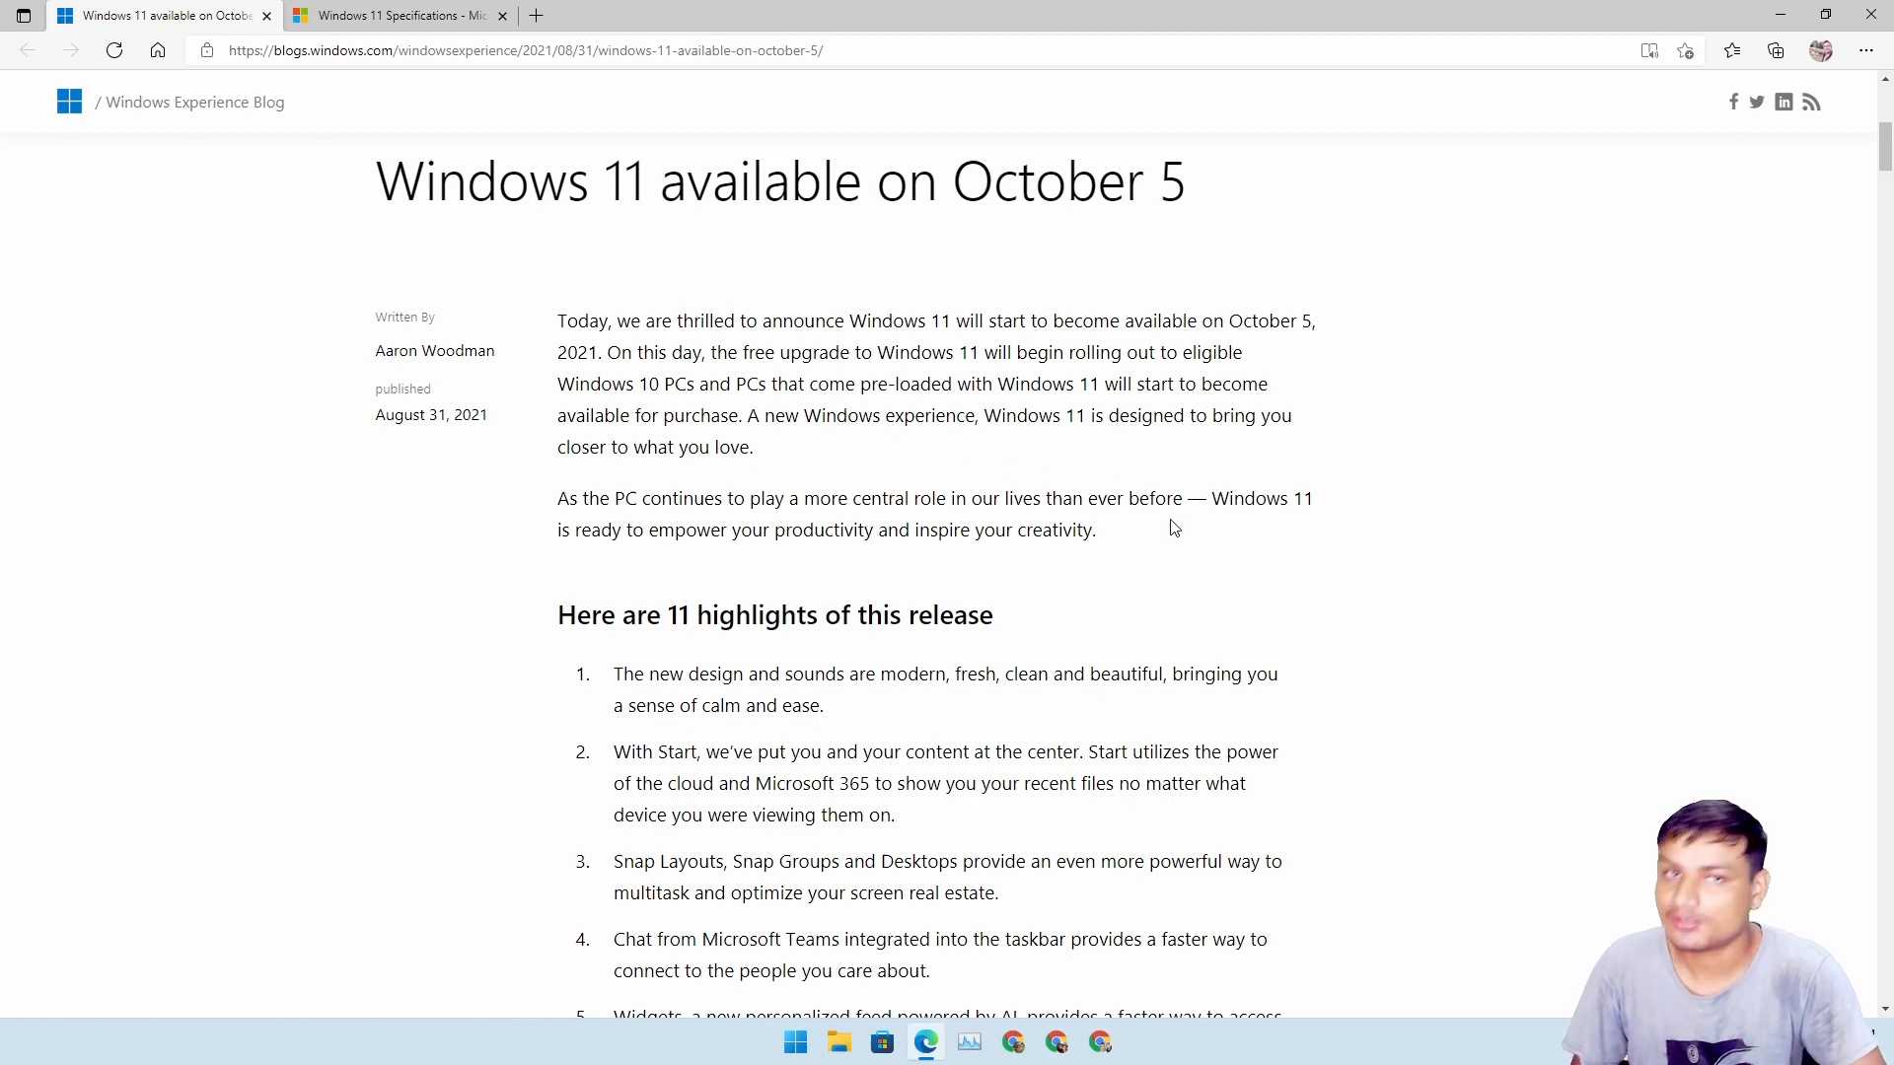
# - Scroll to the headline and highlight 'October 5', leaving the 11 highlights list in view
pyautogui.scroll(3)
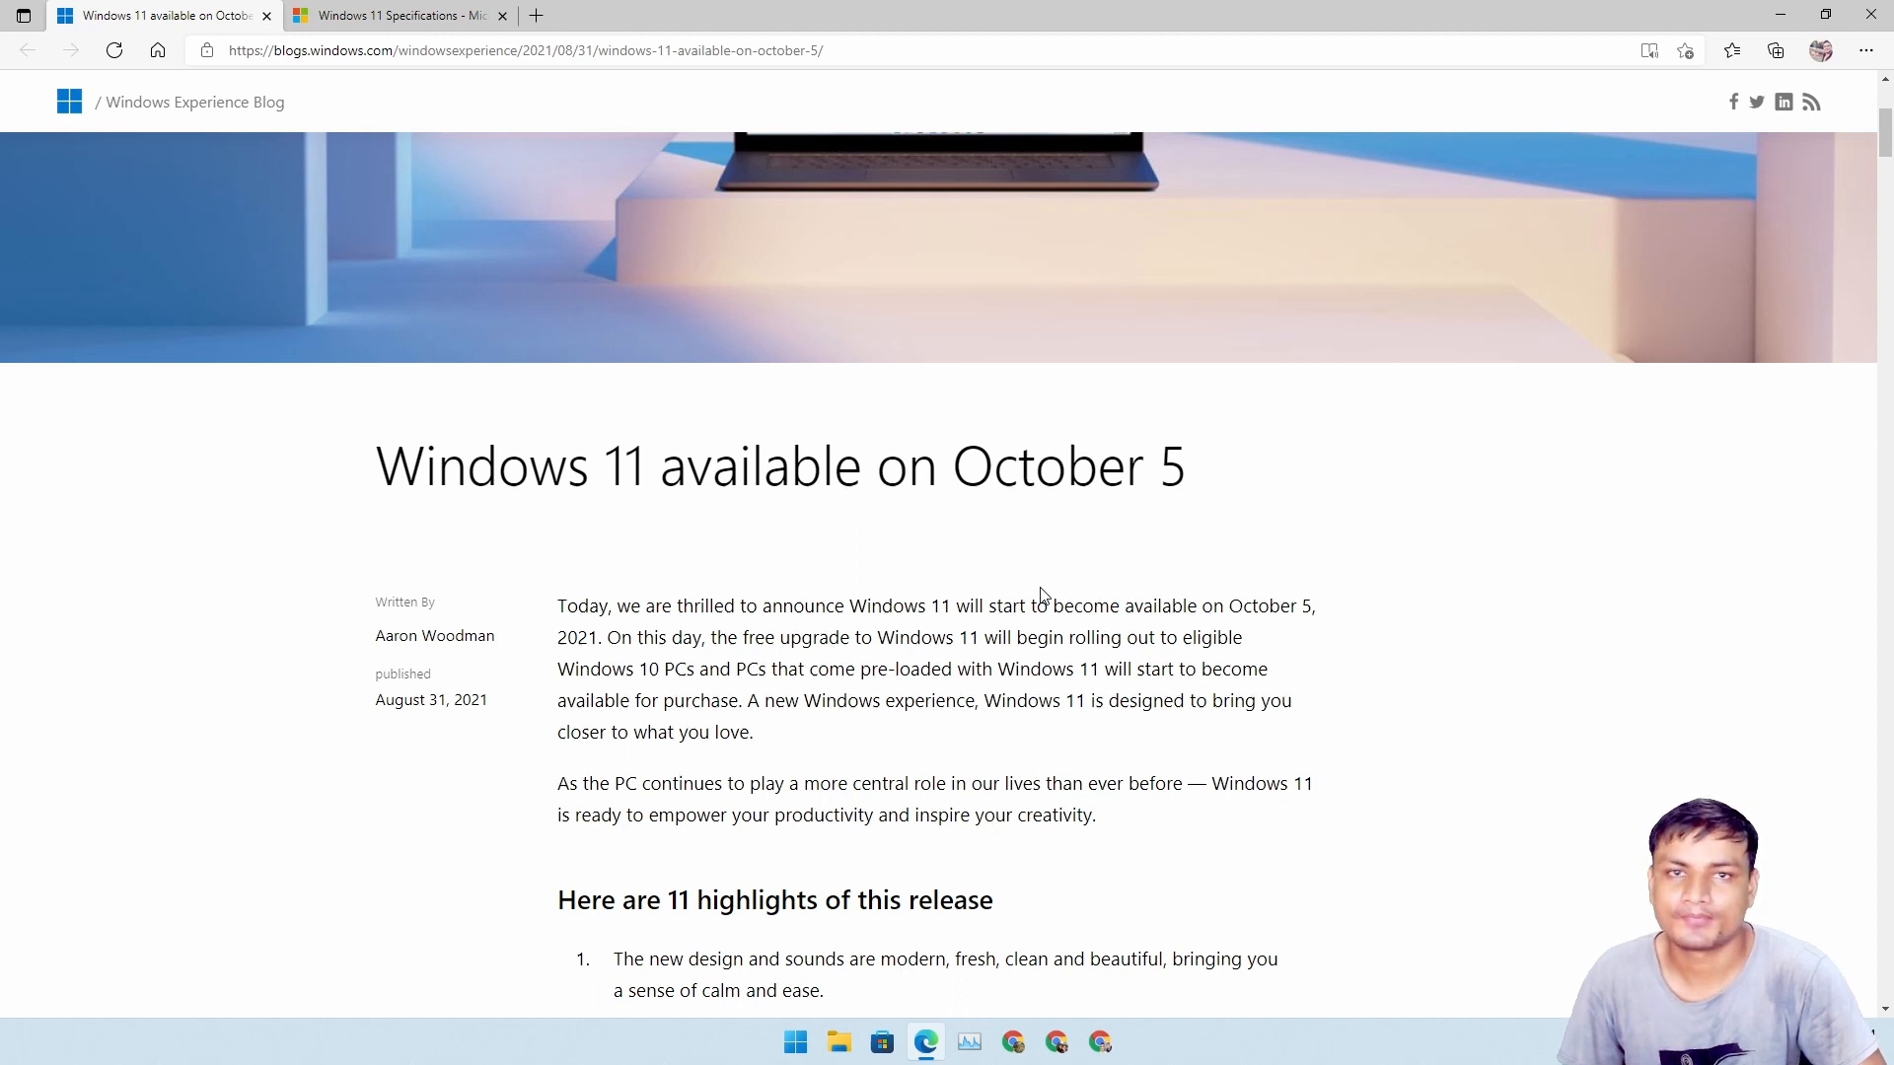
pyautogui.moveTo(1031, 604)
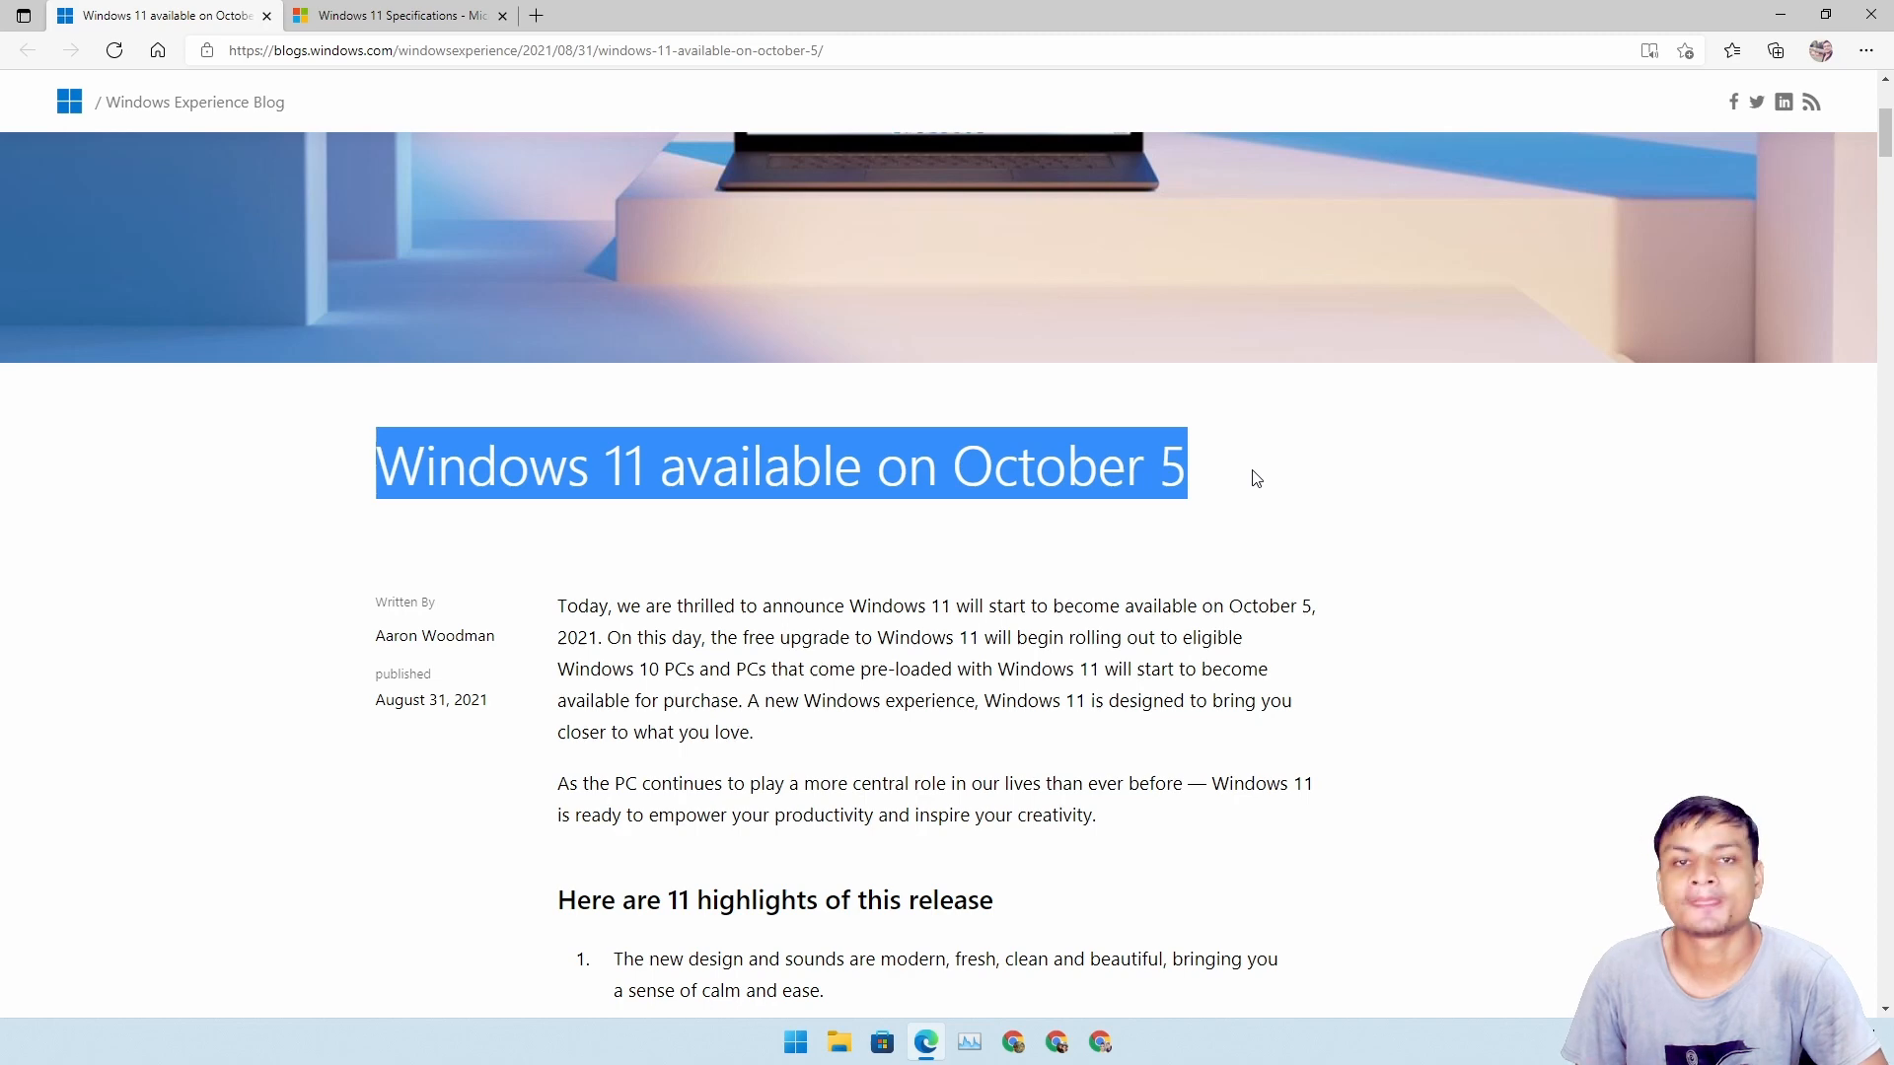
pyautogui.moveTo(1223, 558)
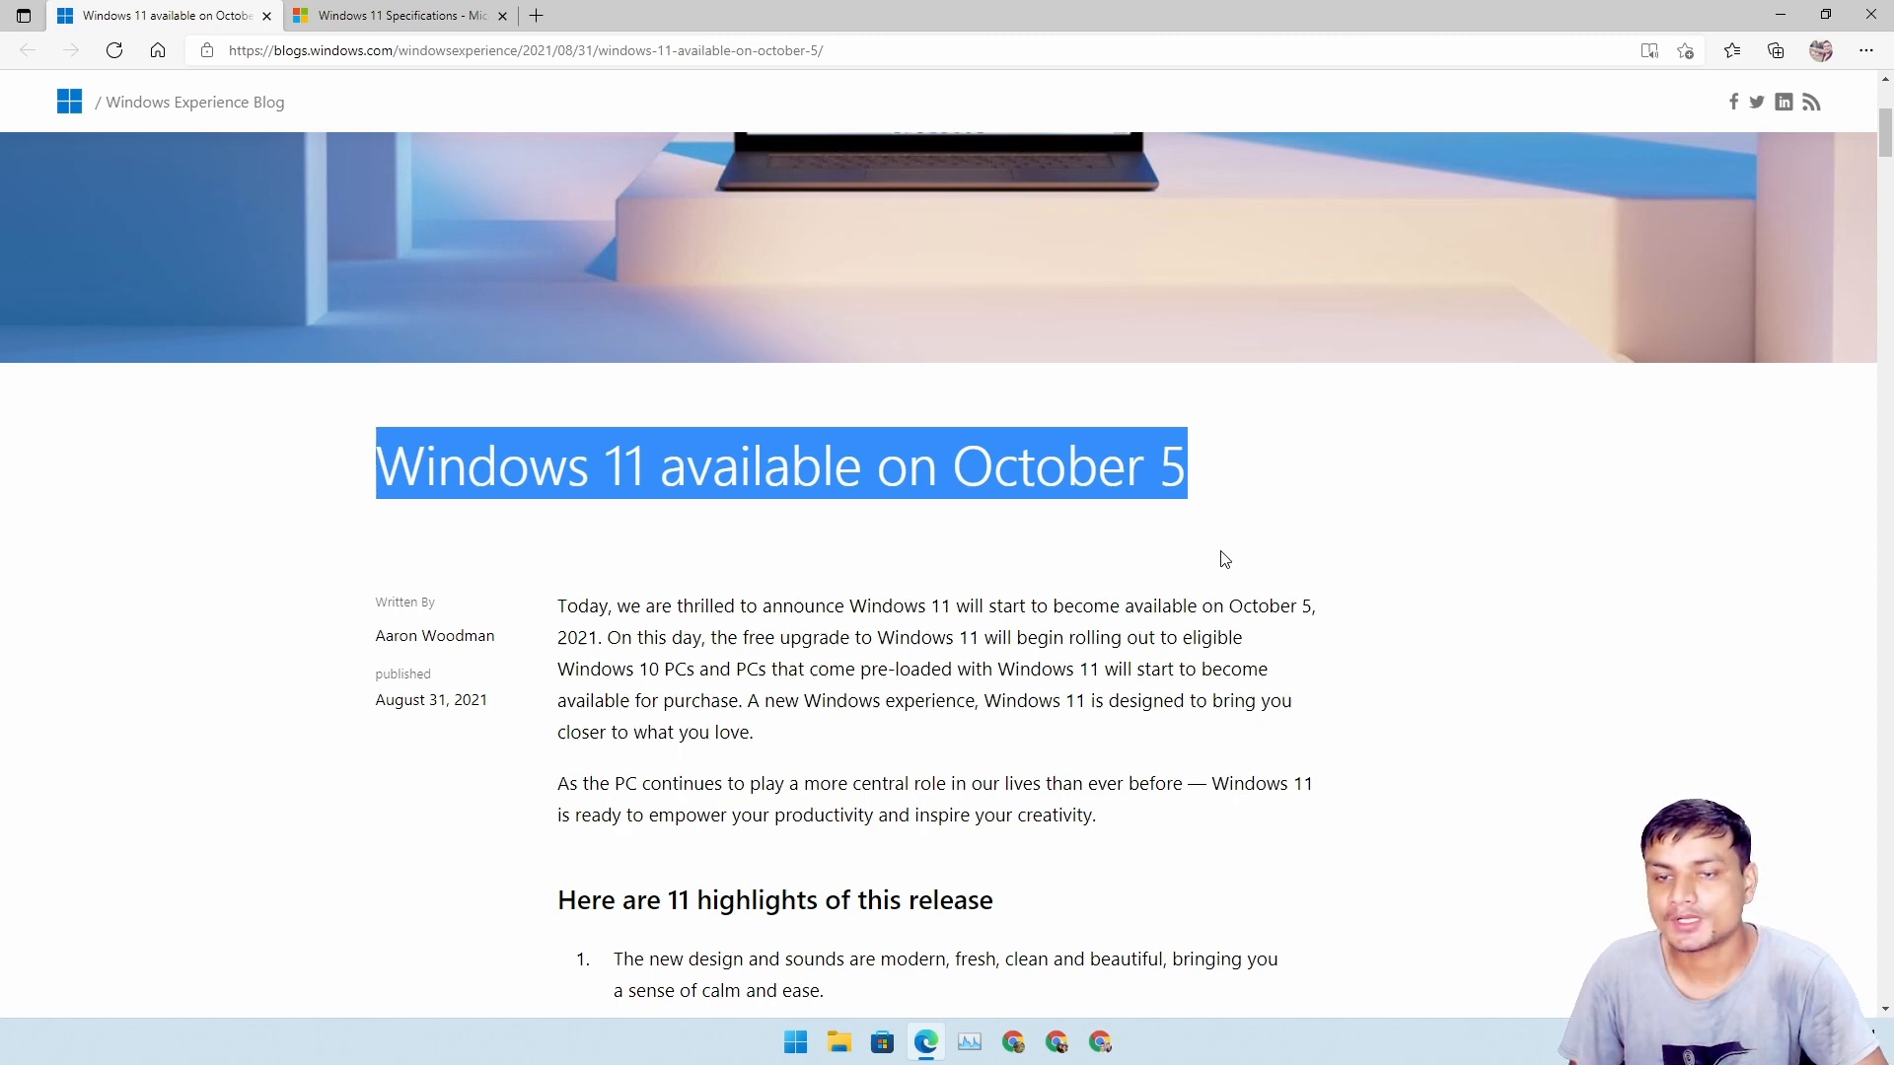
pyautogui.moveTo(1120, 594)
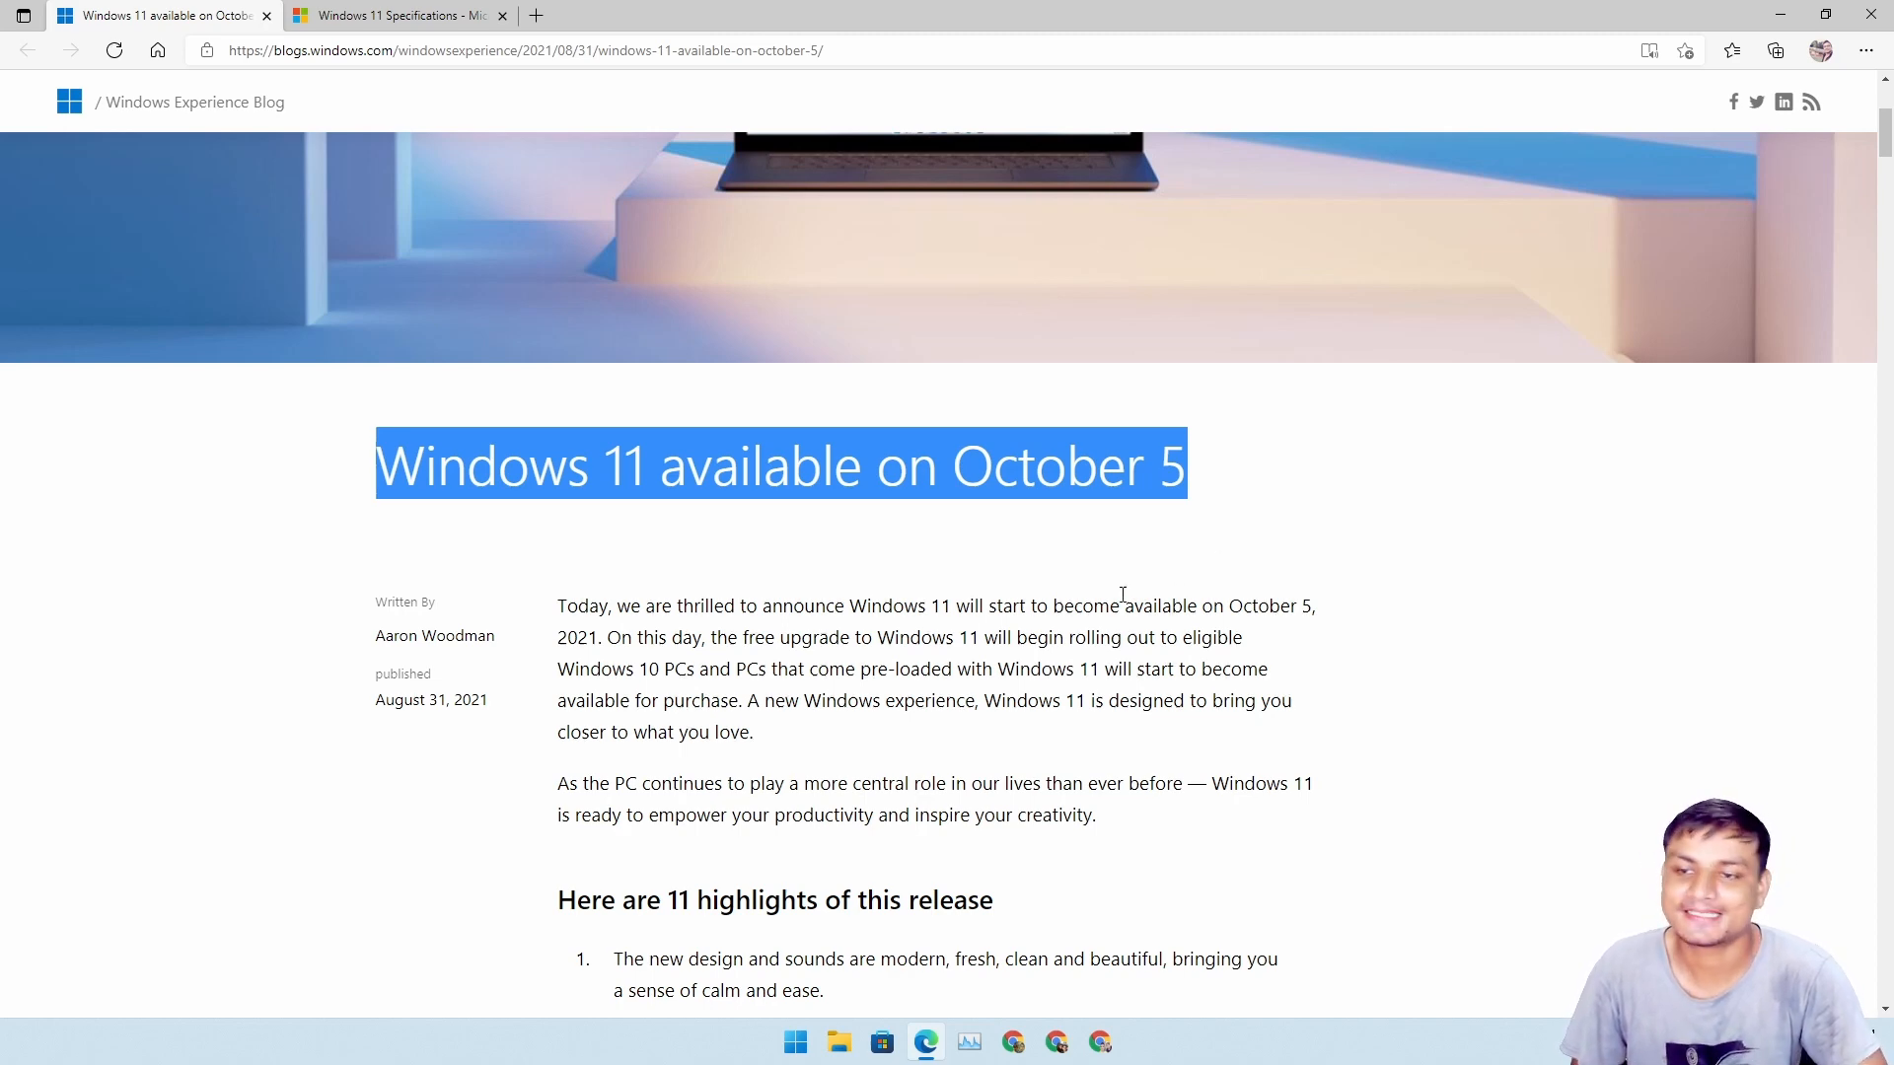
pyautogui.scroll(-3)
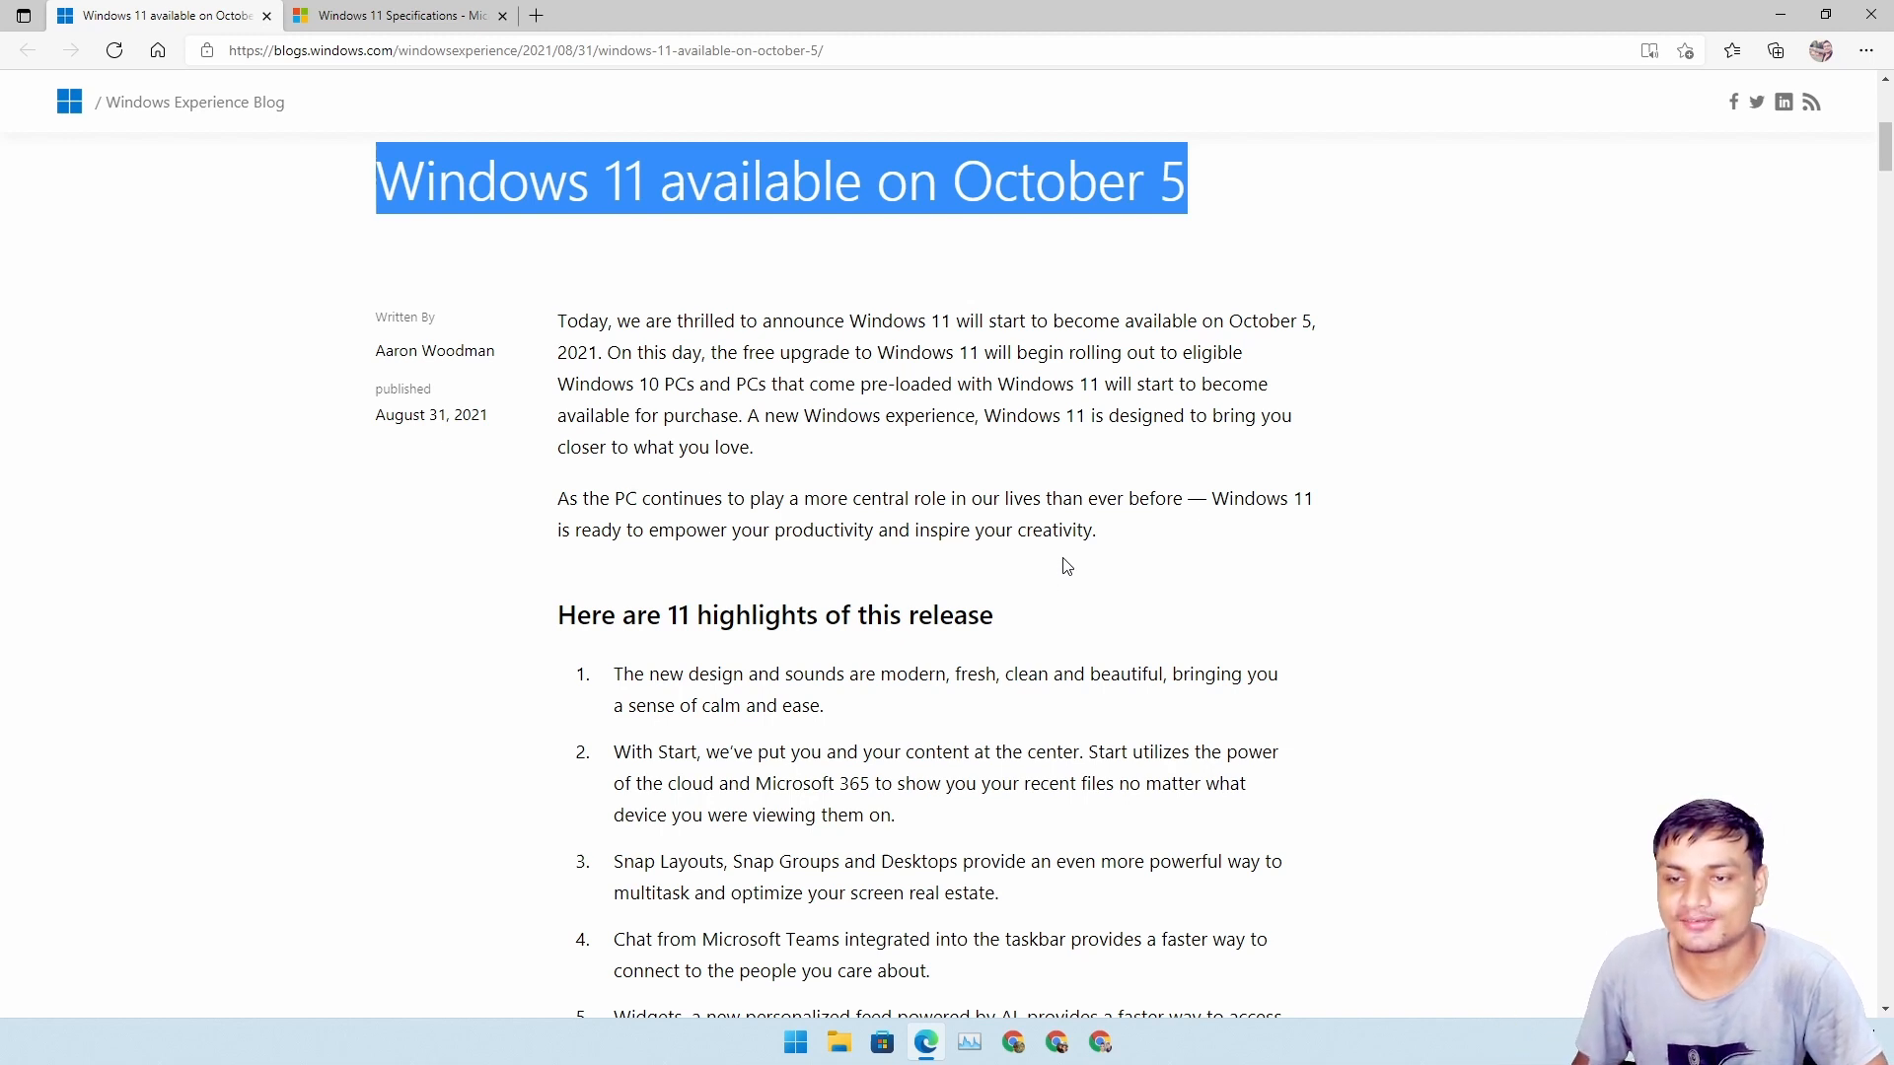
pyautogui.moveTo(1026, 249)
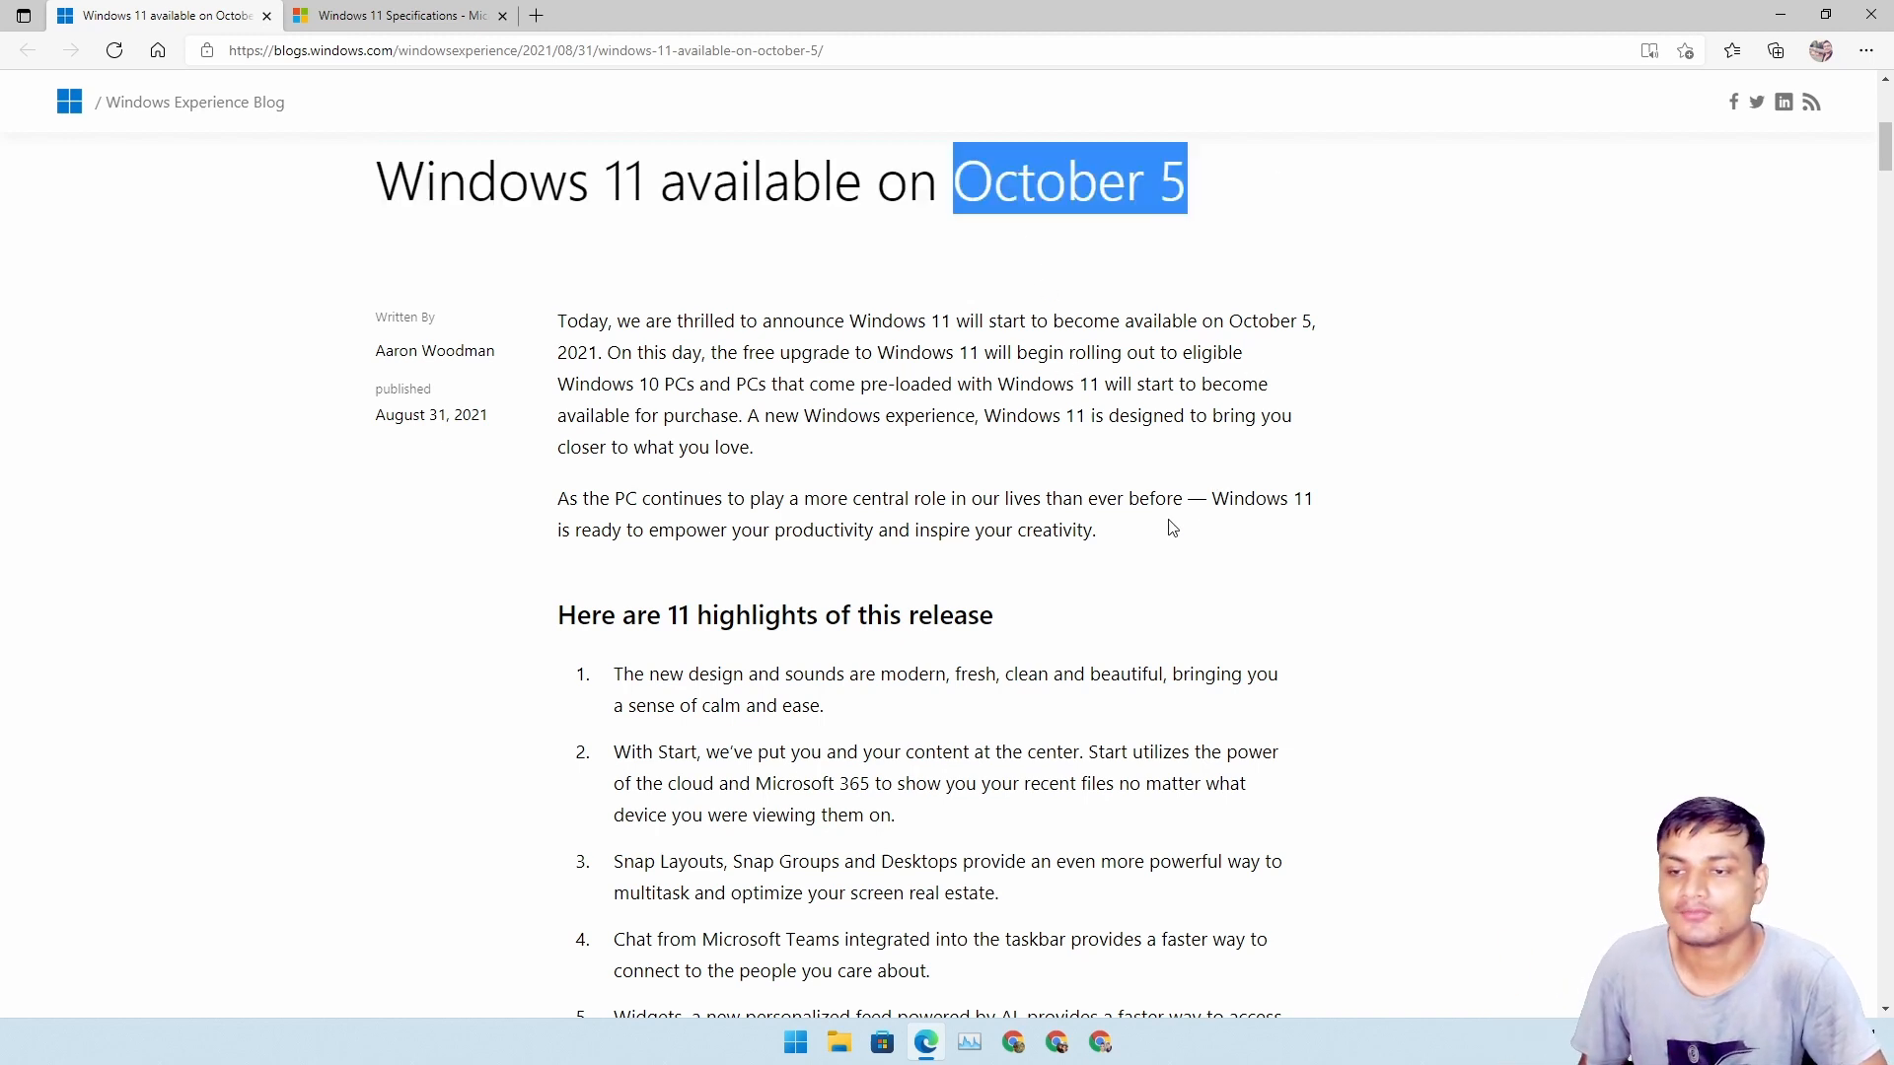
pyautogui.moveTo(1109, 556)
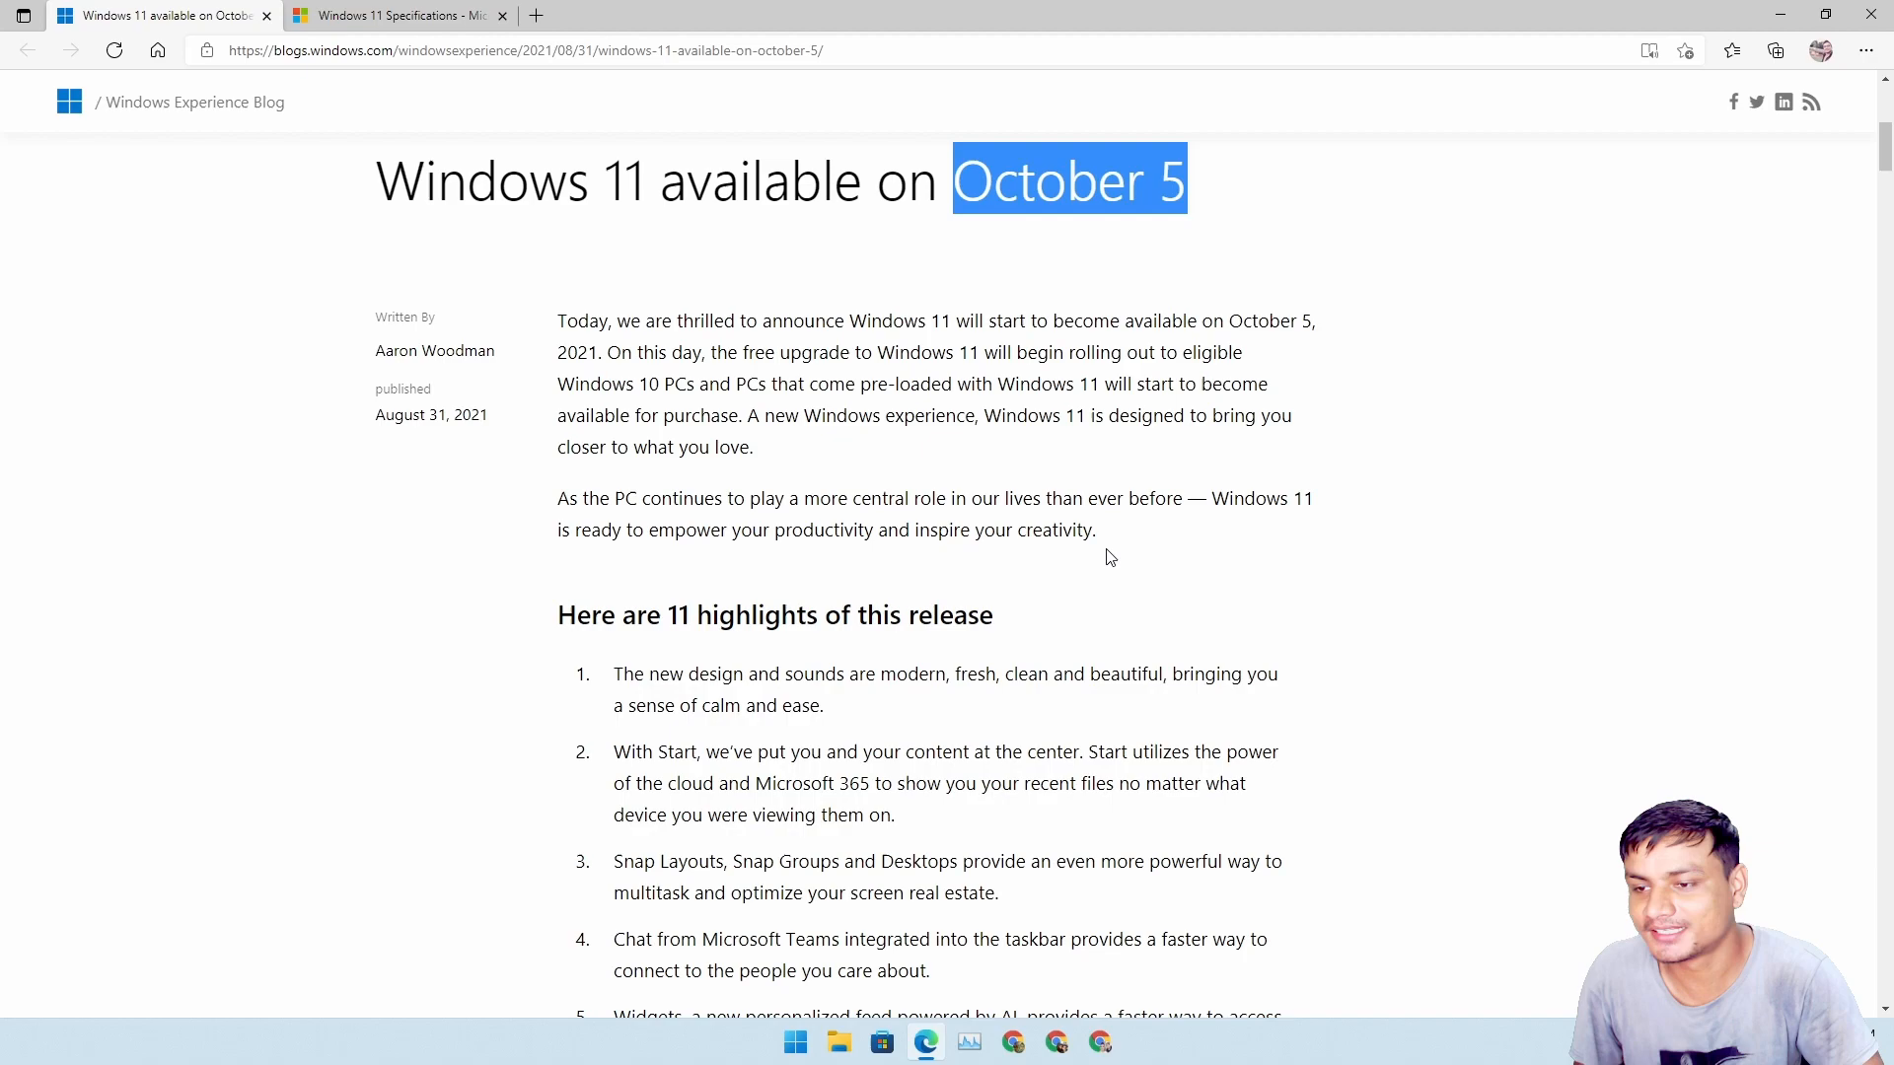
# - Scroll past the numbered feature list to the 'Rolling out the free upgrade' section and back
pyautogui.scroll(-3)
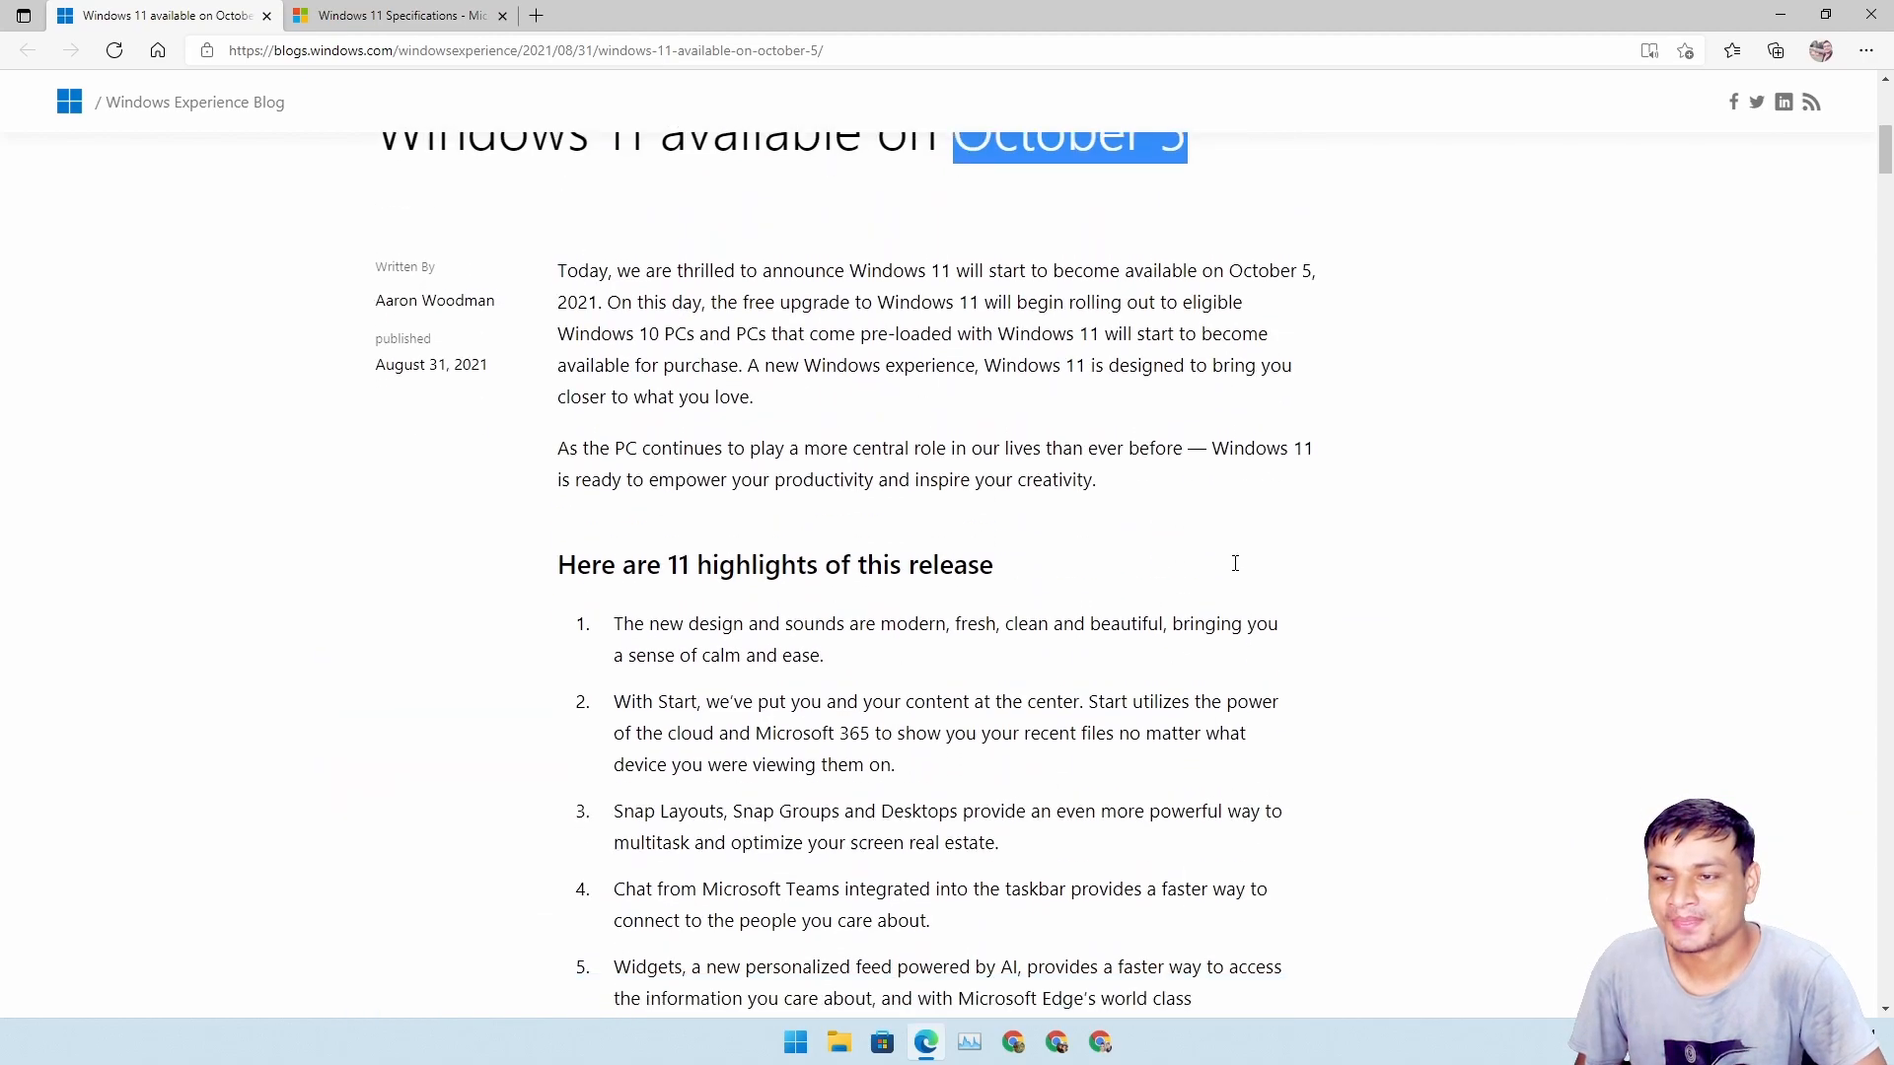
pyautogui.scroll(-3)
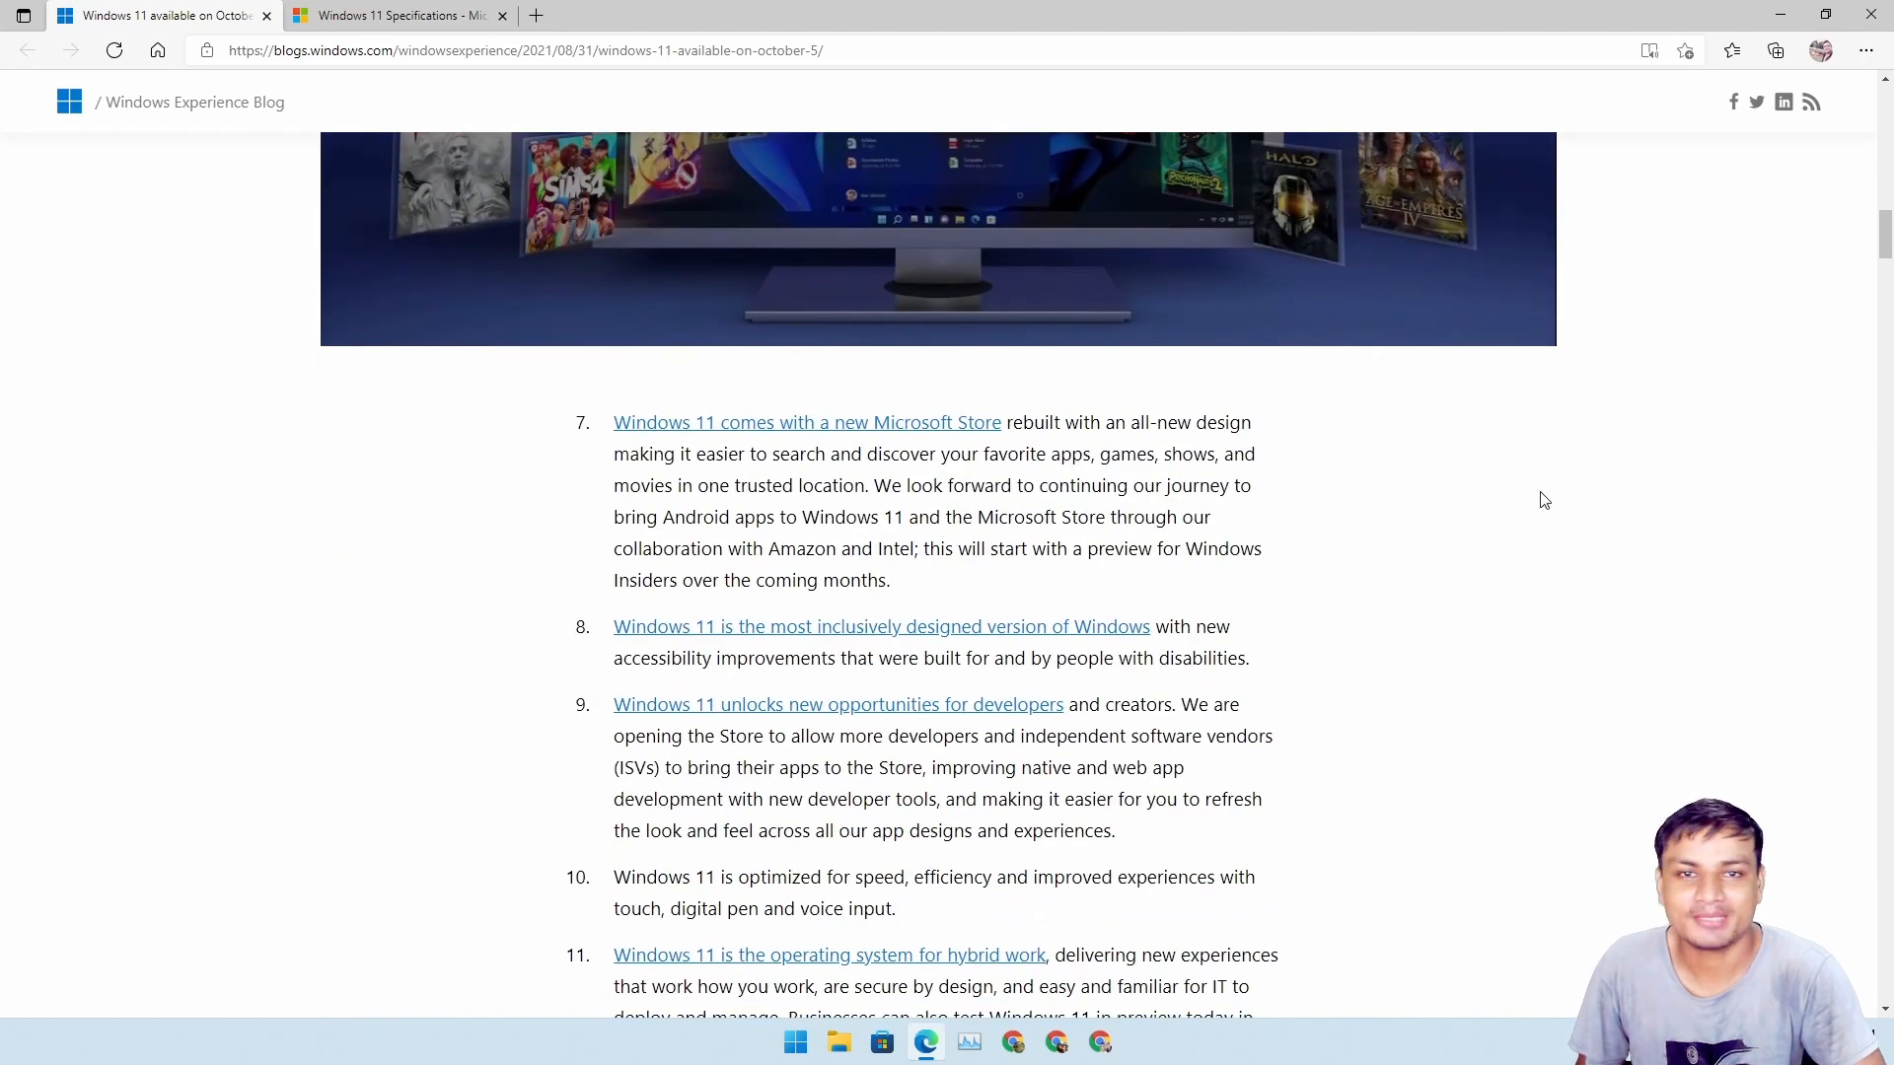
pyautogui.scroll(3)
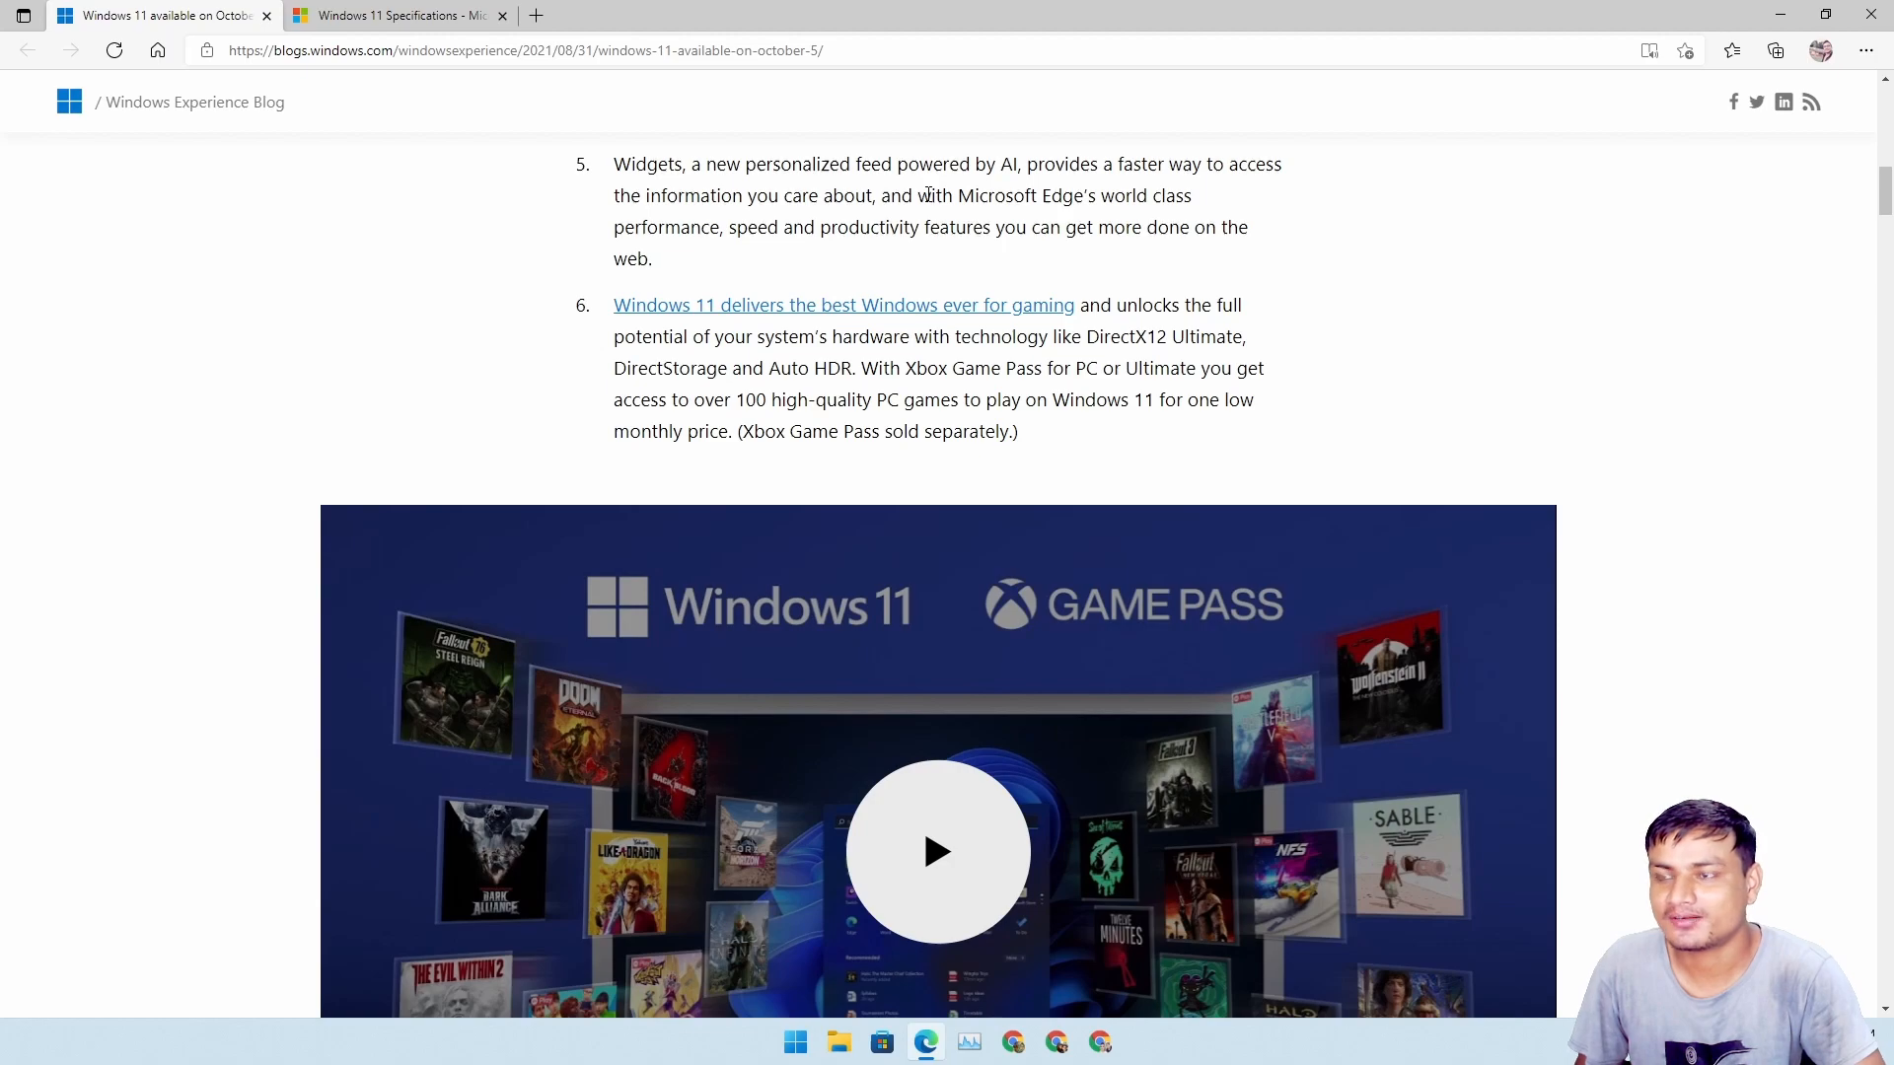
pyautogui.scroll(3)
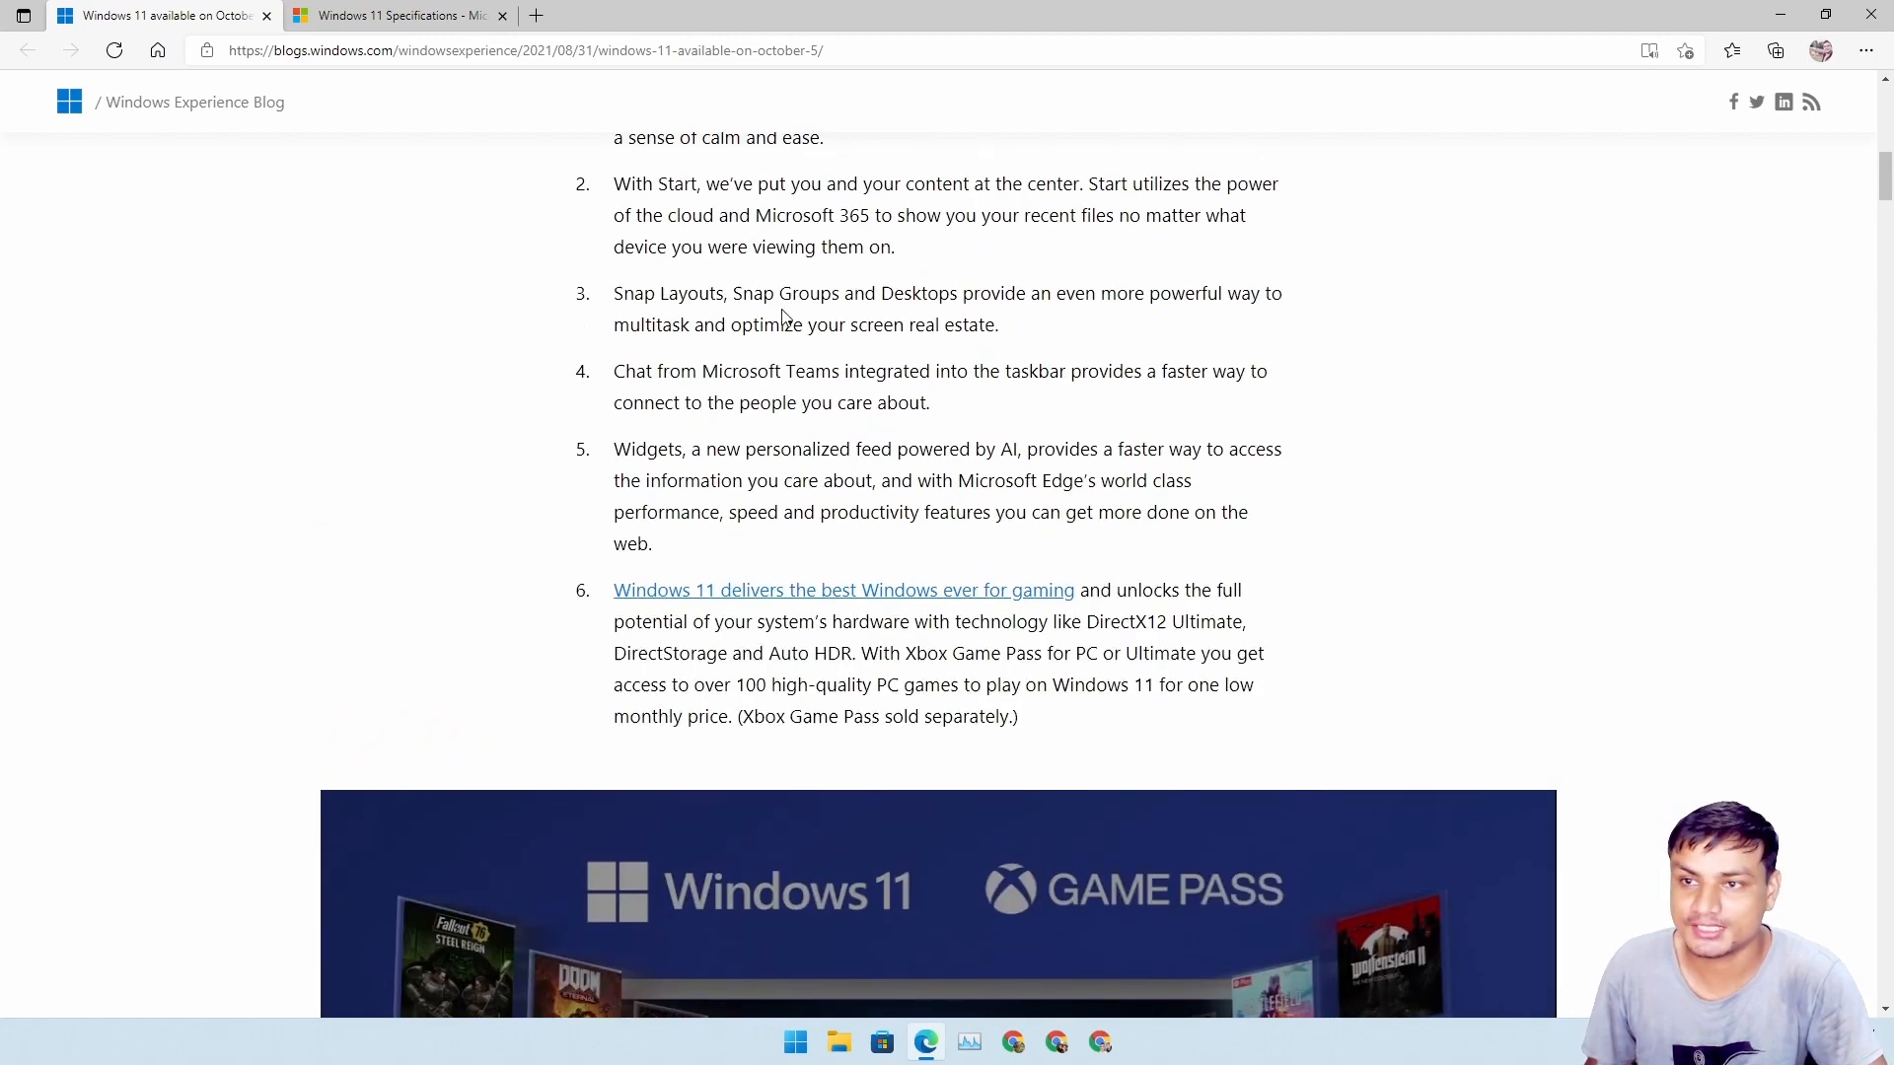
pyautogui.scroll(-3)
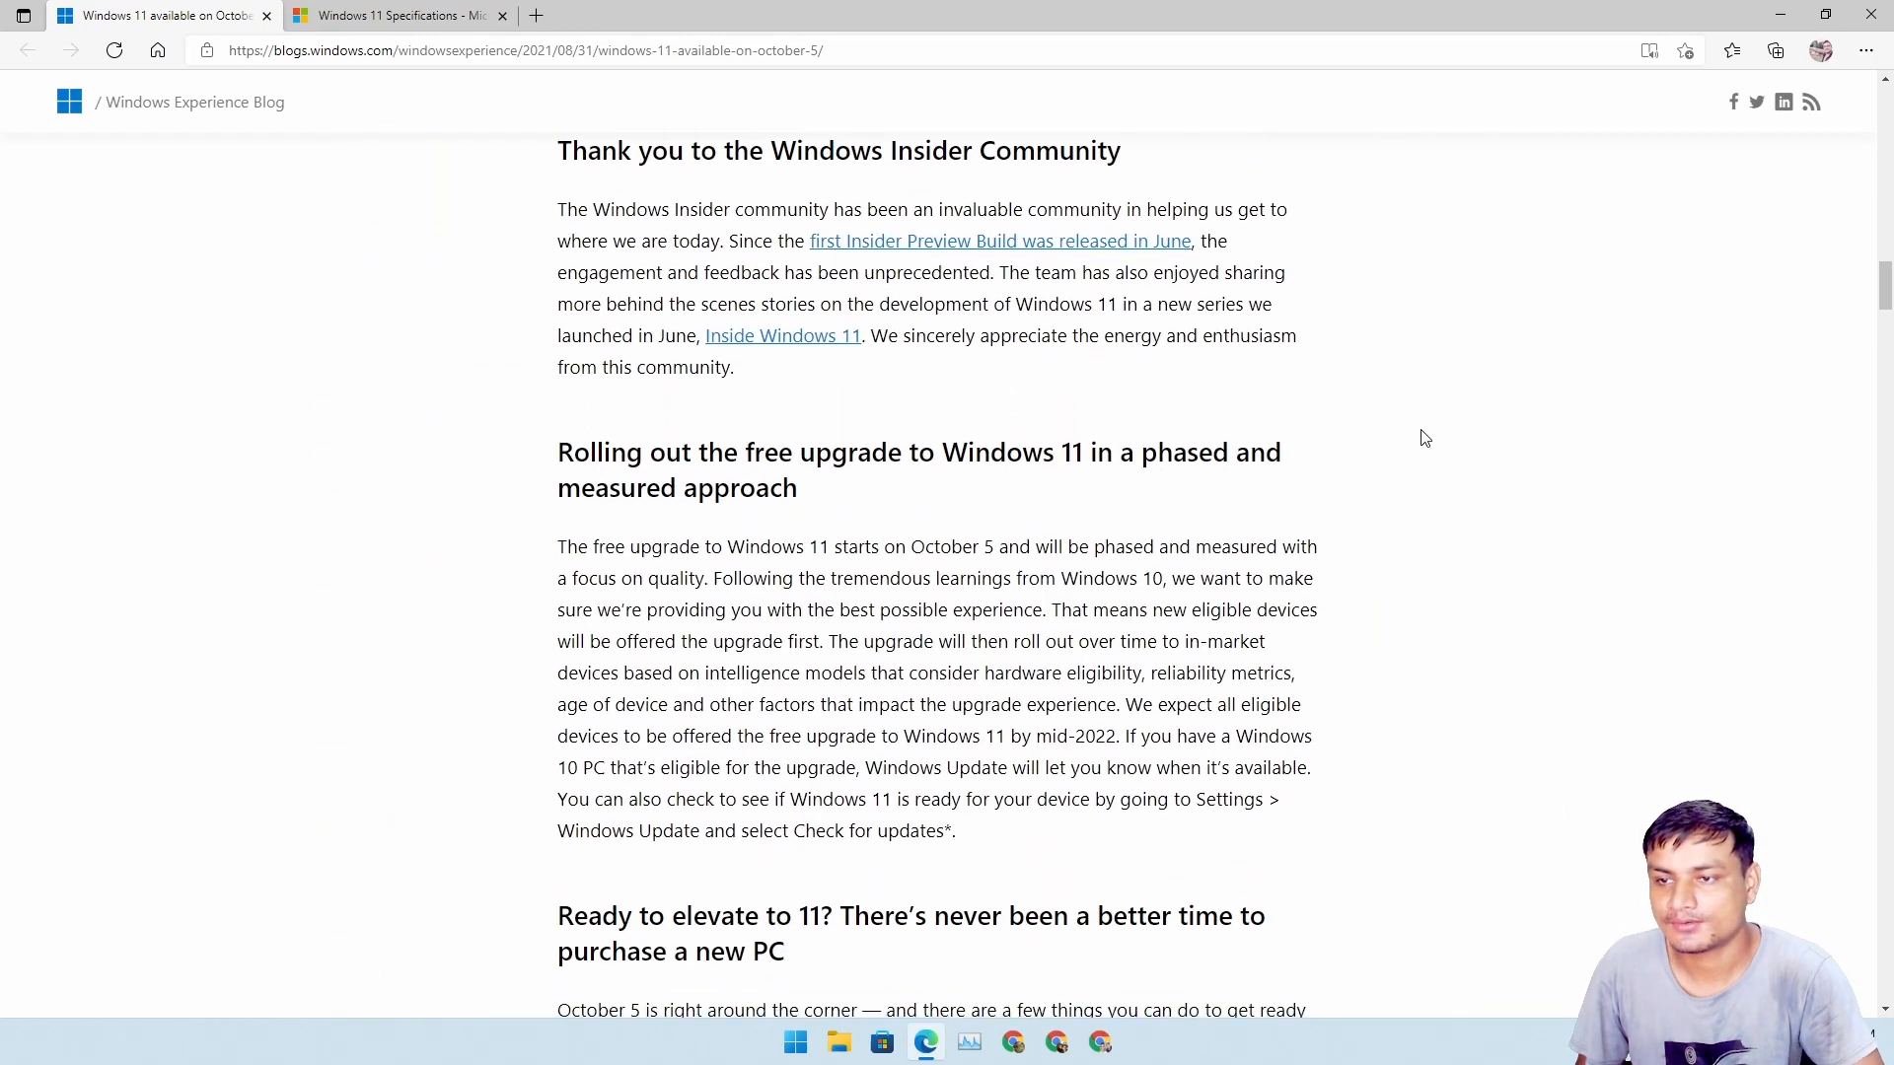
pyautogui.scroll(3)
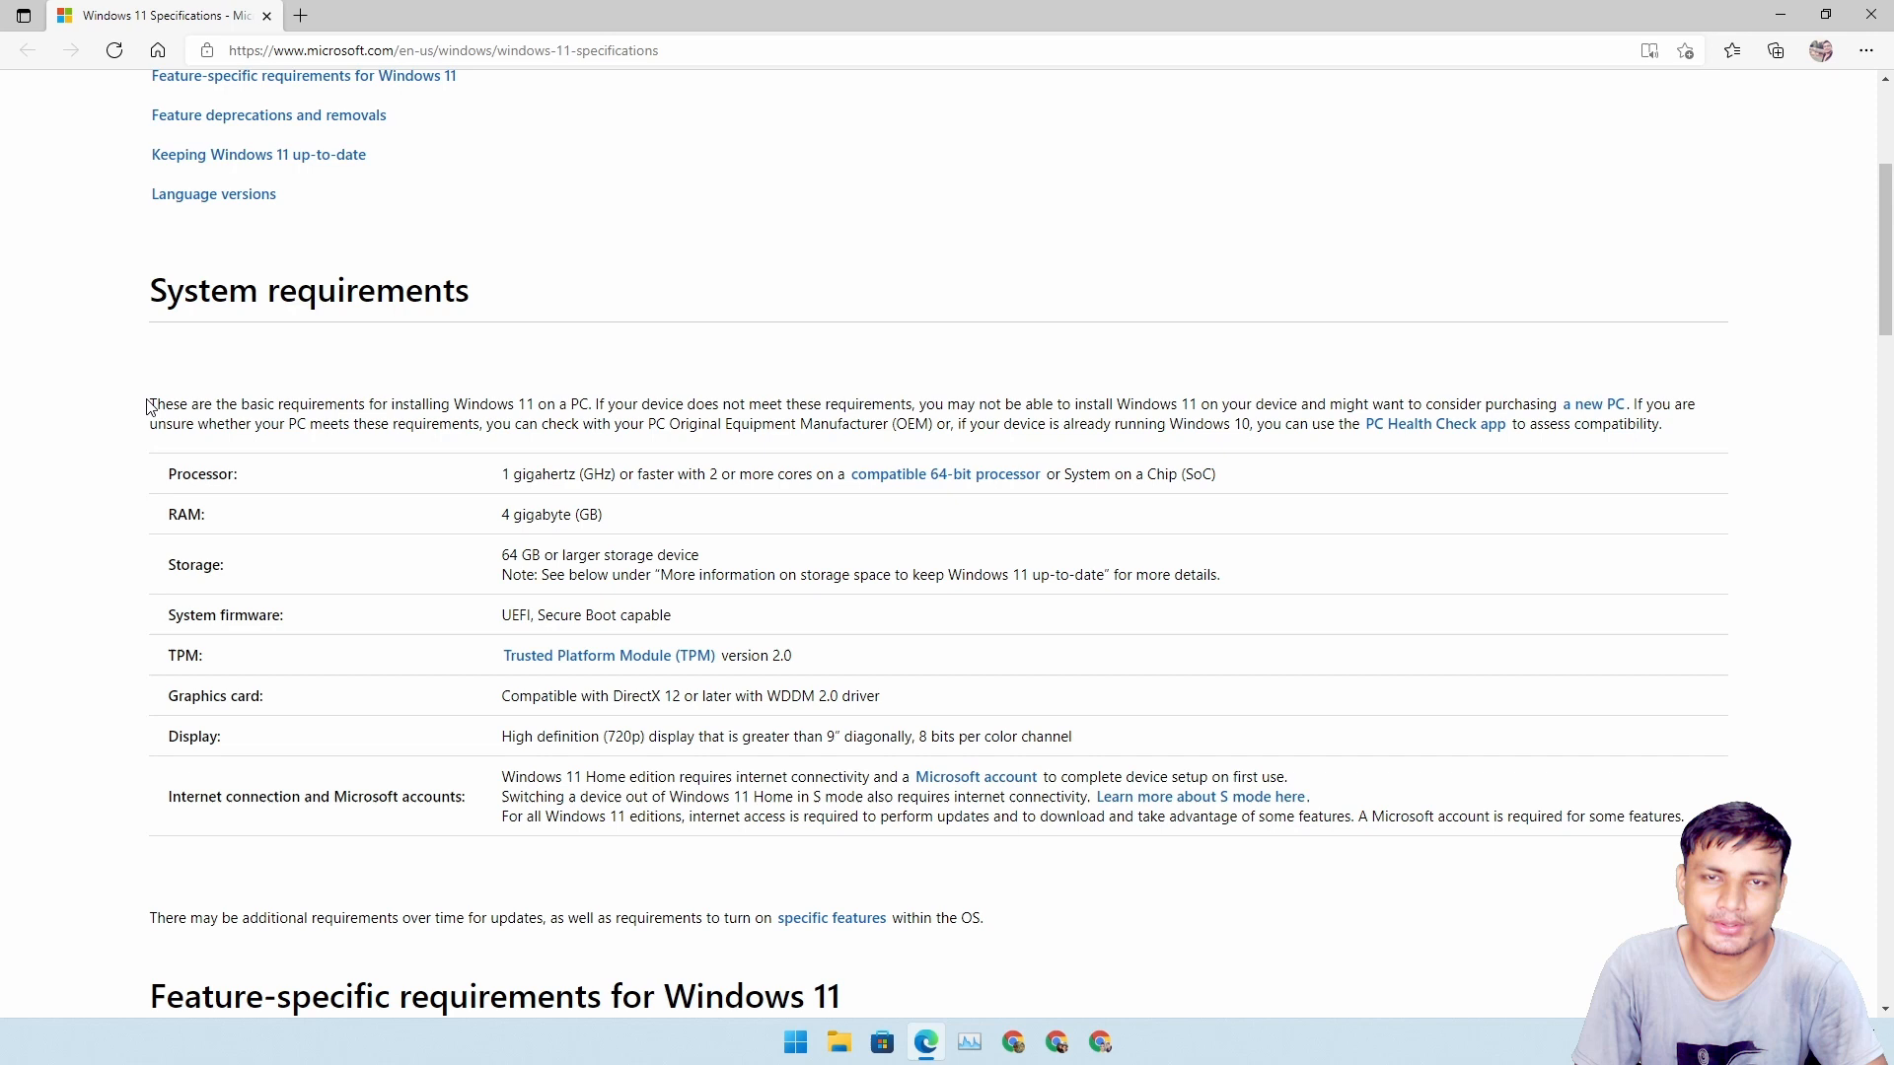
pyautogui.moveTo(685, 473)
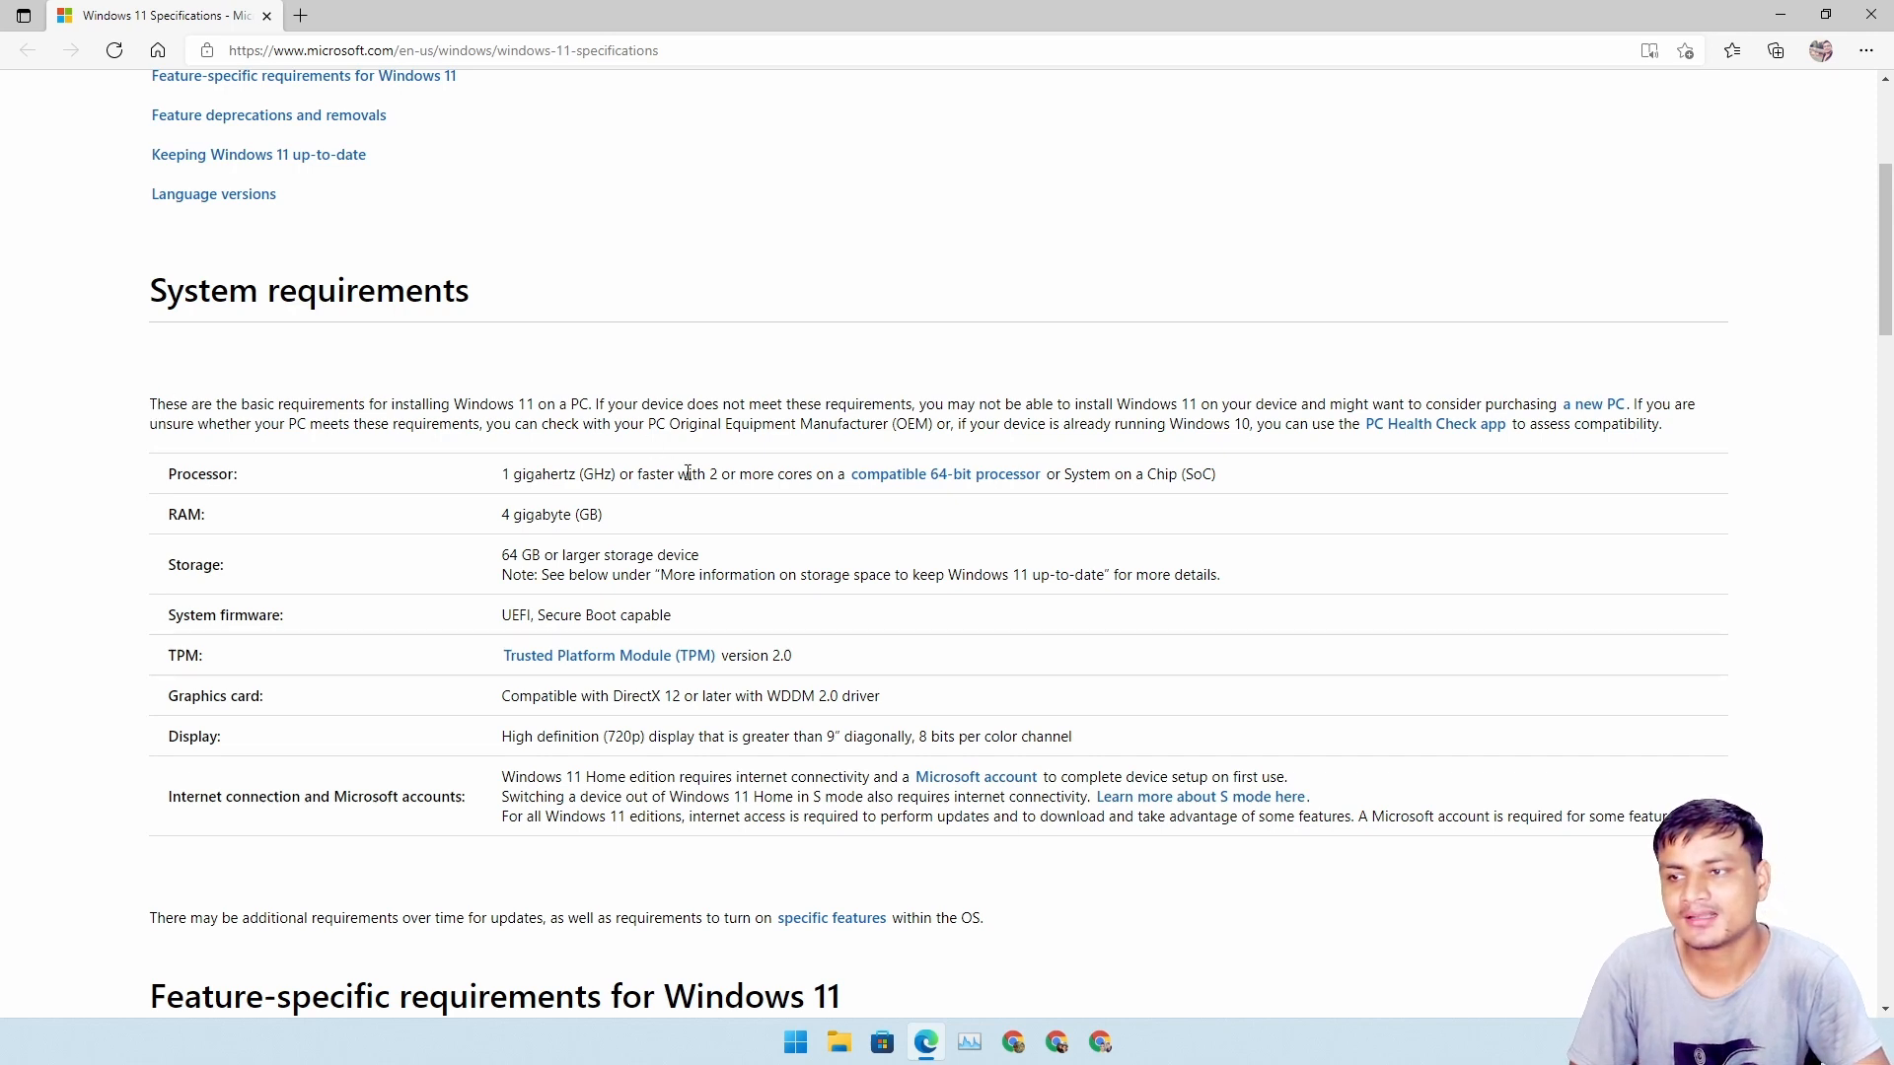
pyautogui.moveTo(696, 544)
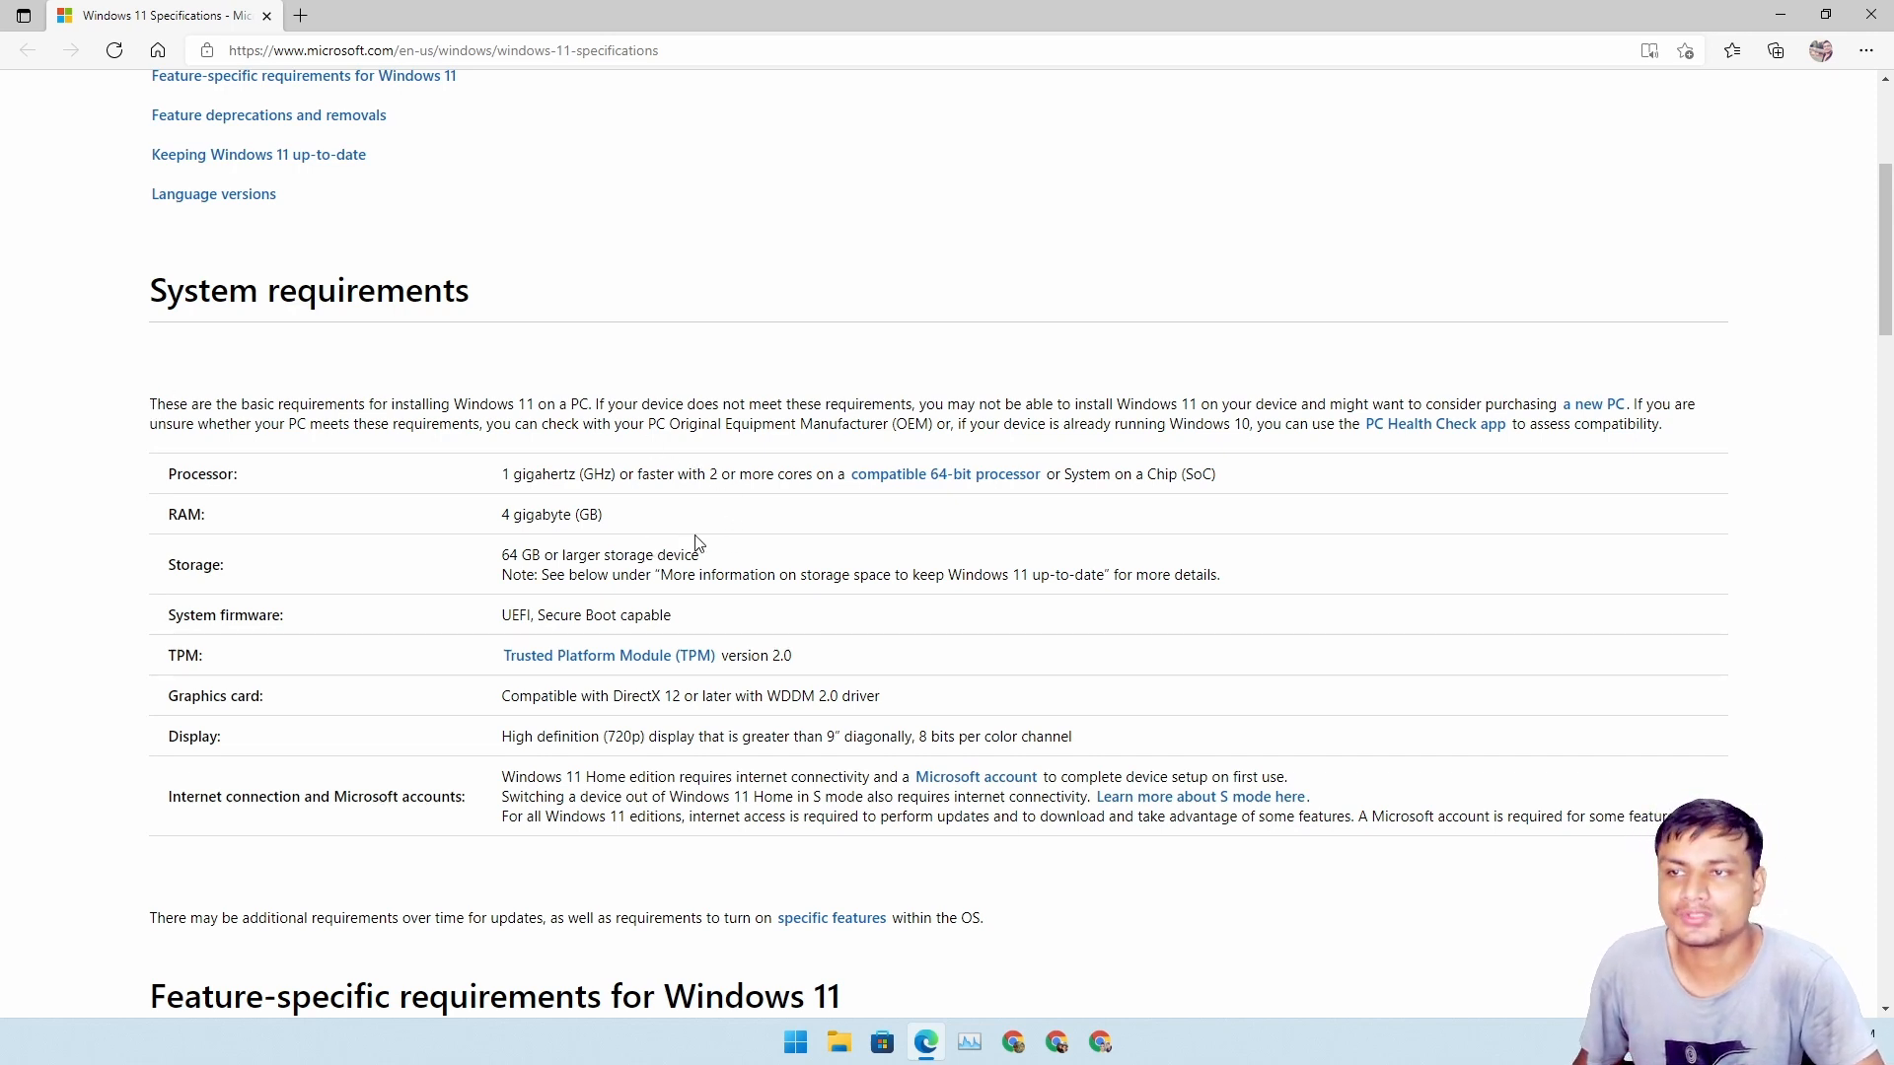
pyautogui.moveTo(724, 509)
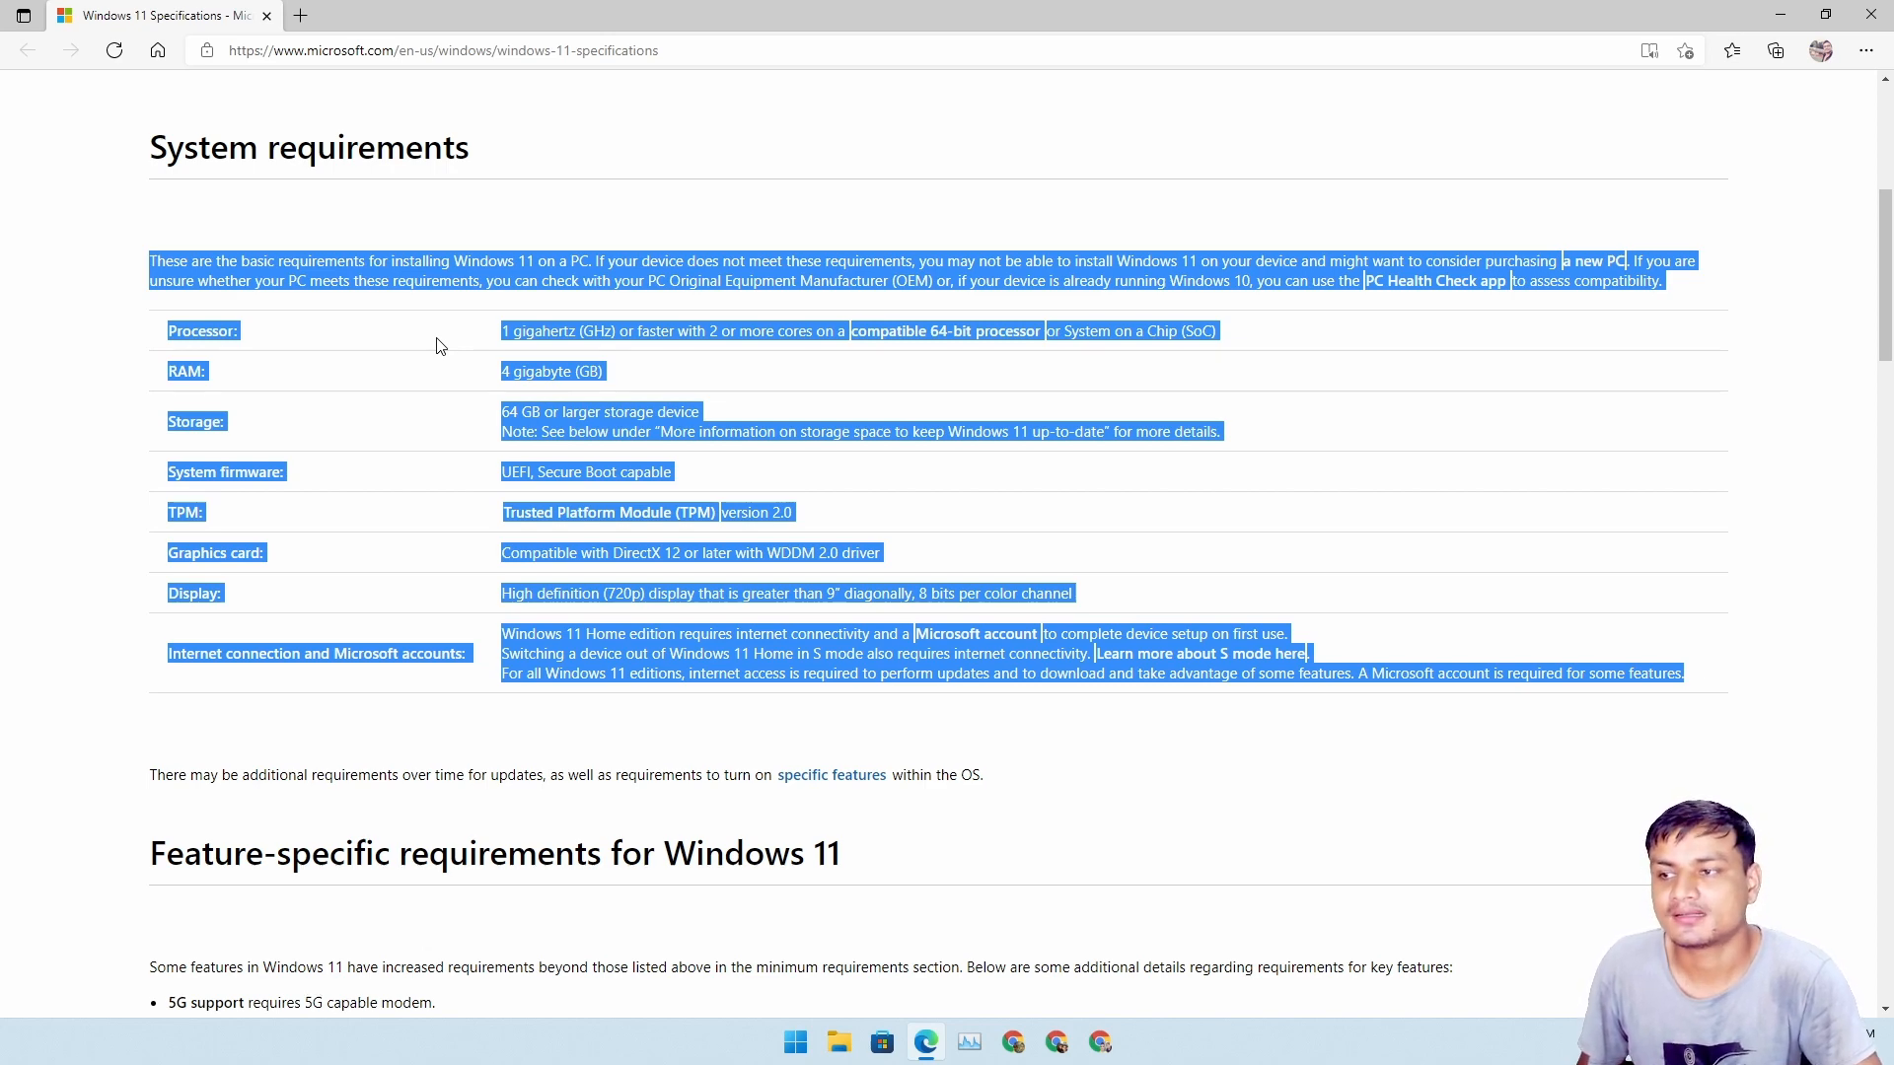
# - Show the System requirements table on the Specifications page, clearing the text highlights while discussing it
pyautogui.click(440, 345)
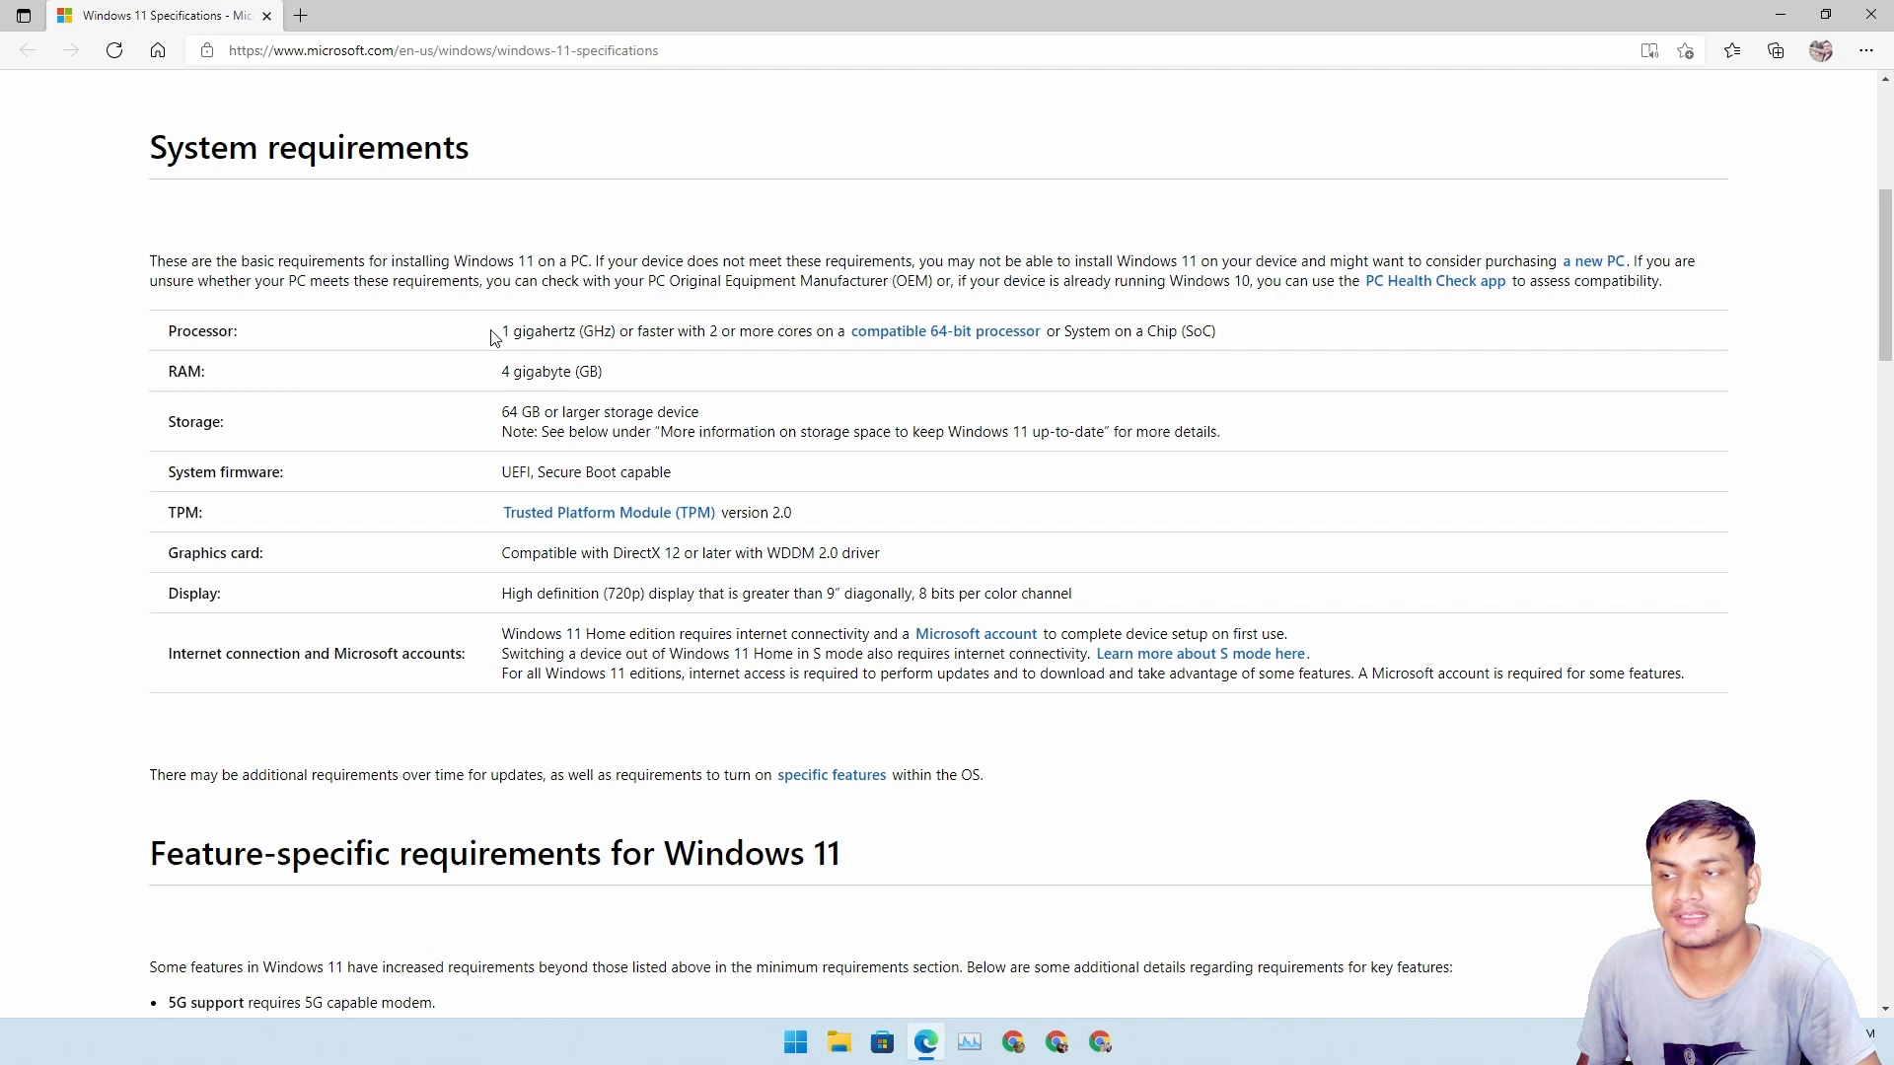
pyautogui.moveTo(444, 389)
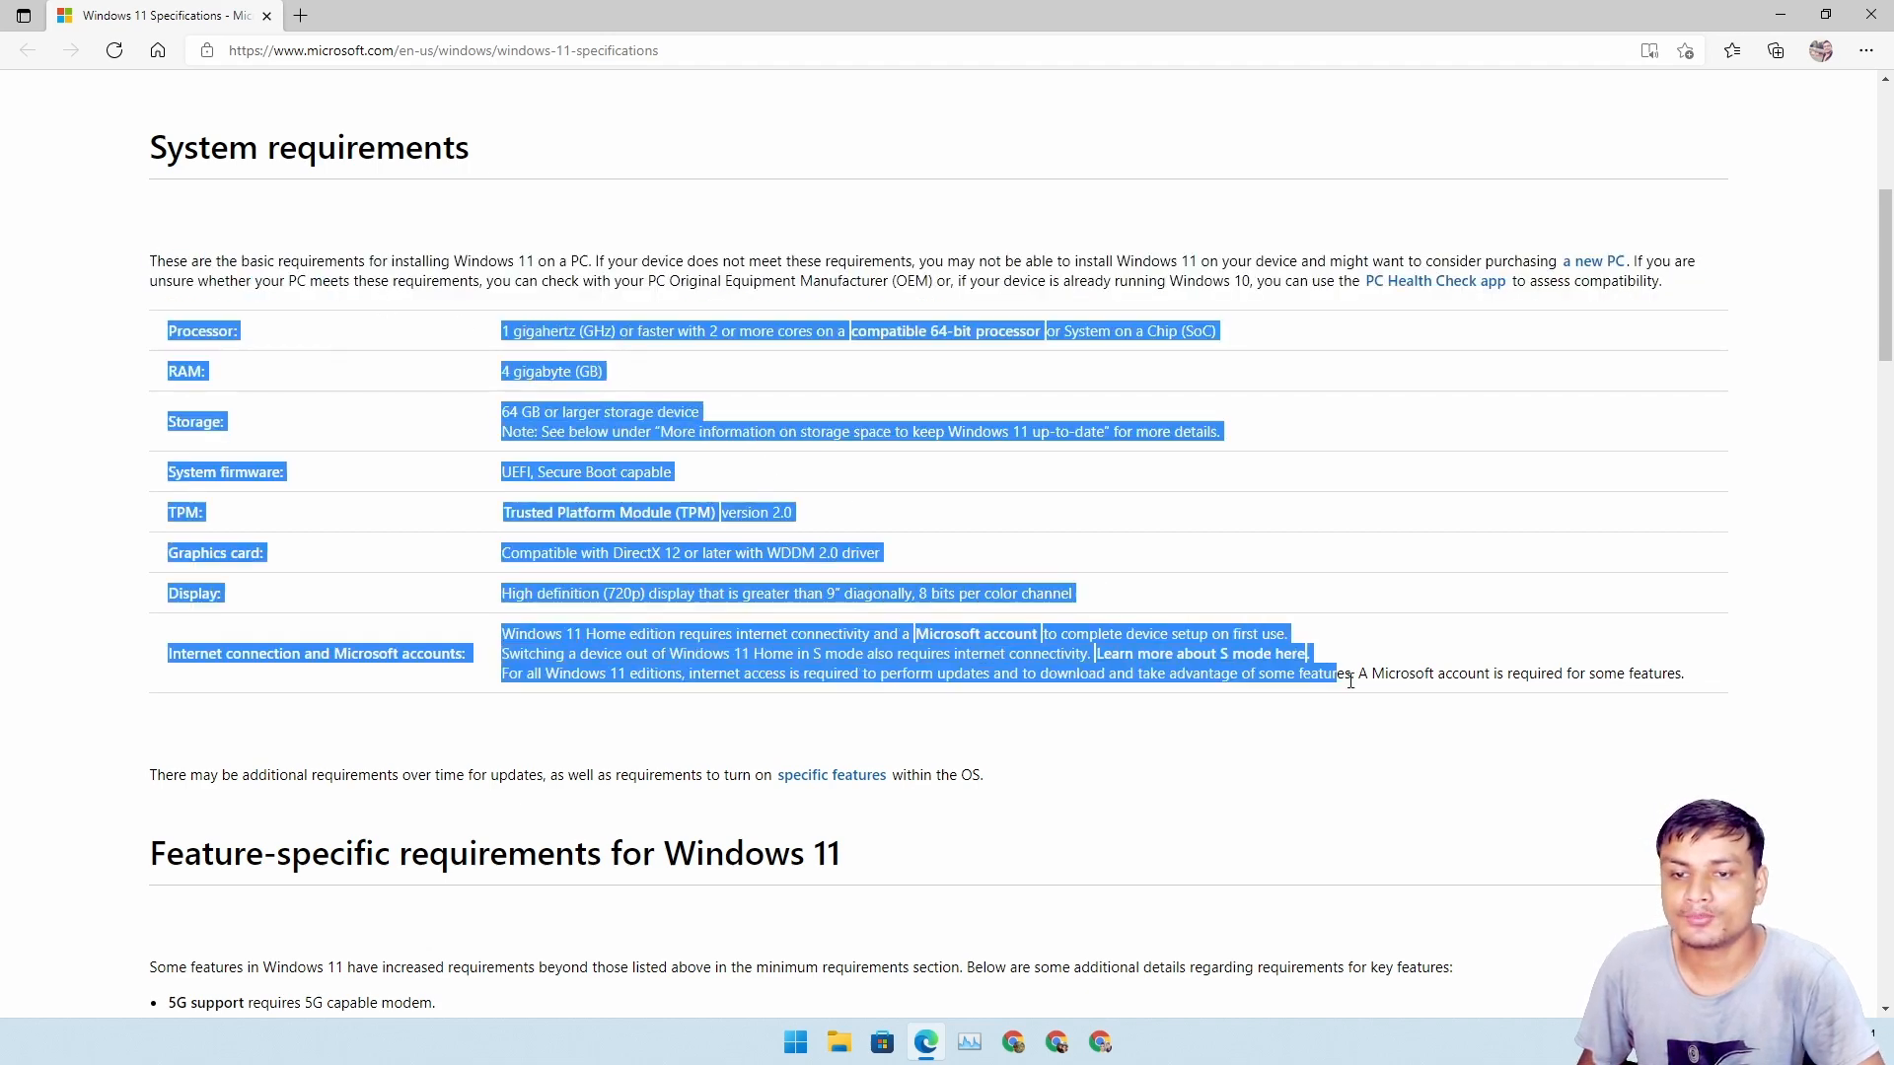
pyautogui.click(620, 391)
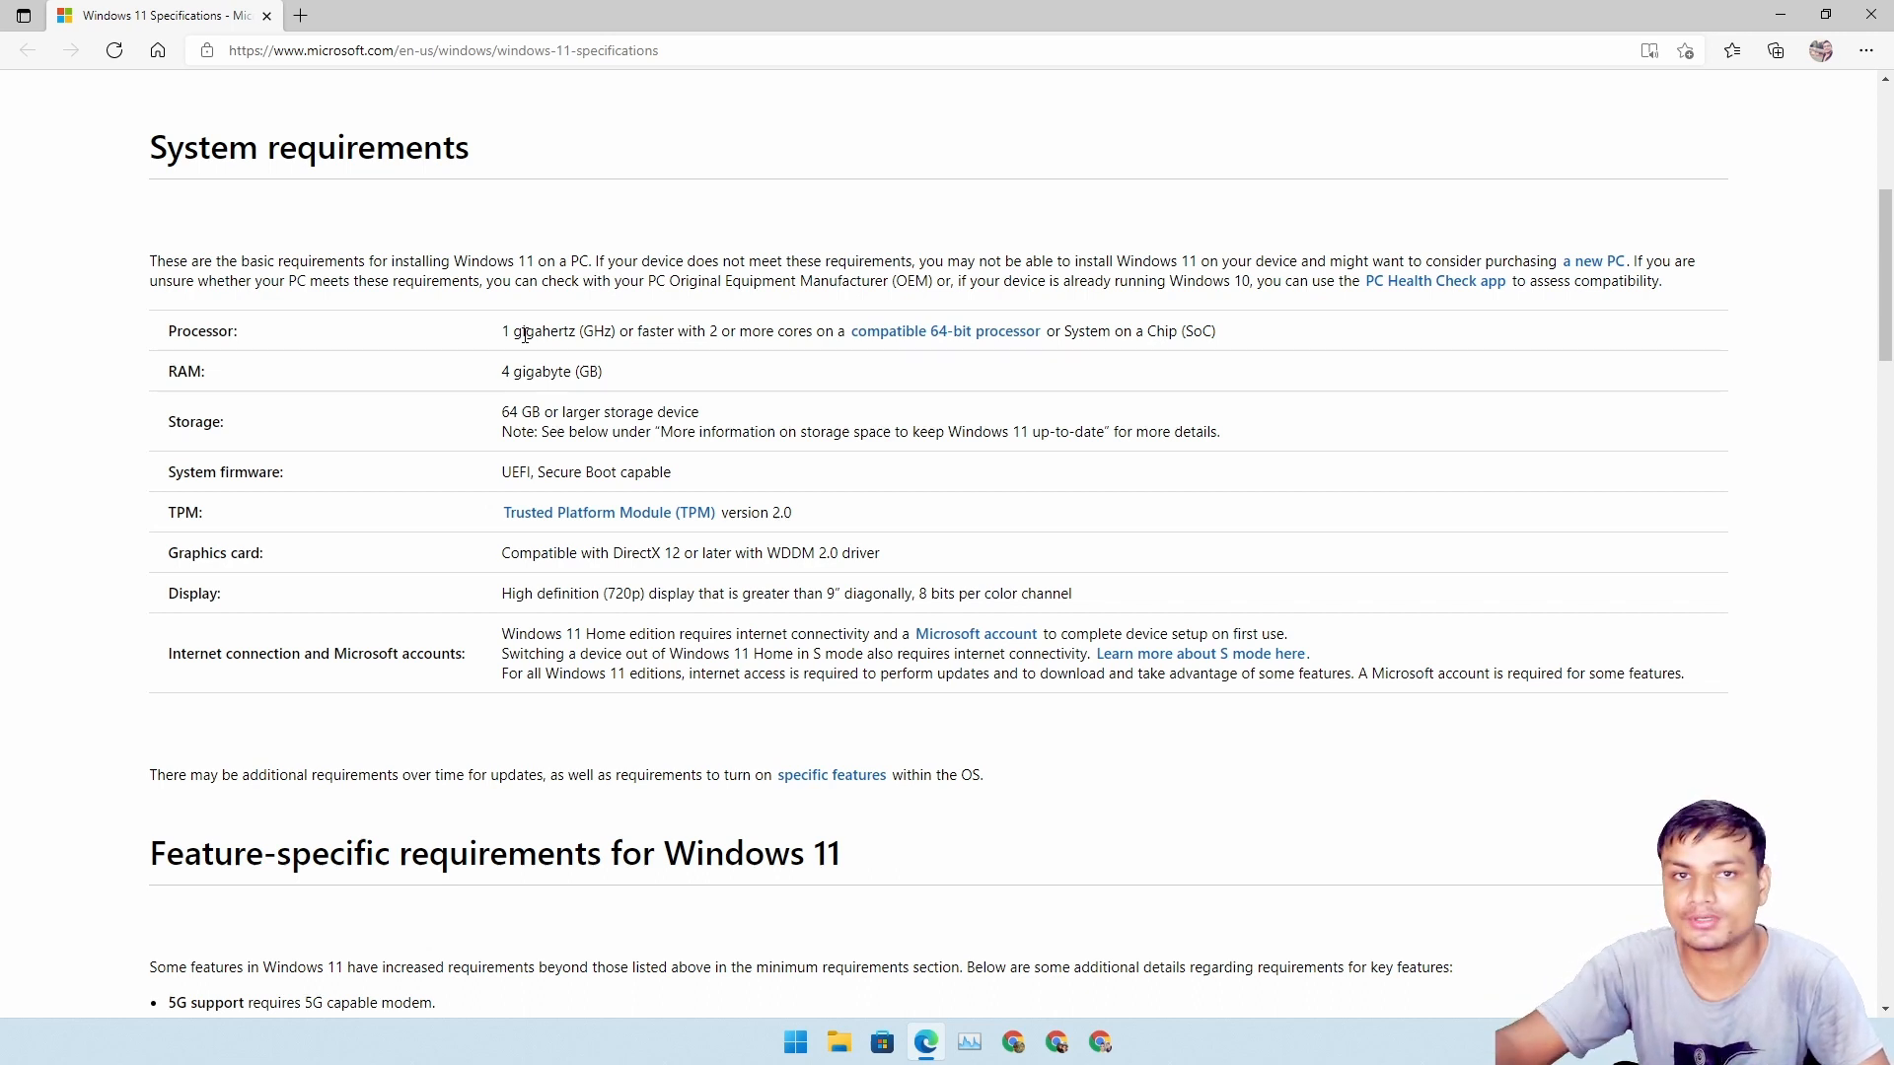
pyautogui.moveTo(1566, 553)
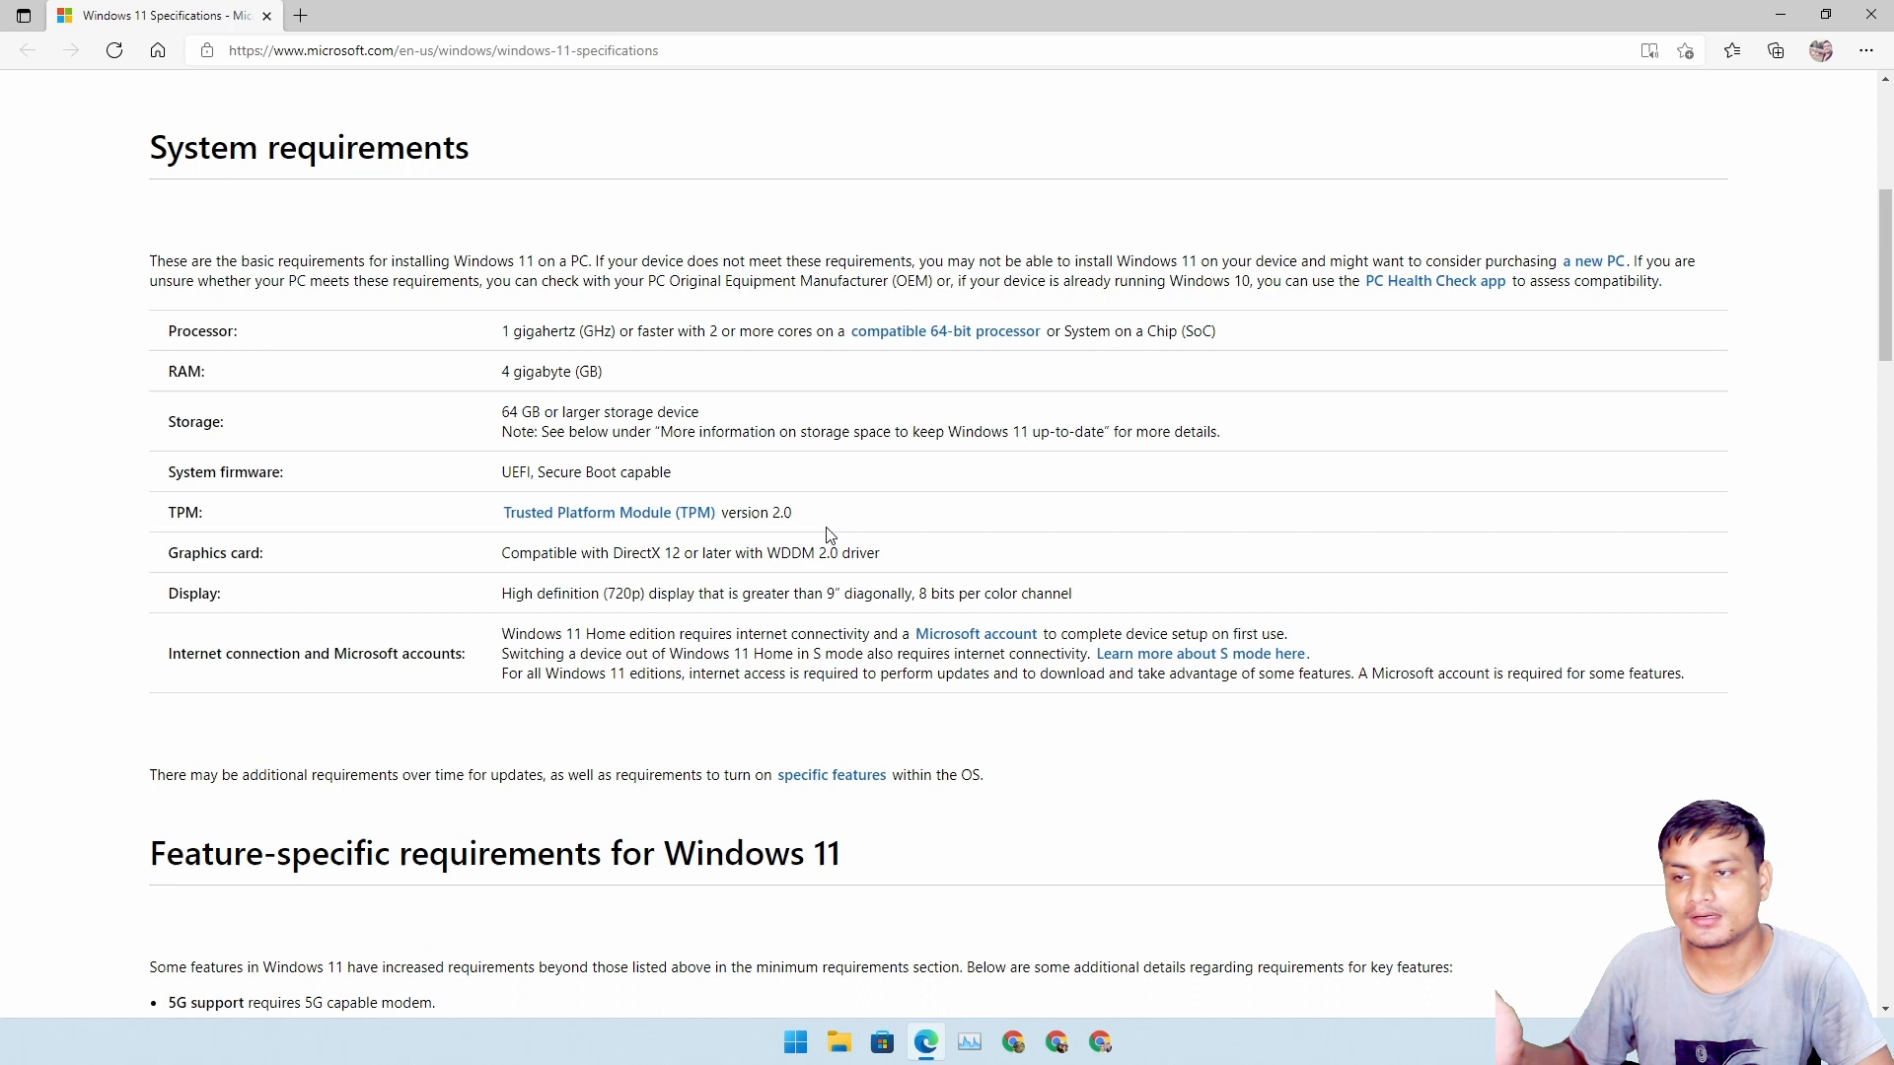
pyautogui.moveTo(831, 515)
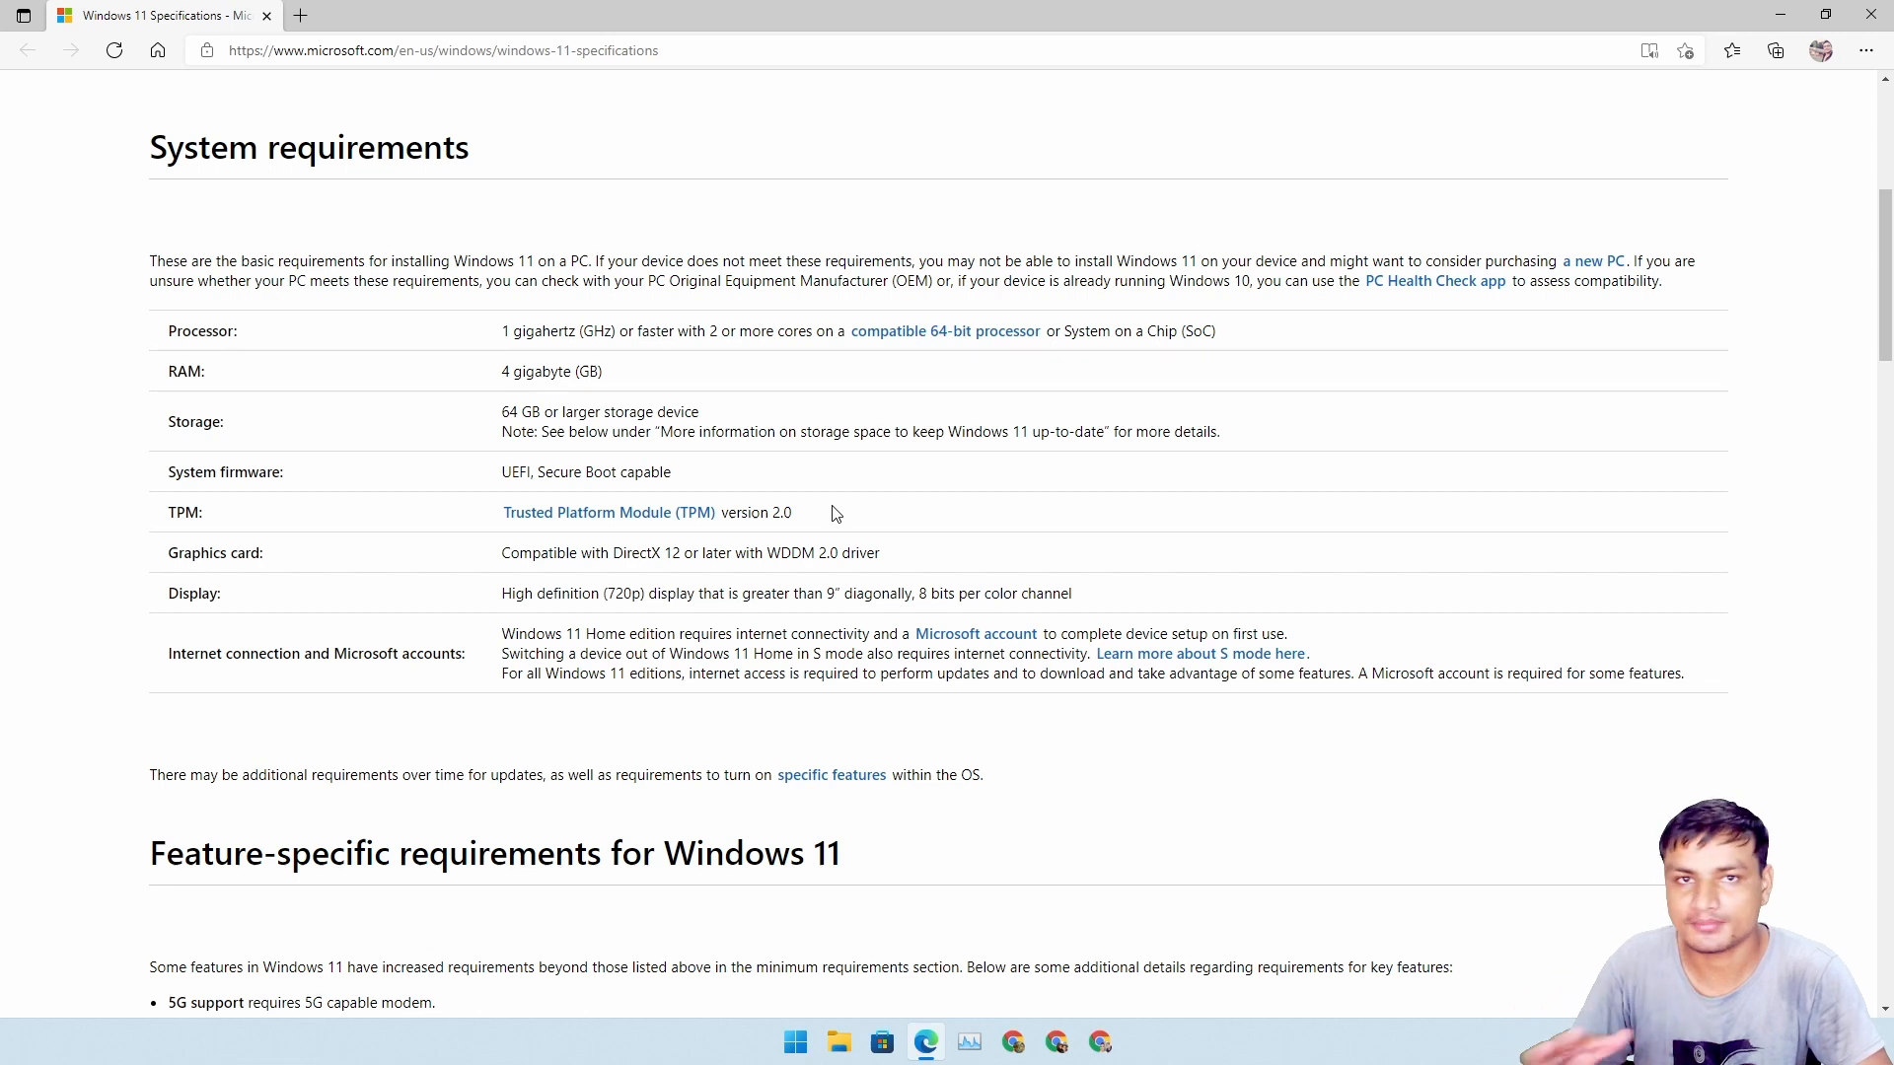
pyautogui.moveTo(818, 544)
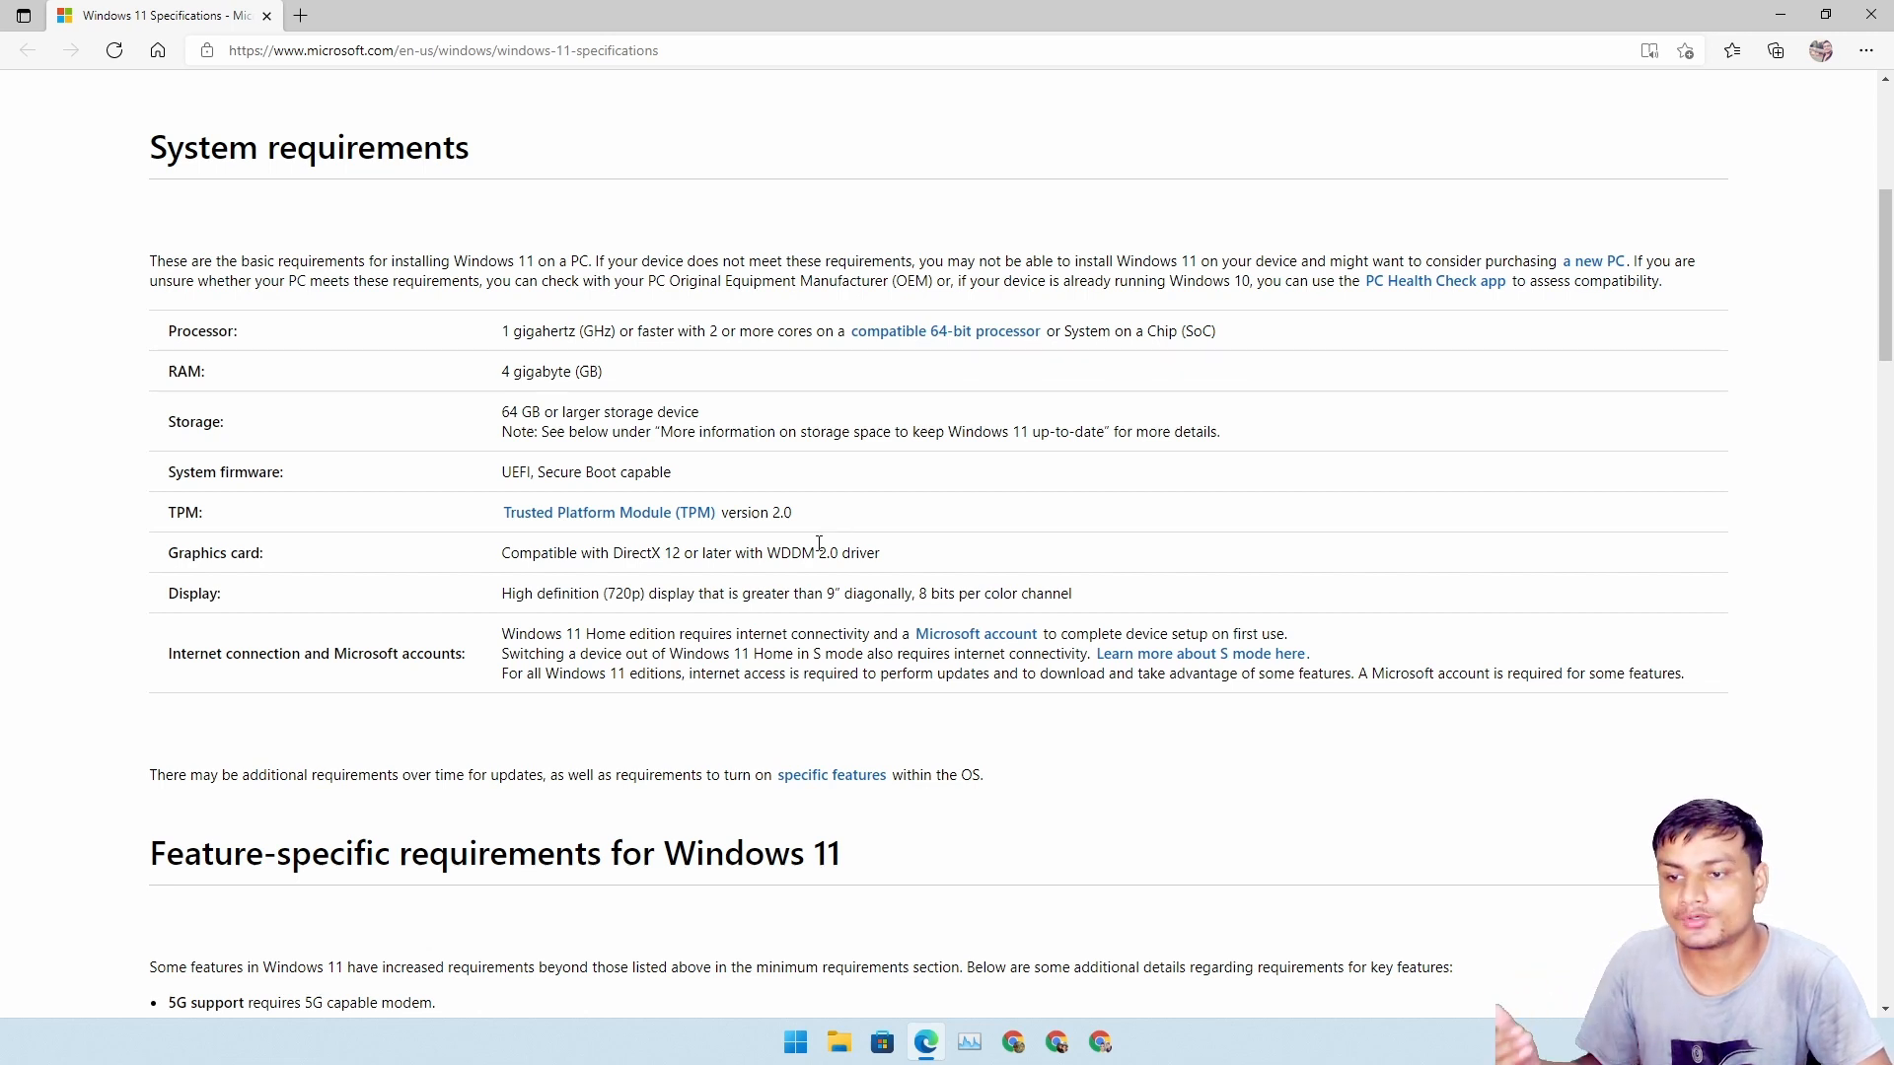
pyautogui.moveTo(915, 535)
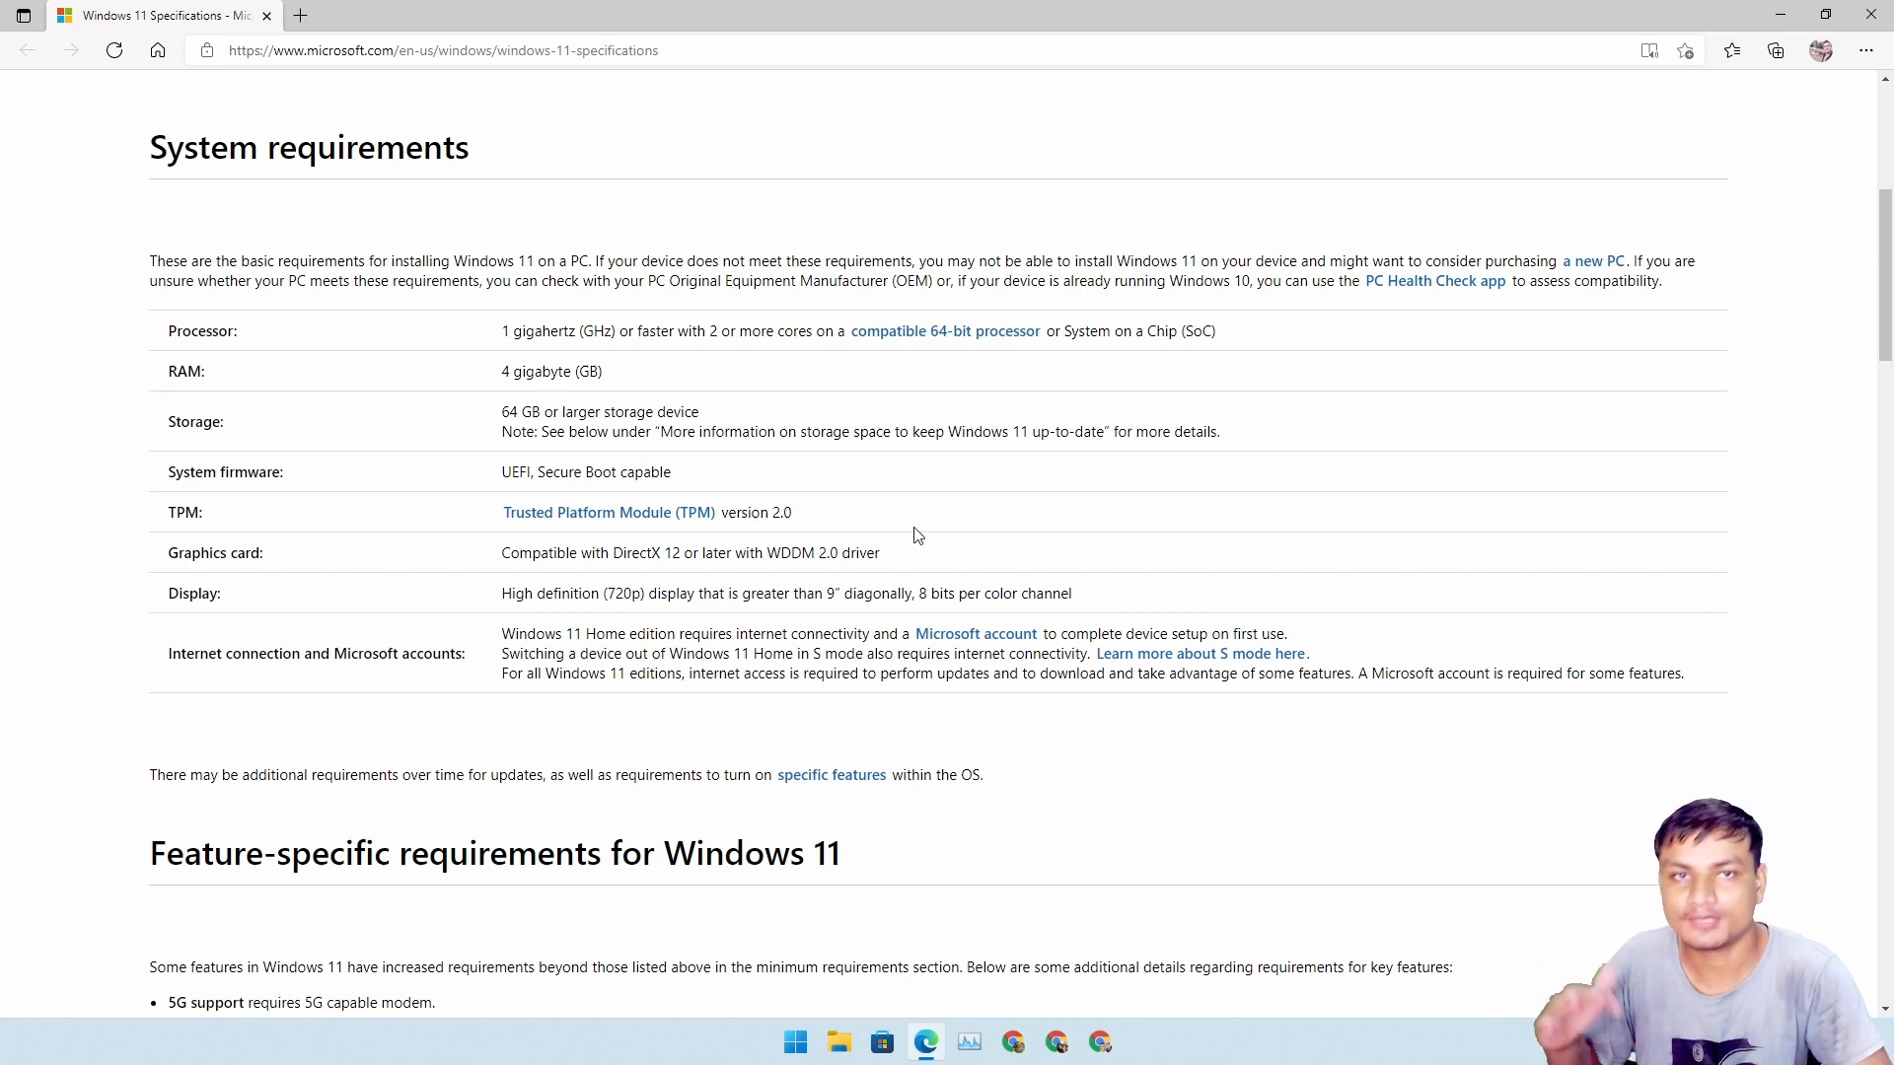
pyautogui.moveTo(974, 535)
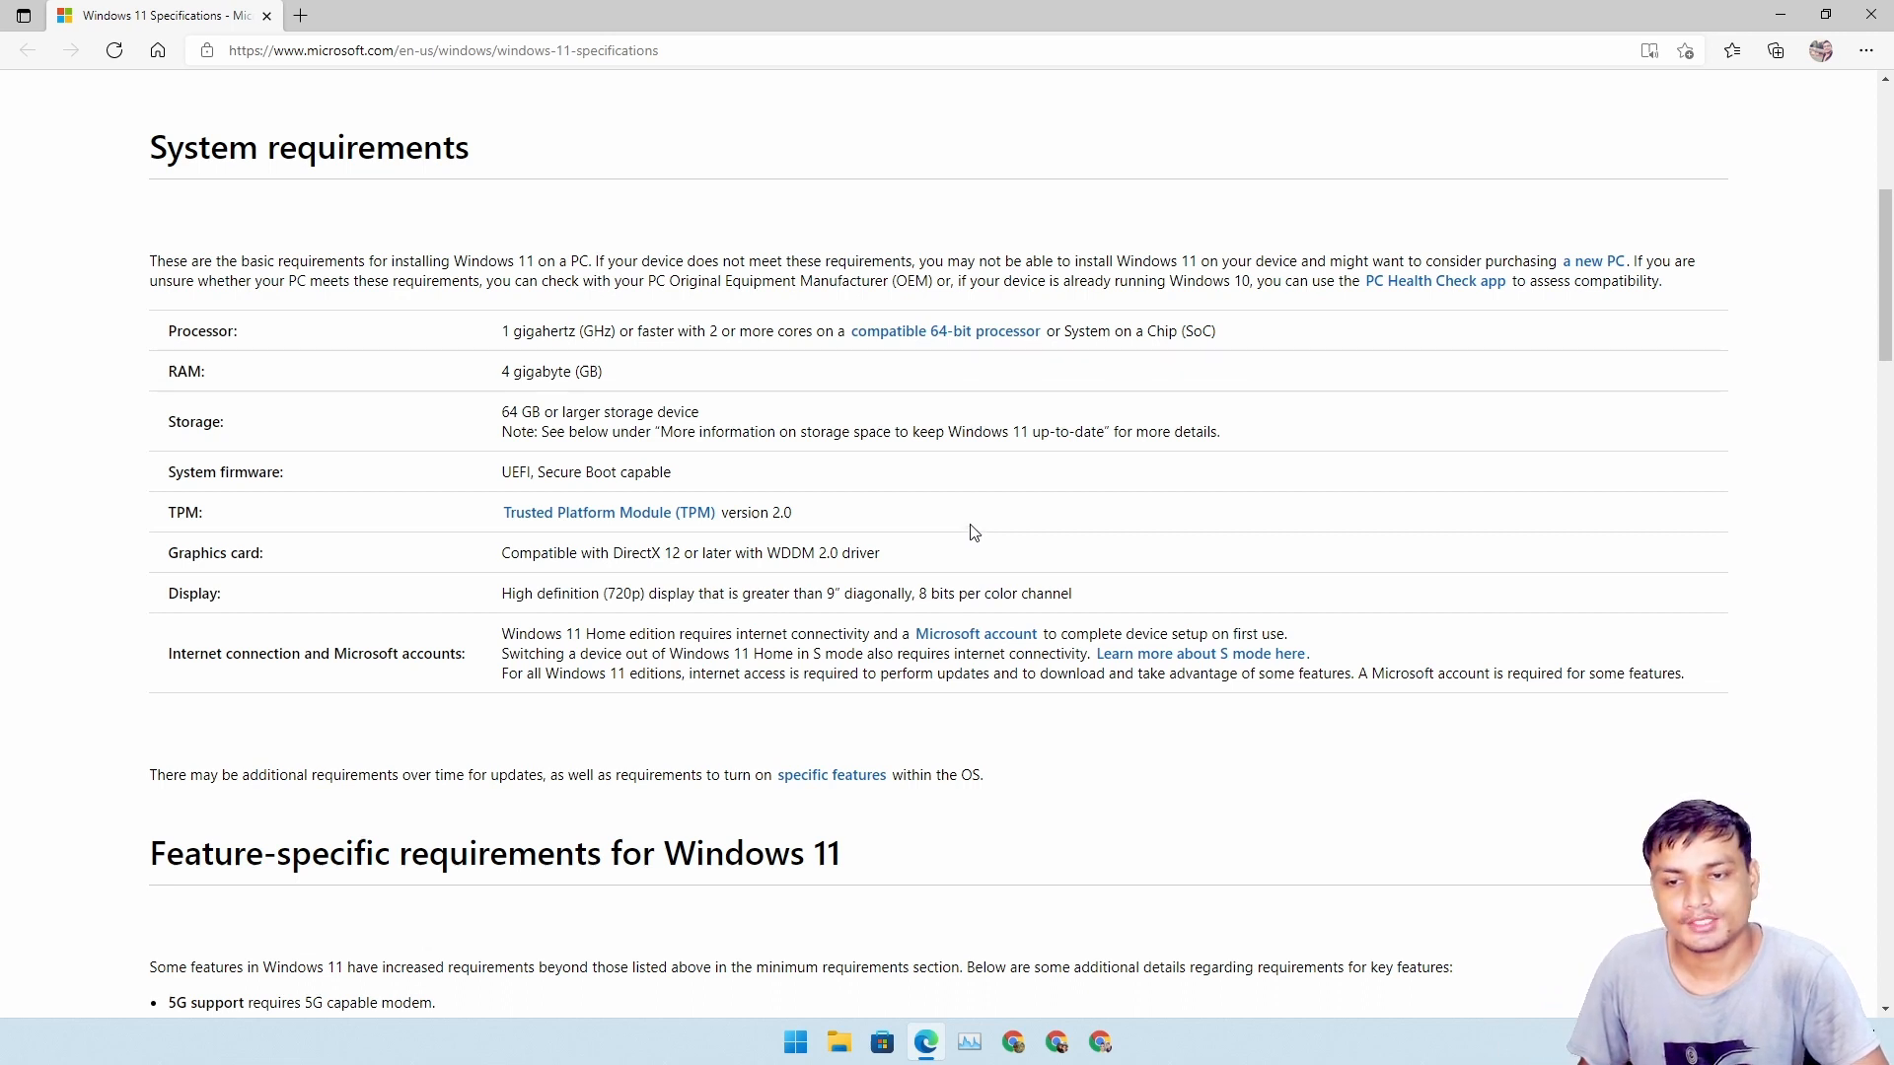
pyautogui.moveTo(1687, 687)
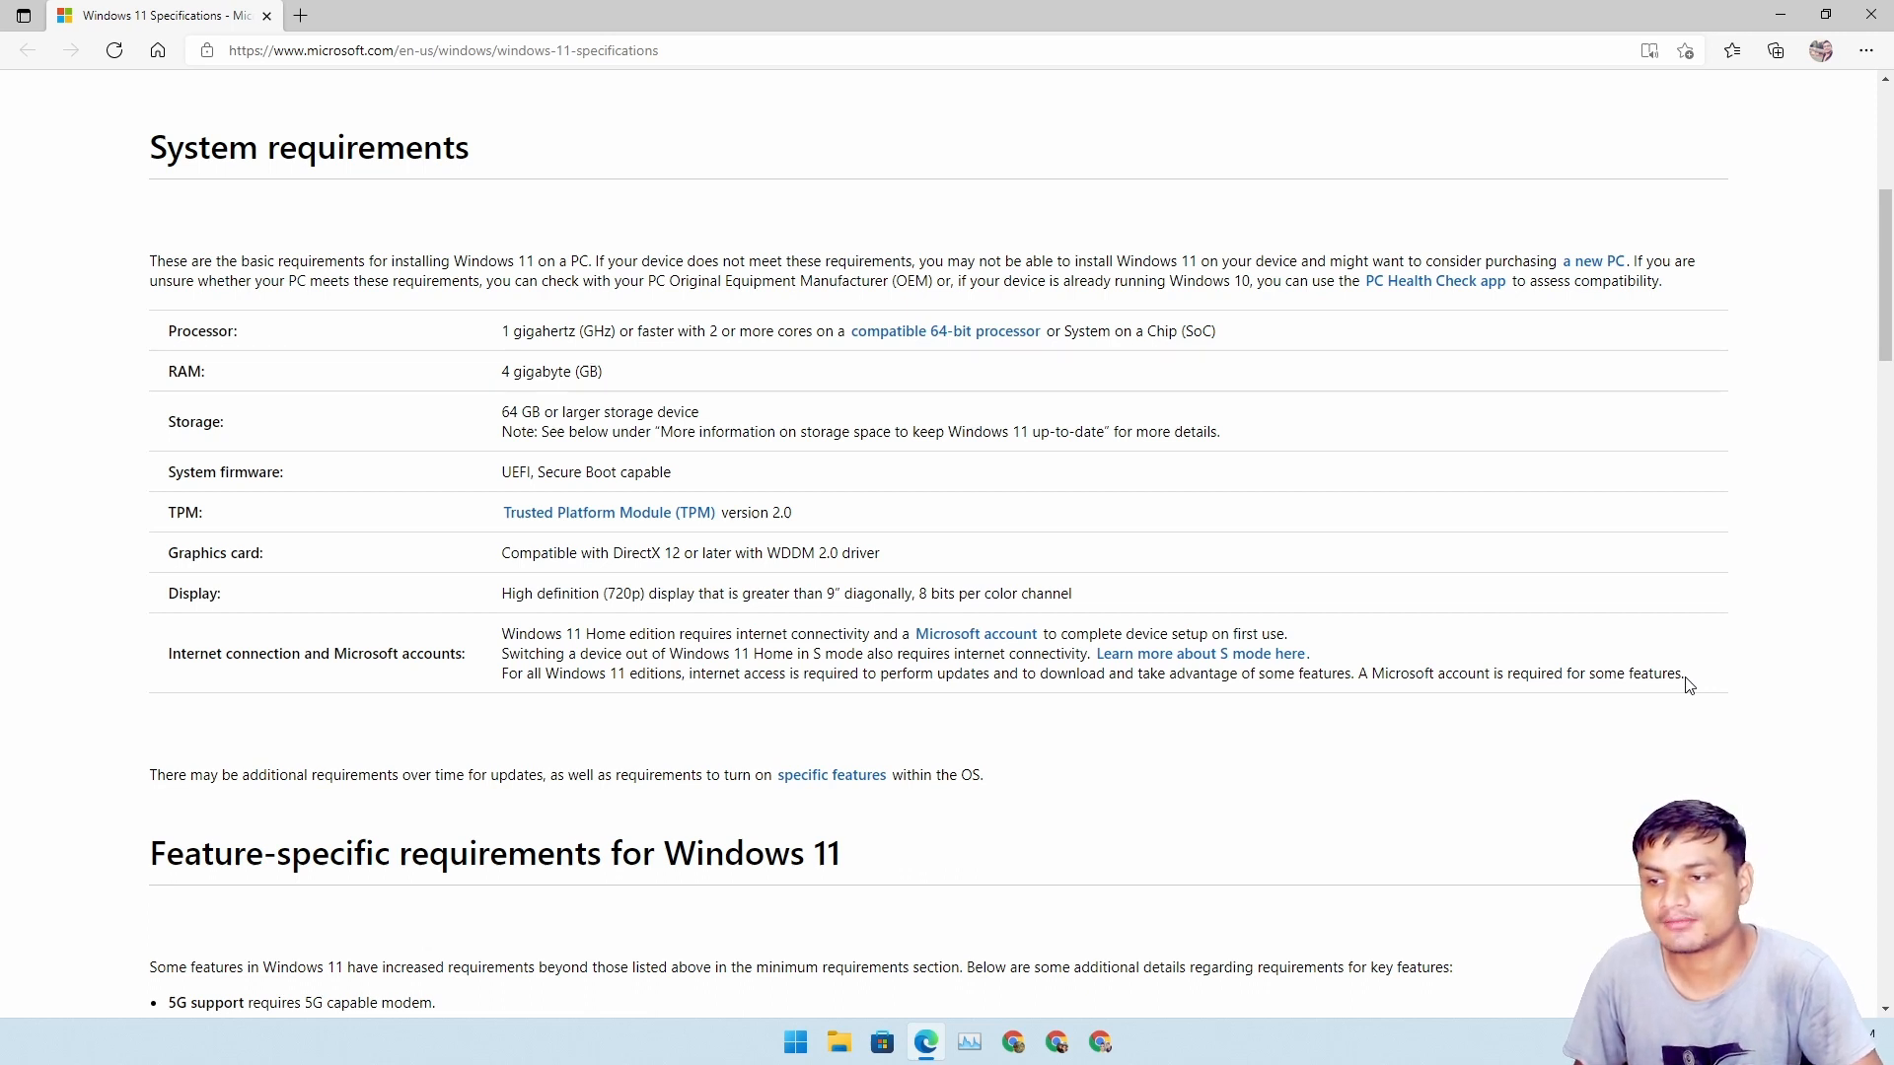
pyautogui.moveTo(1061, 521)
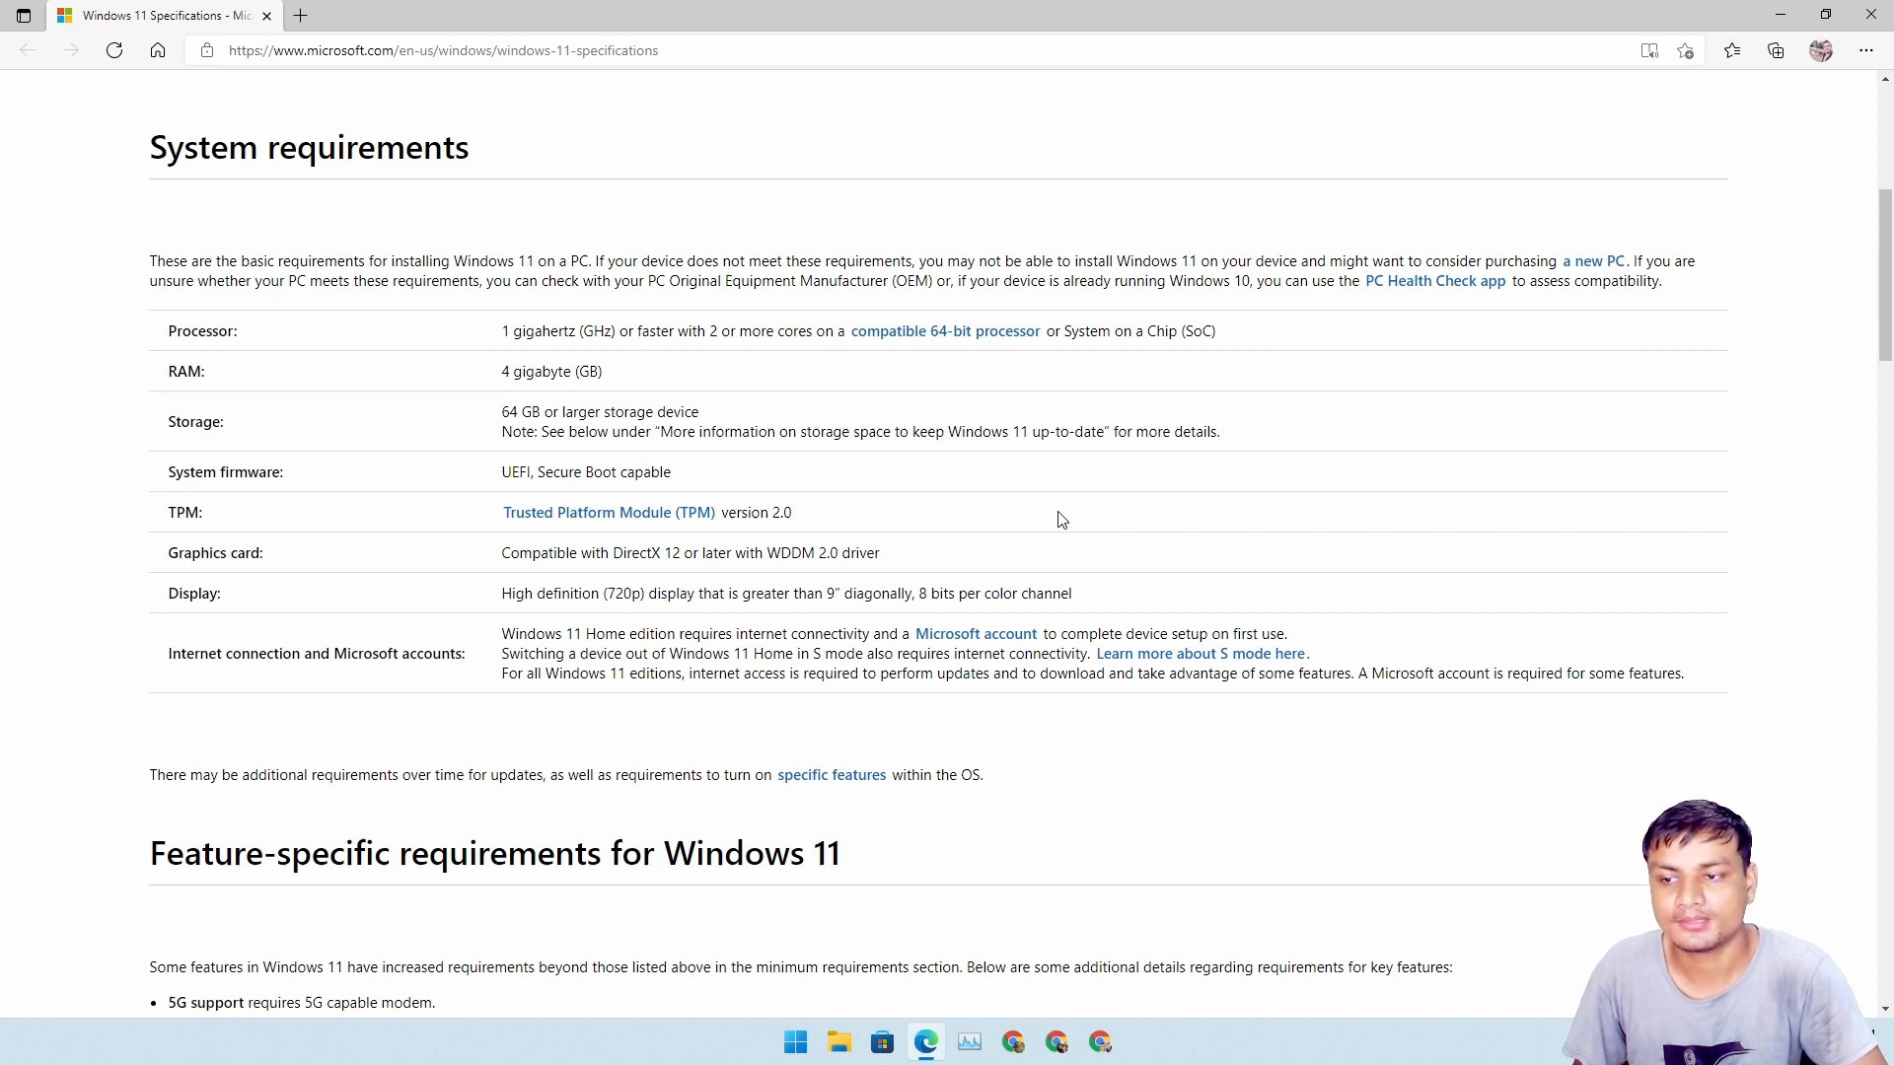
pyautogui.moveTo(1689, 679)
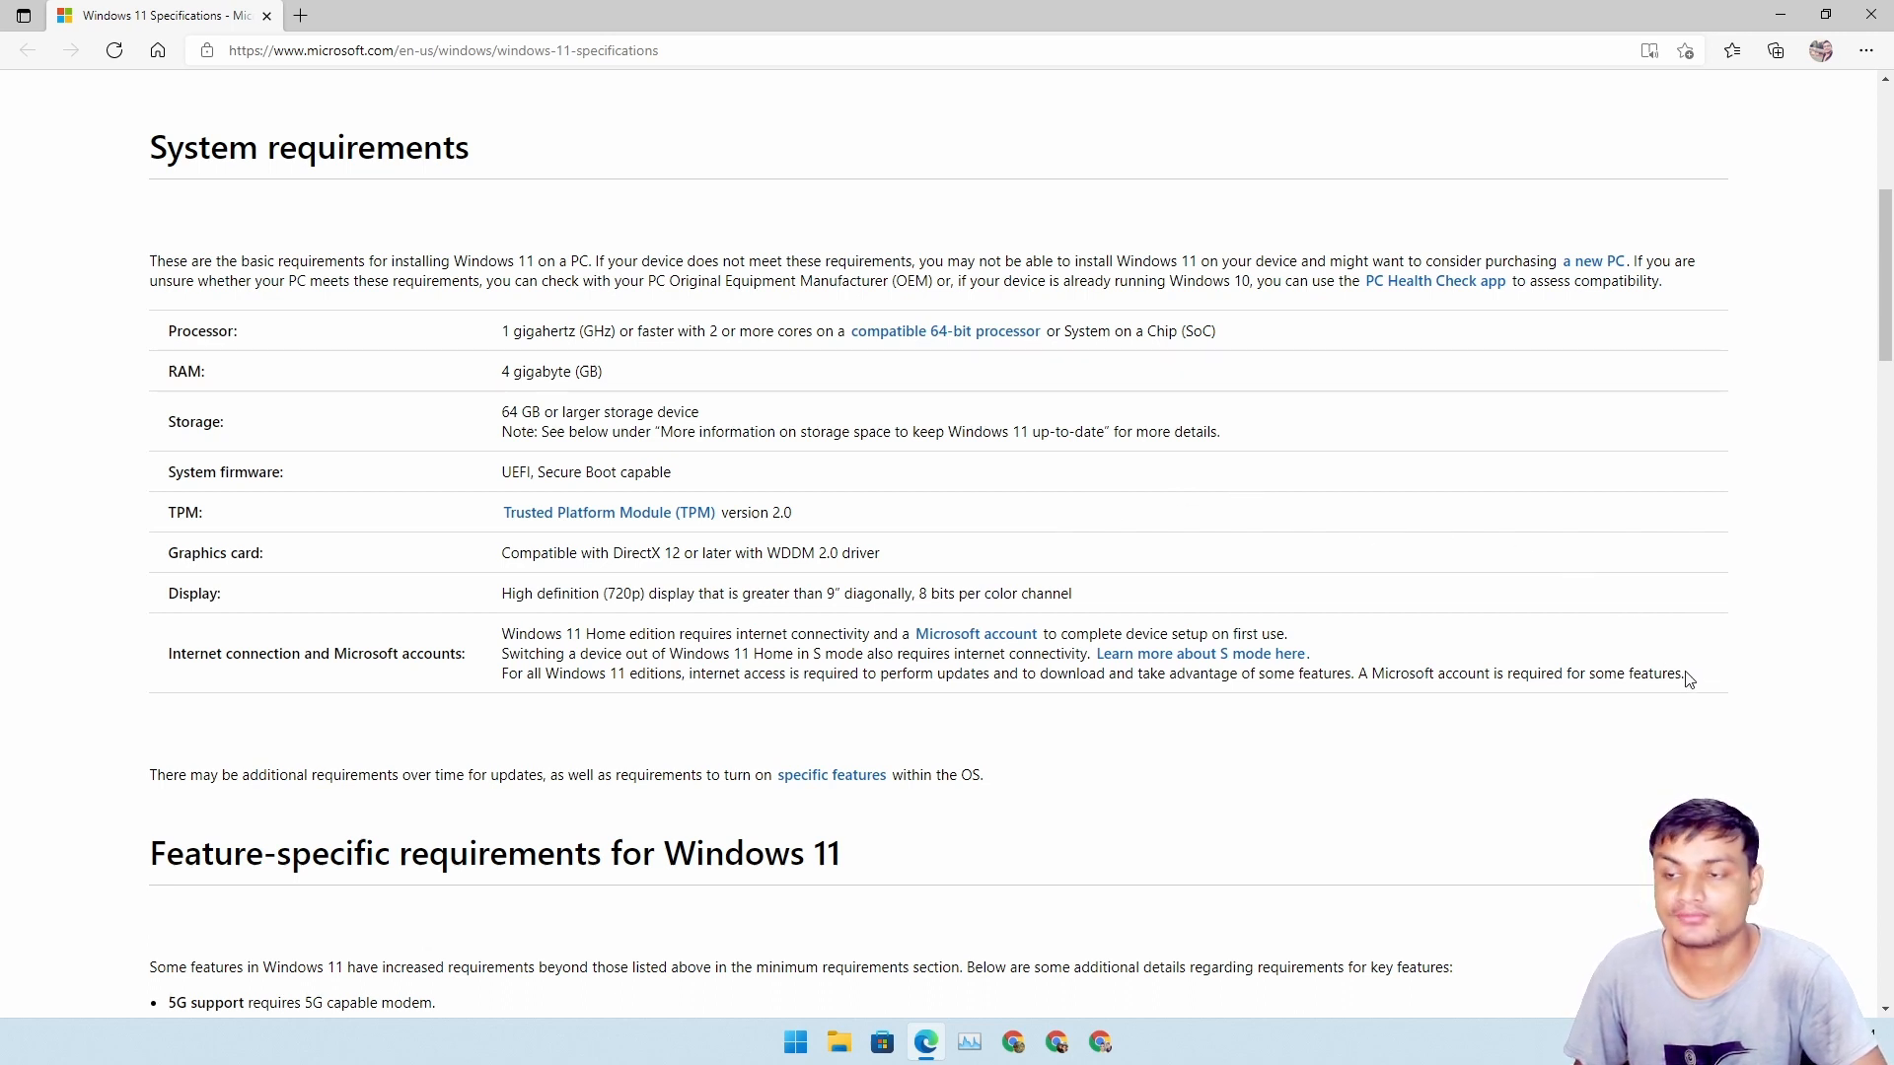
pyautogui.moveTo(1497, 621)
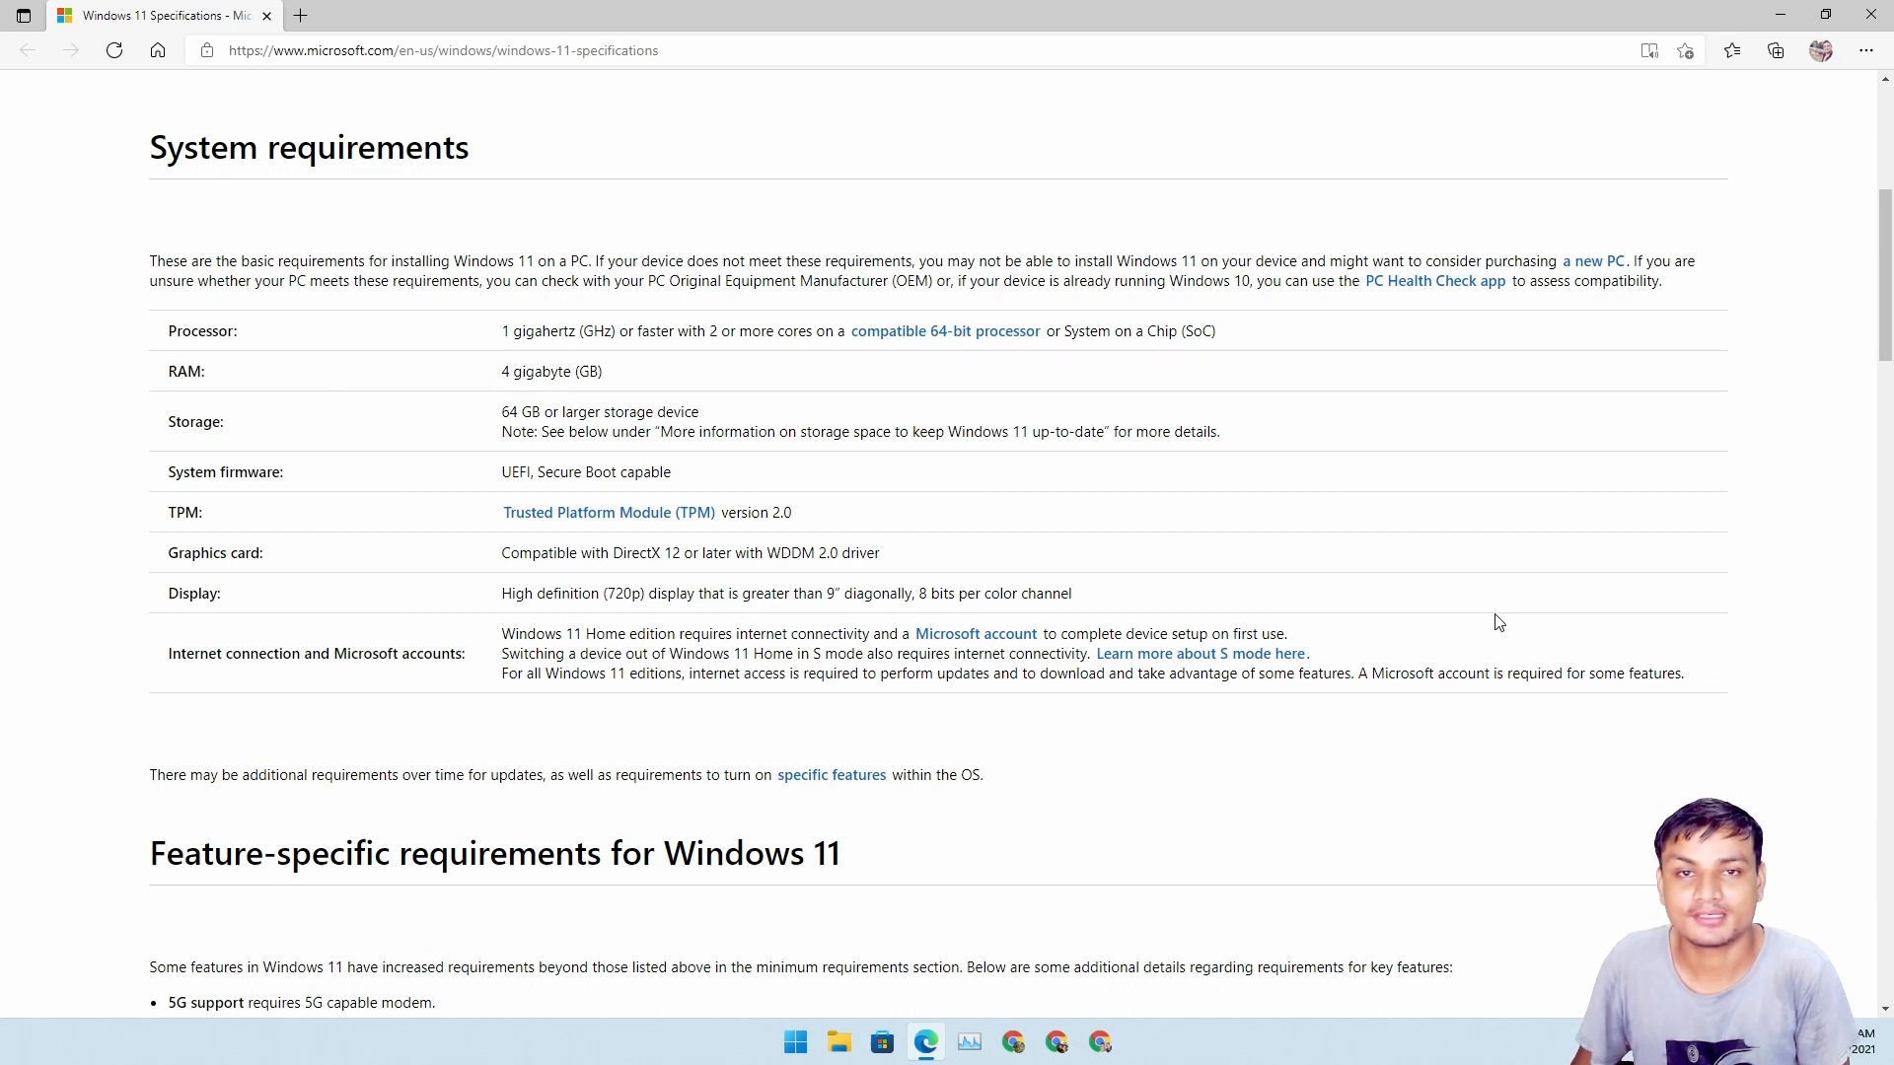
pyautogui.moveTo(1564, 637)
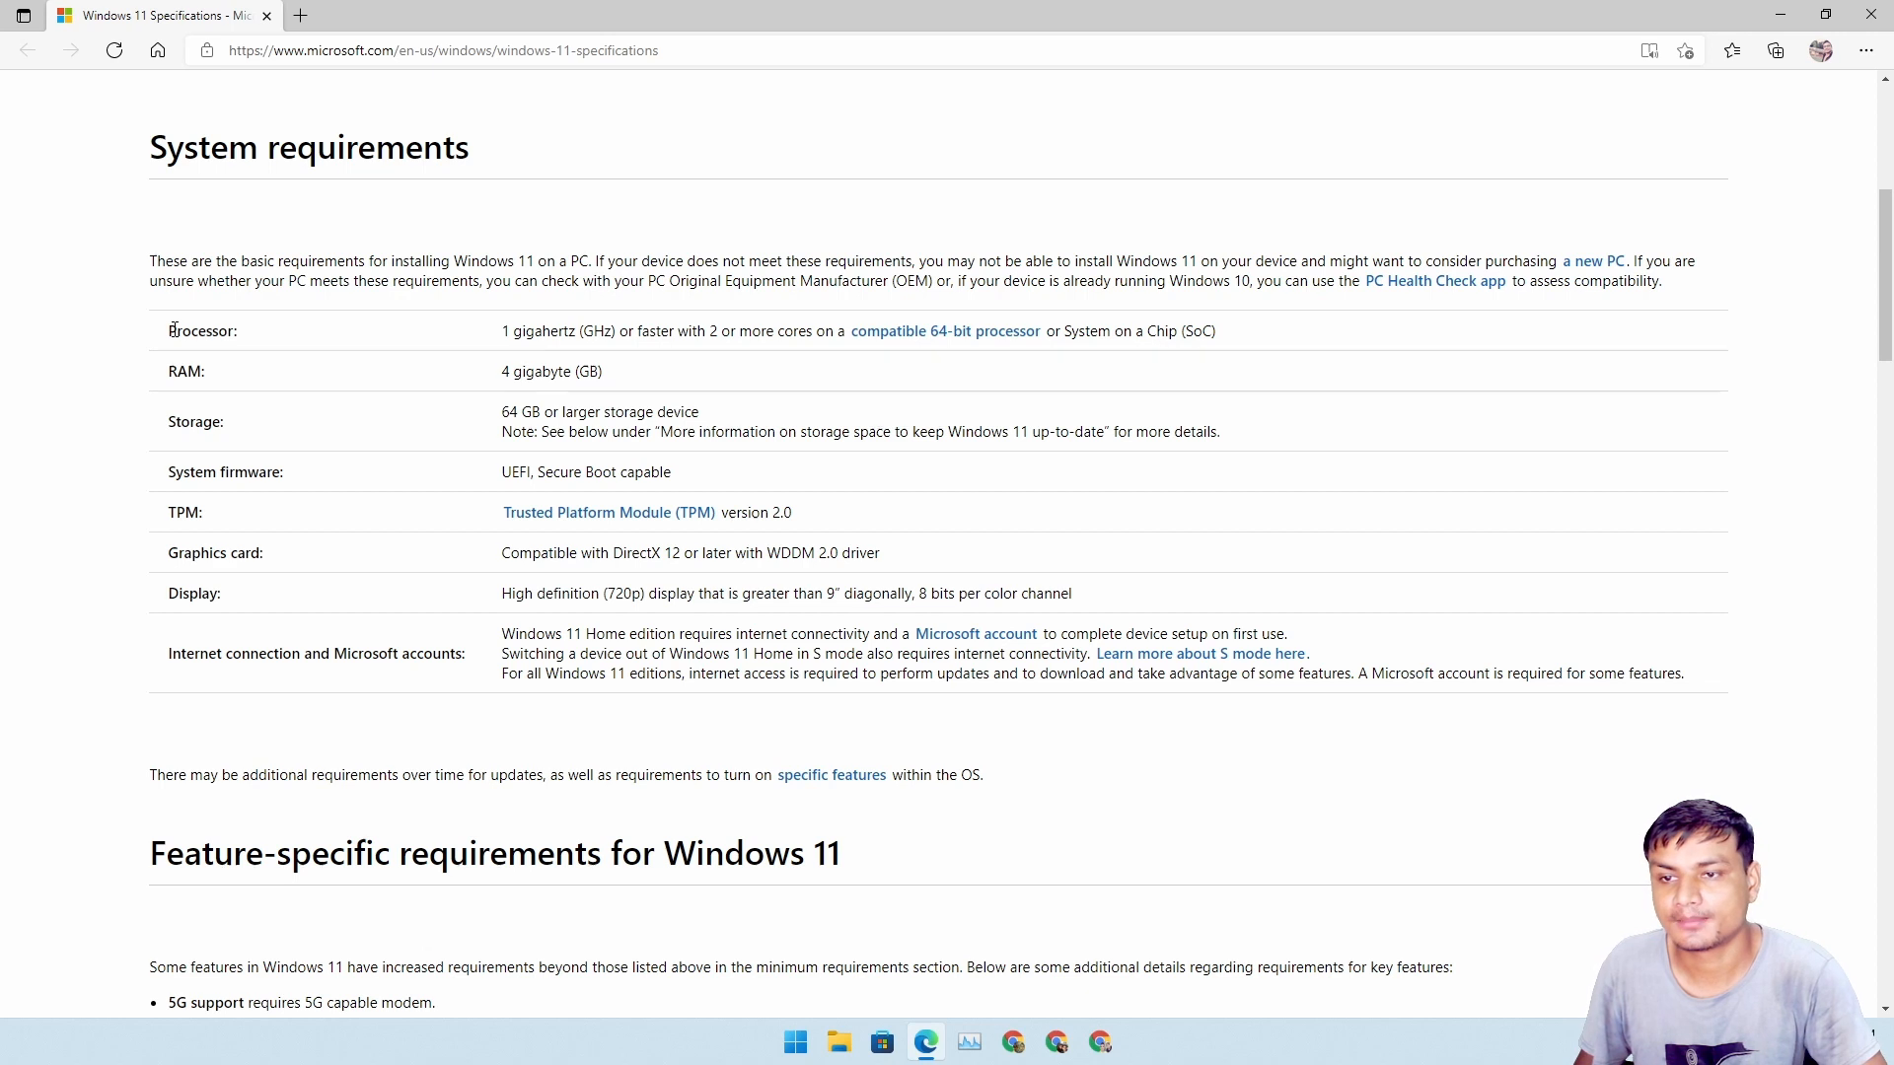
pyautogui.moveTo(446, 564)
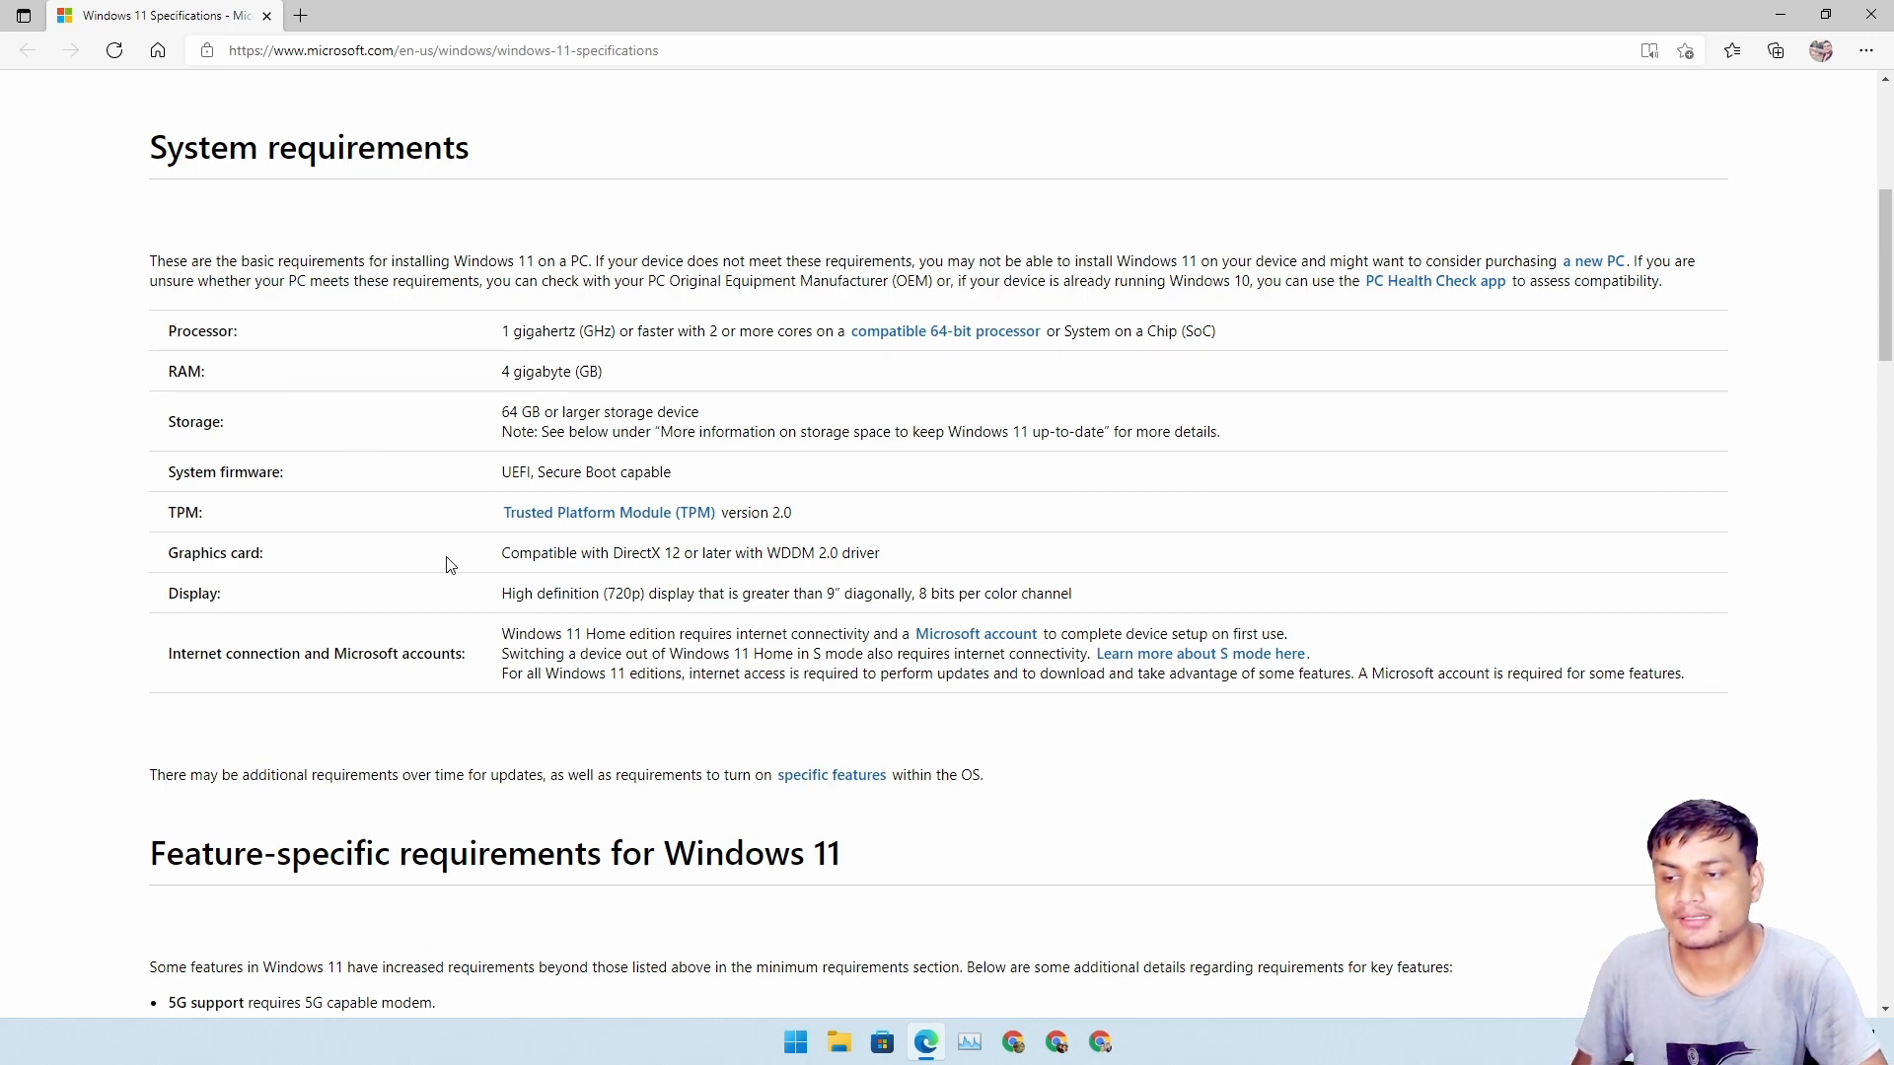
pyautogui.moveTo(1777, 589)
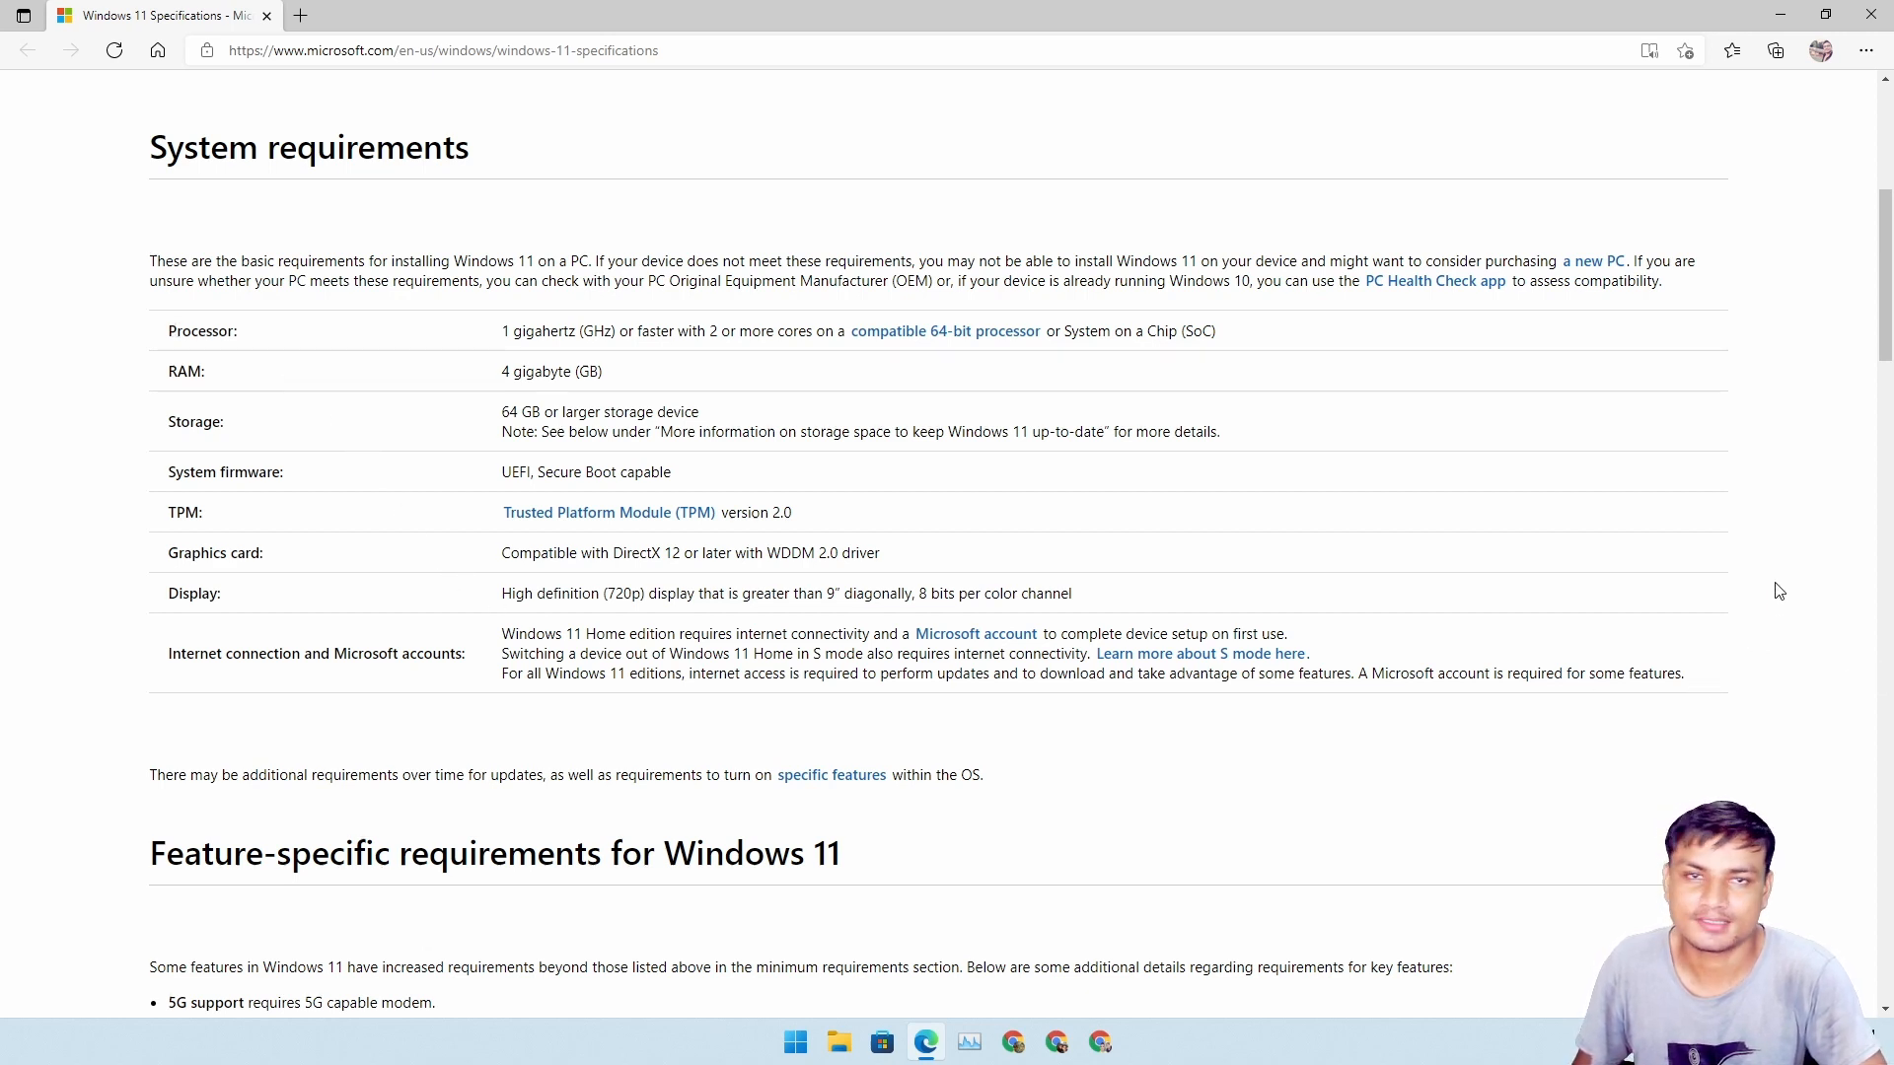
pyautogui.scroll(-3)
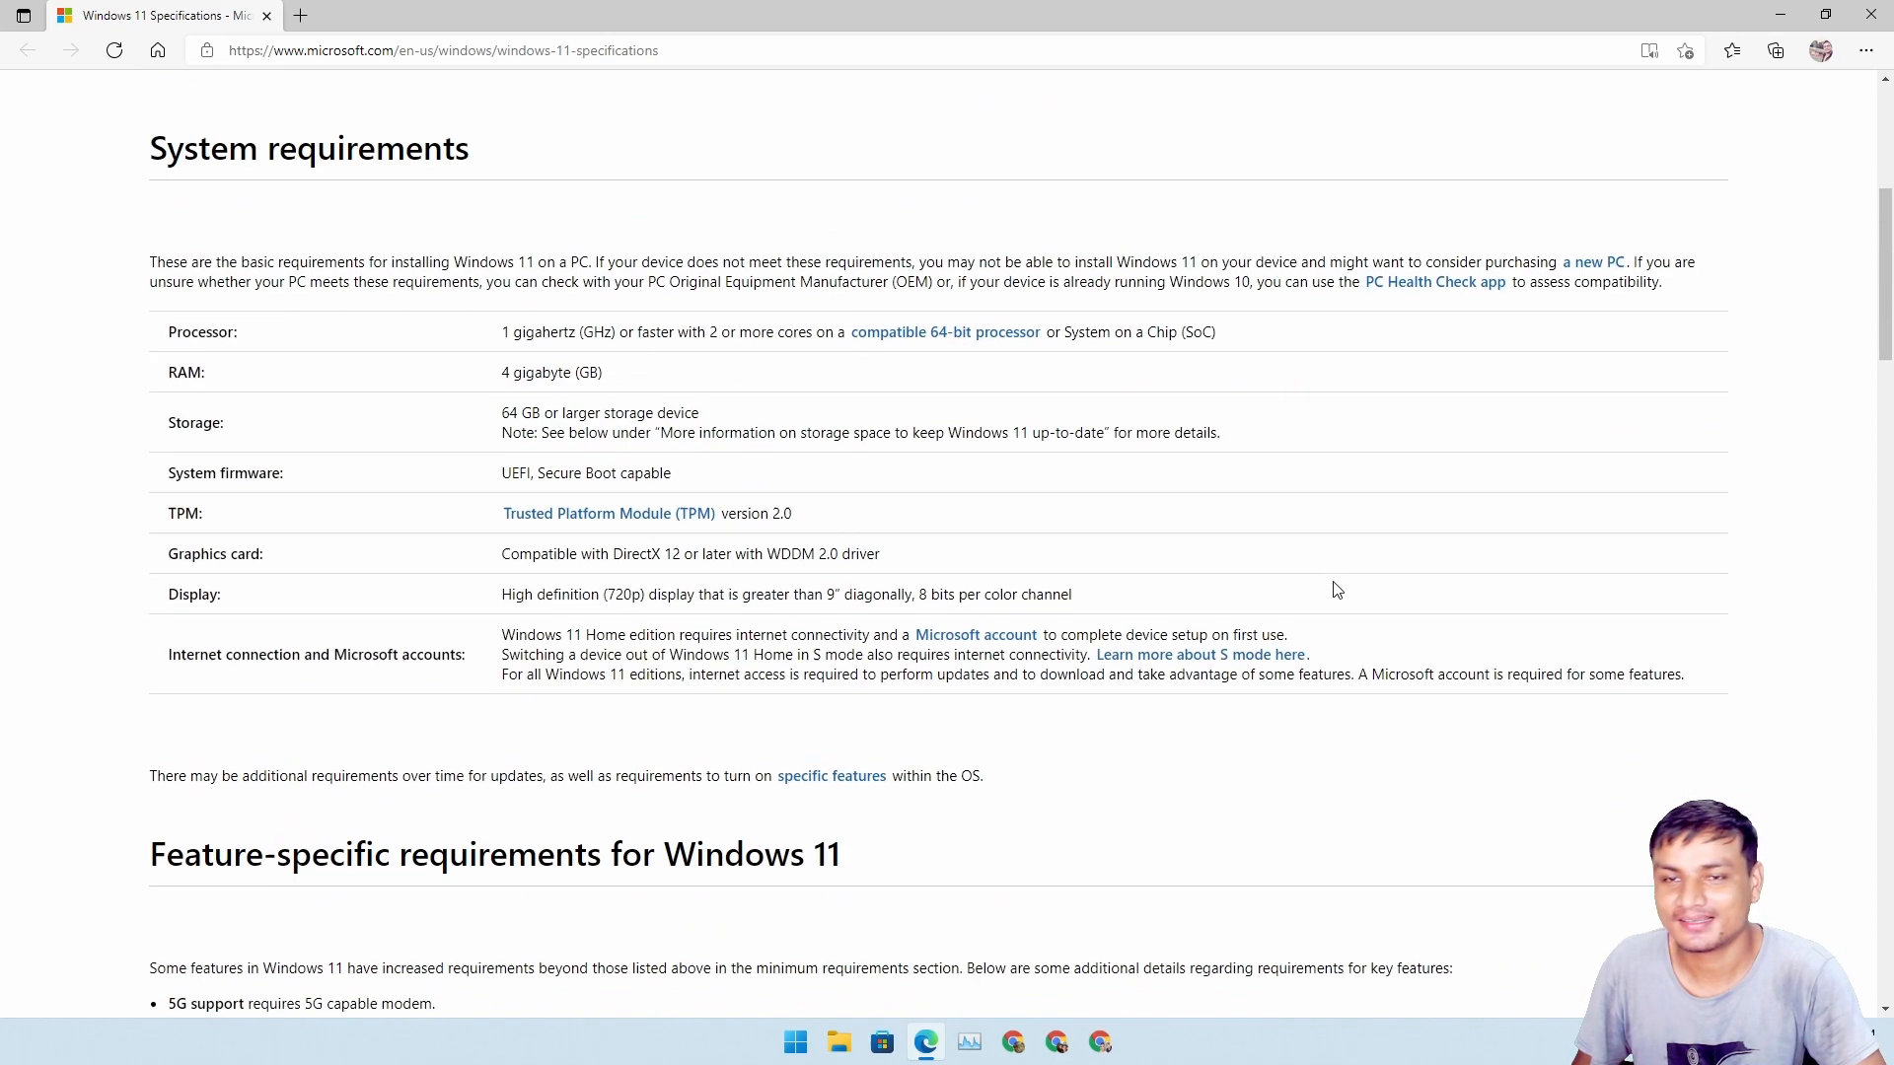
pyautogui.scroll(3)
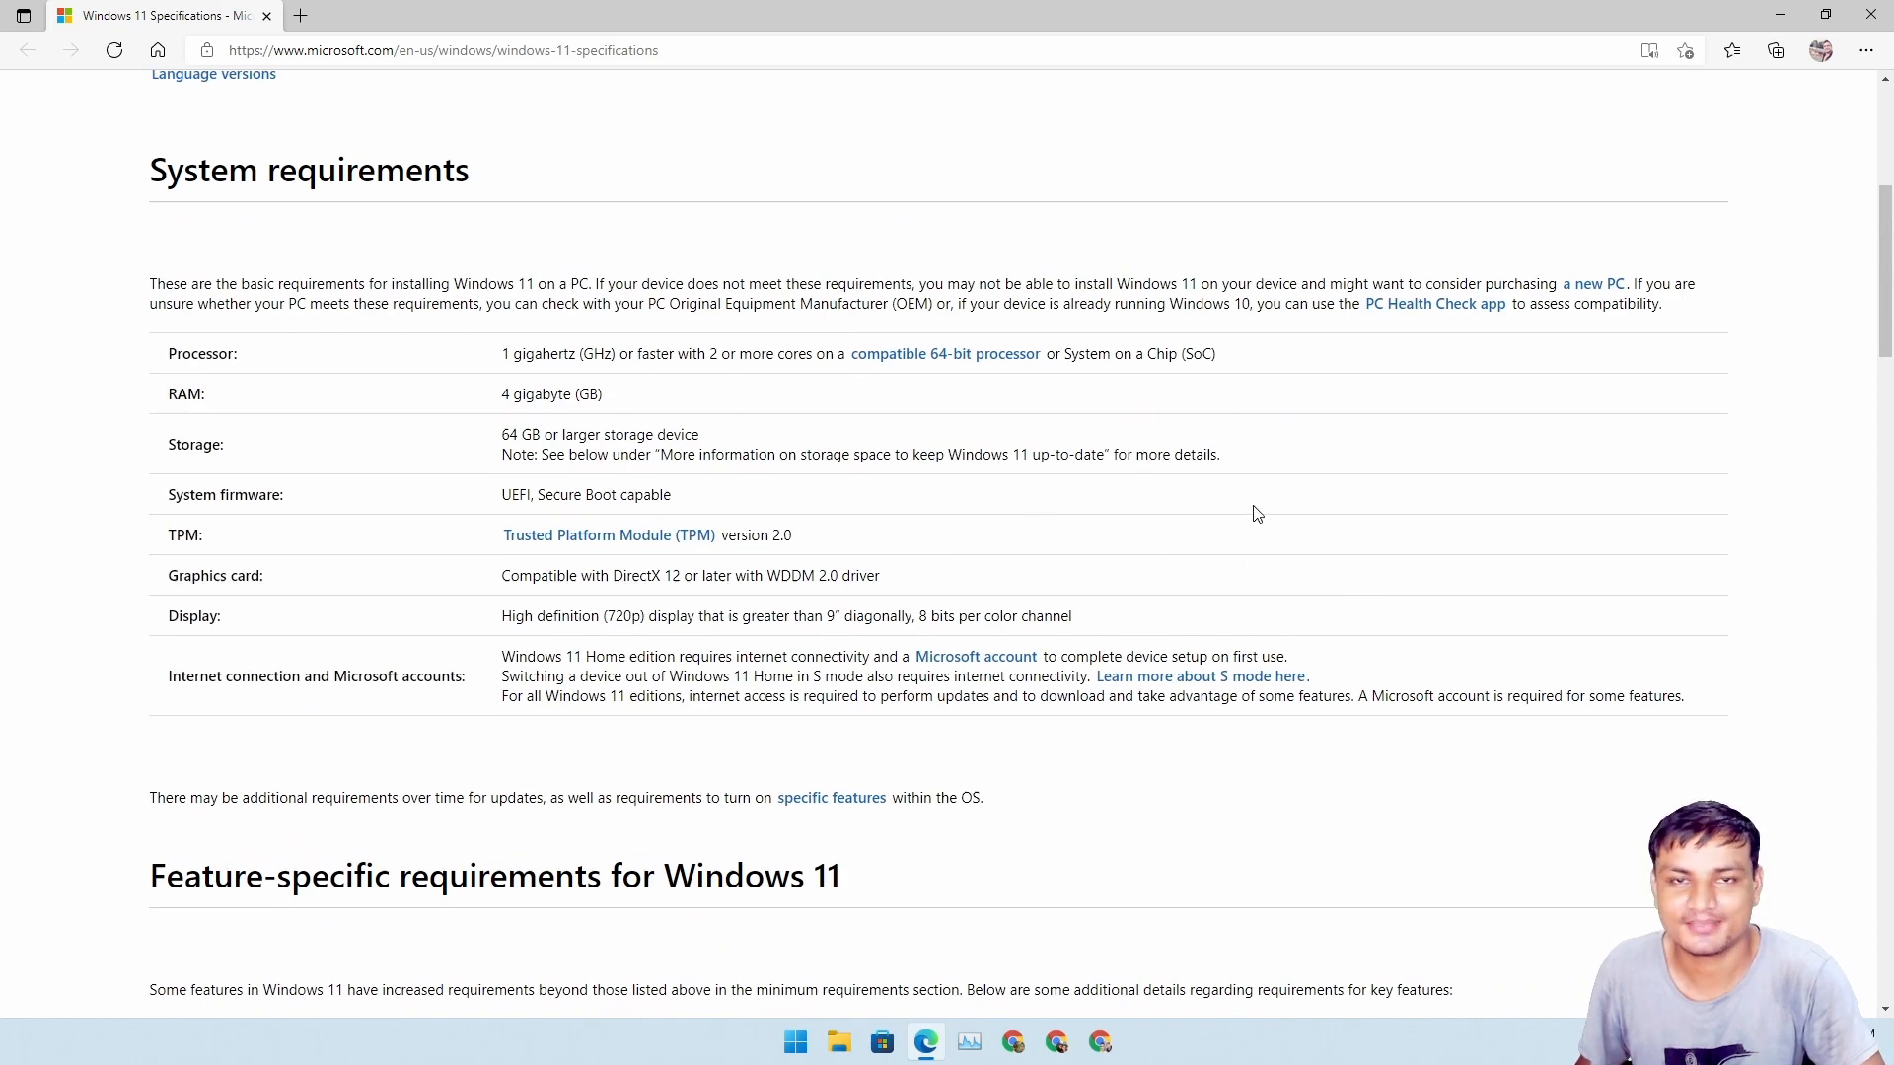
pyautogui.moveTo(1219, 546)
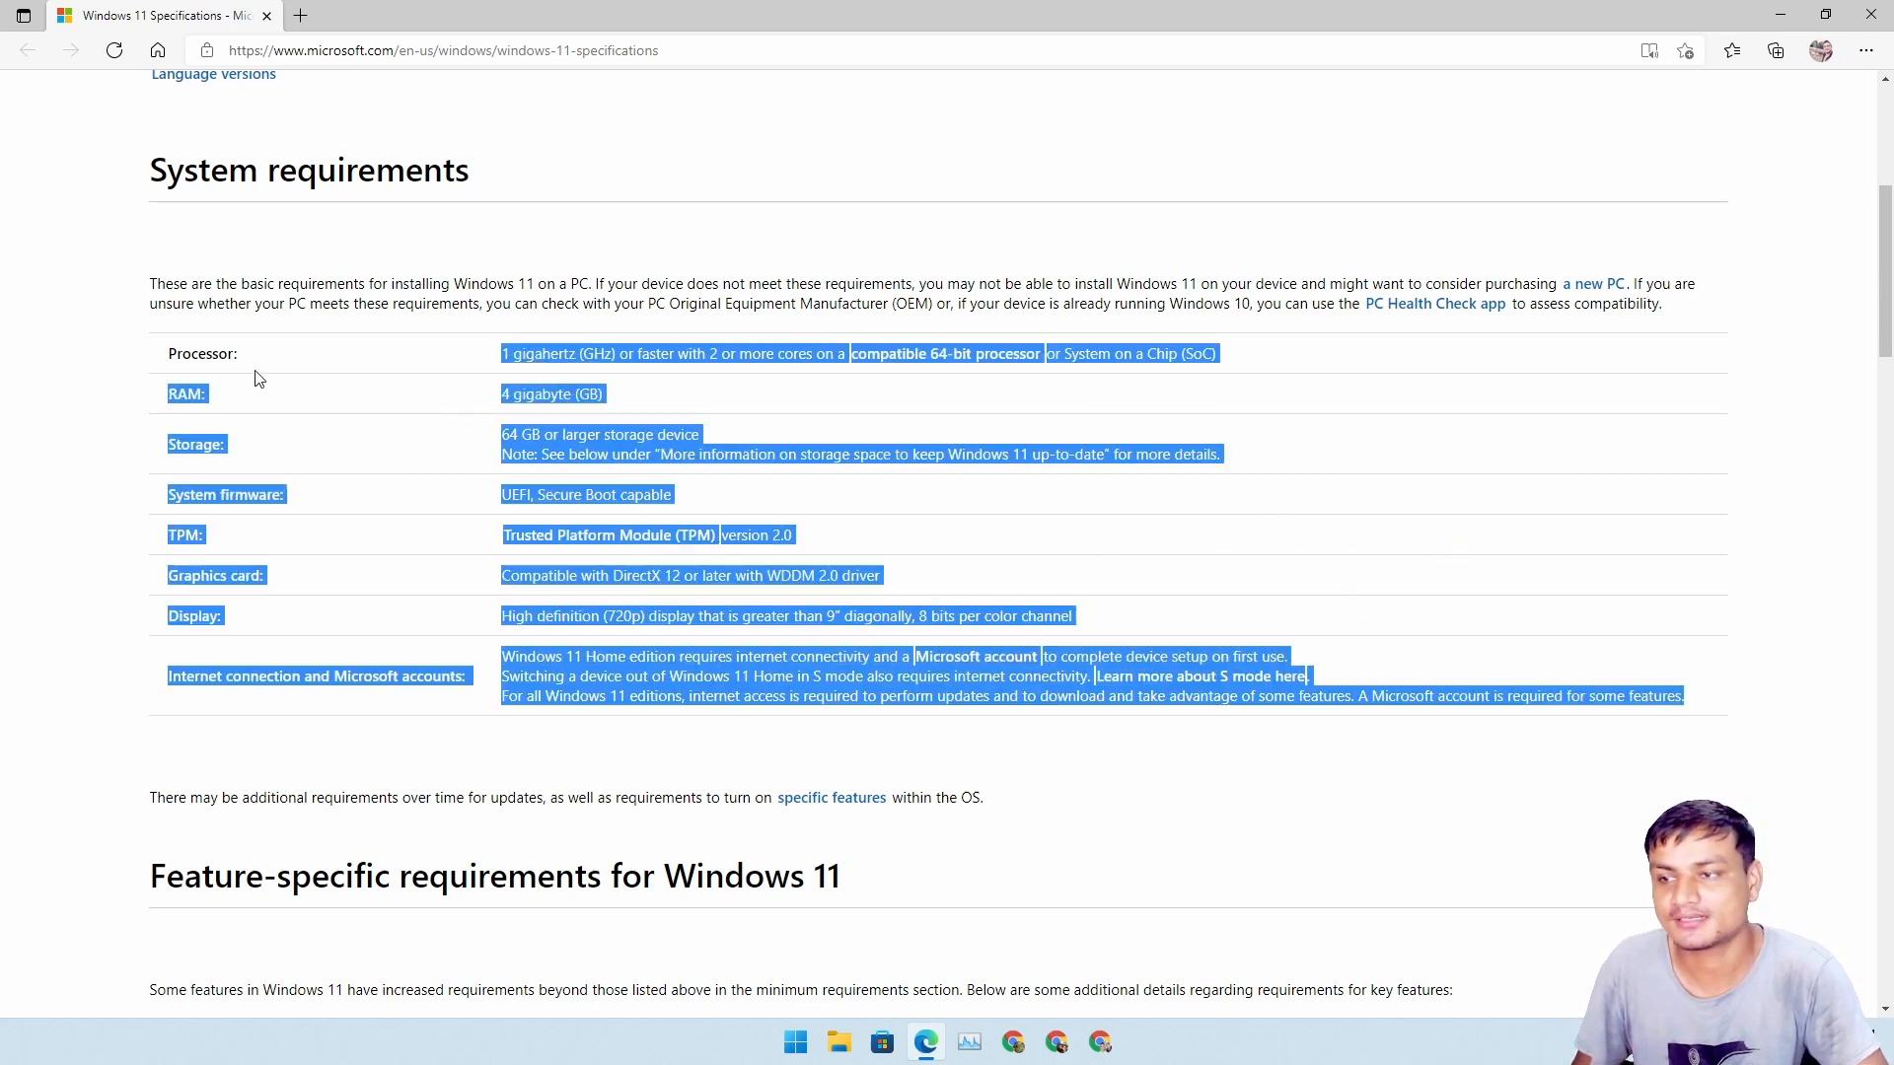
pyautogui.click(164, 353)
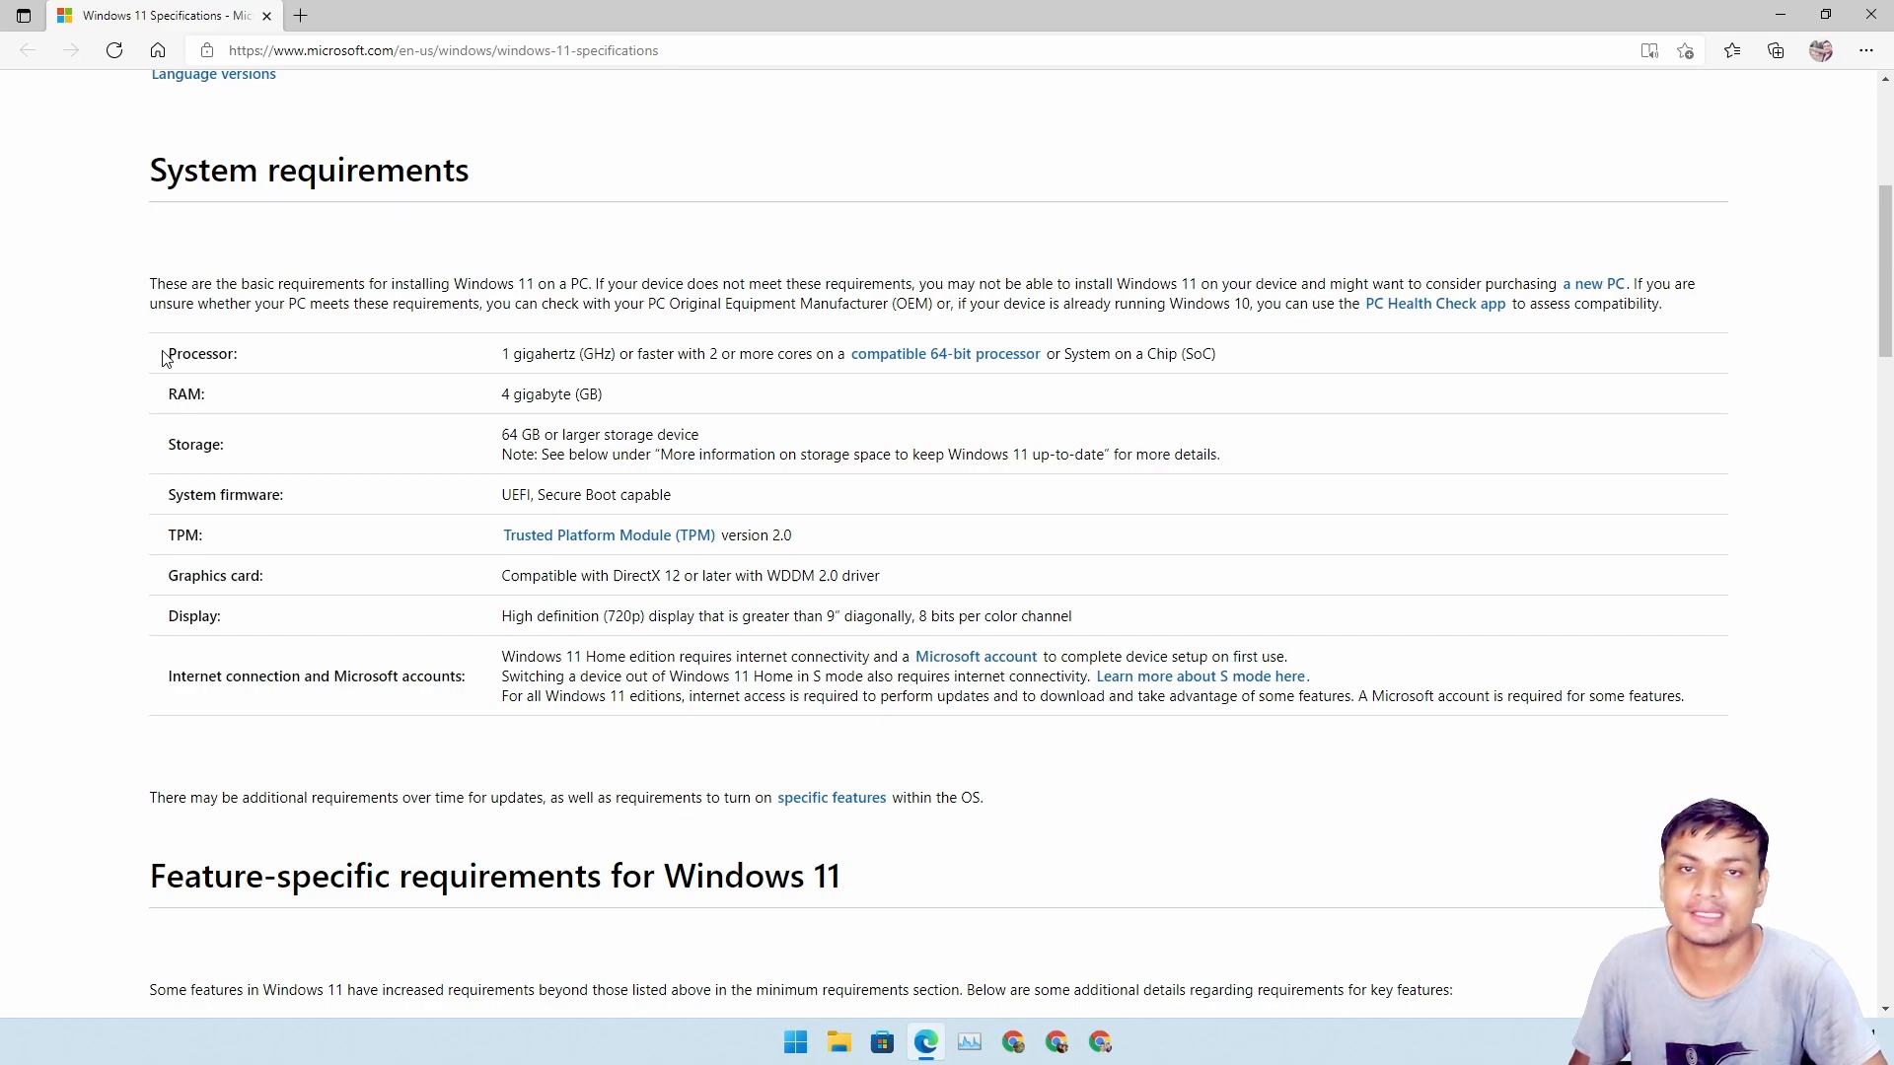
pyautogui.moveTo(1081, 604)
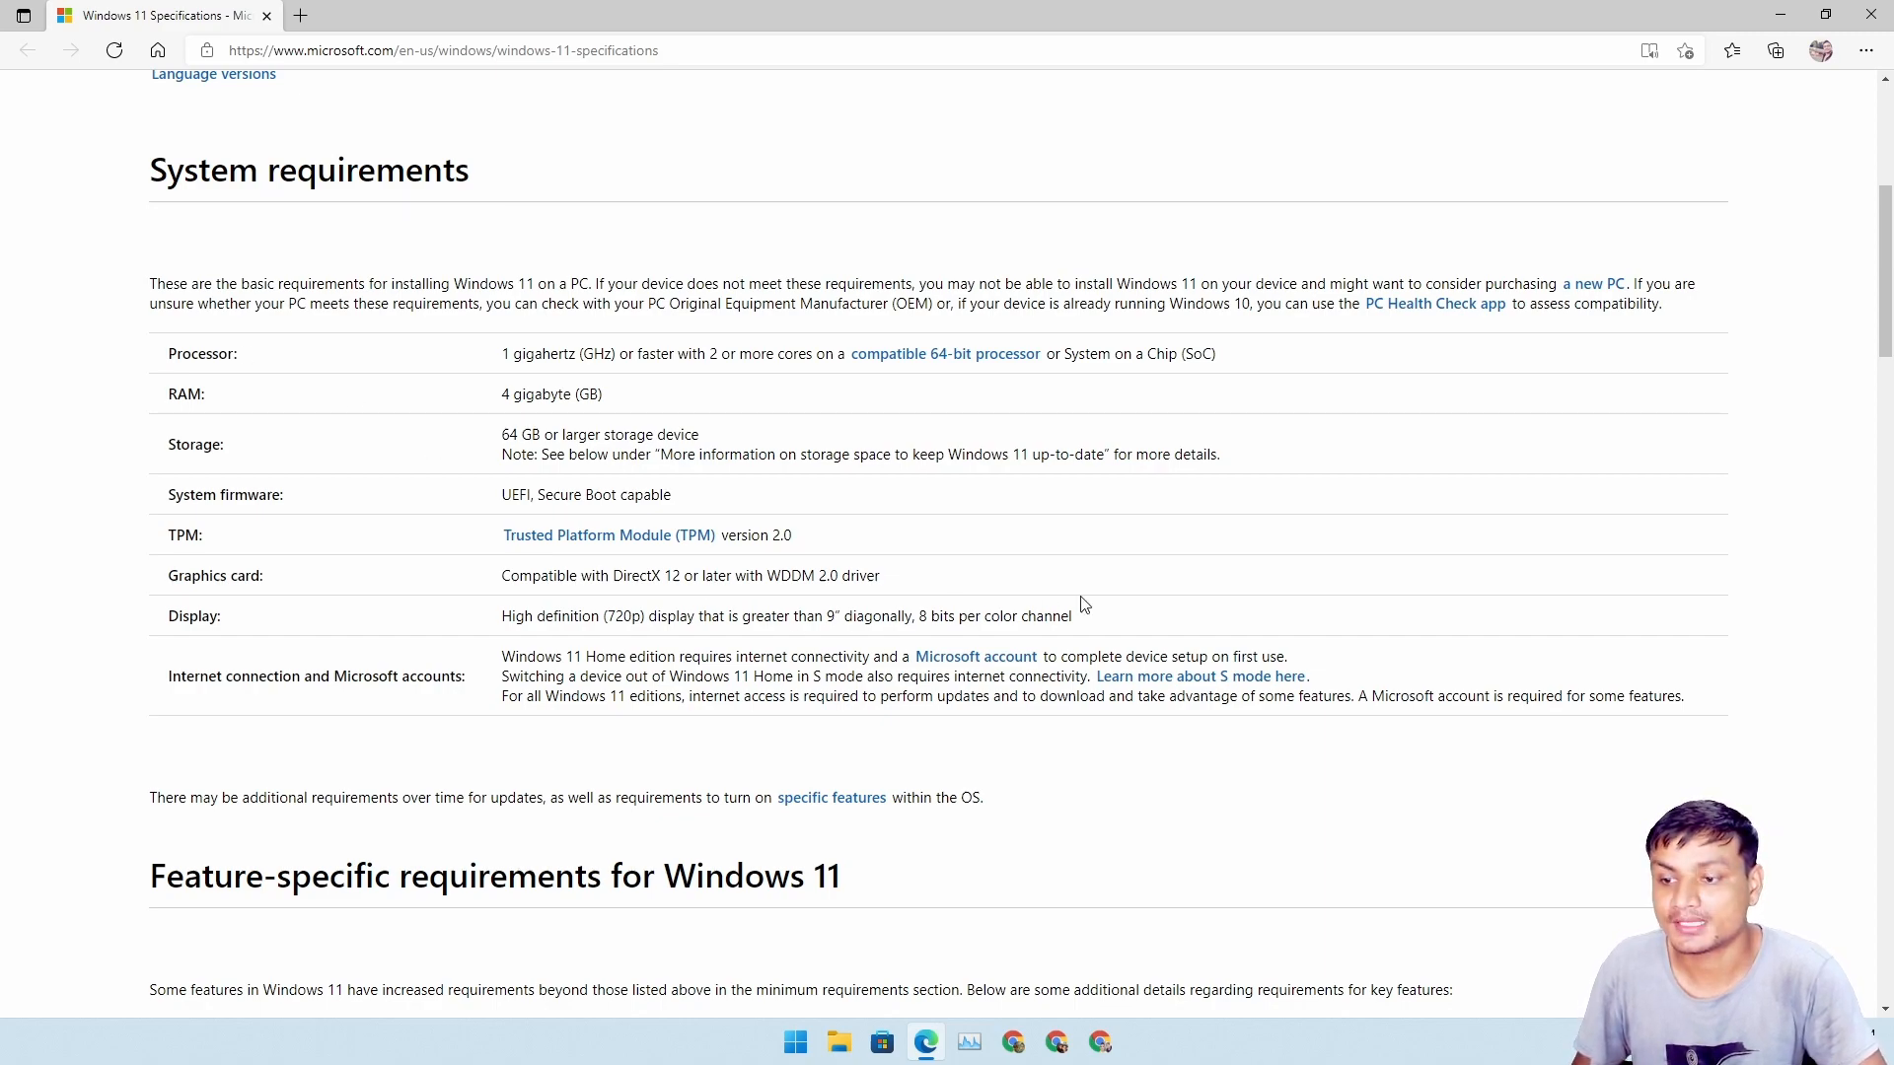
pyautogui.scroll(-3)
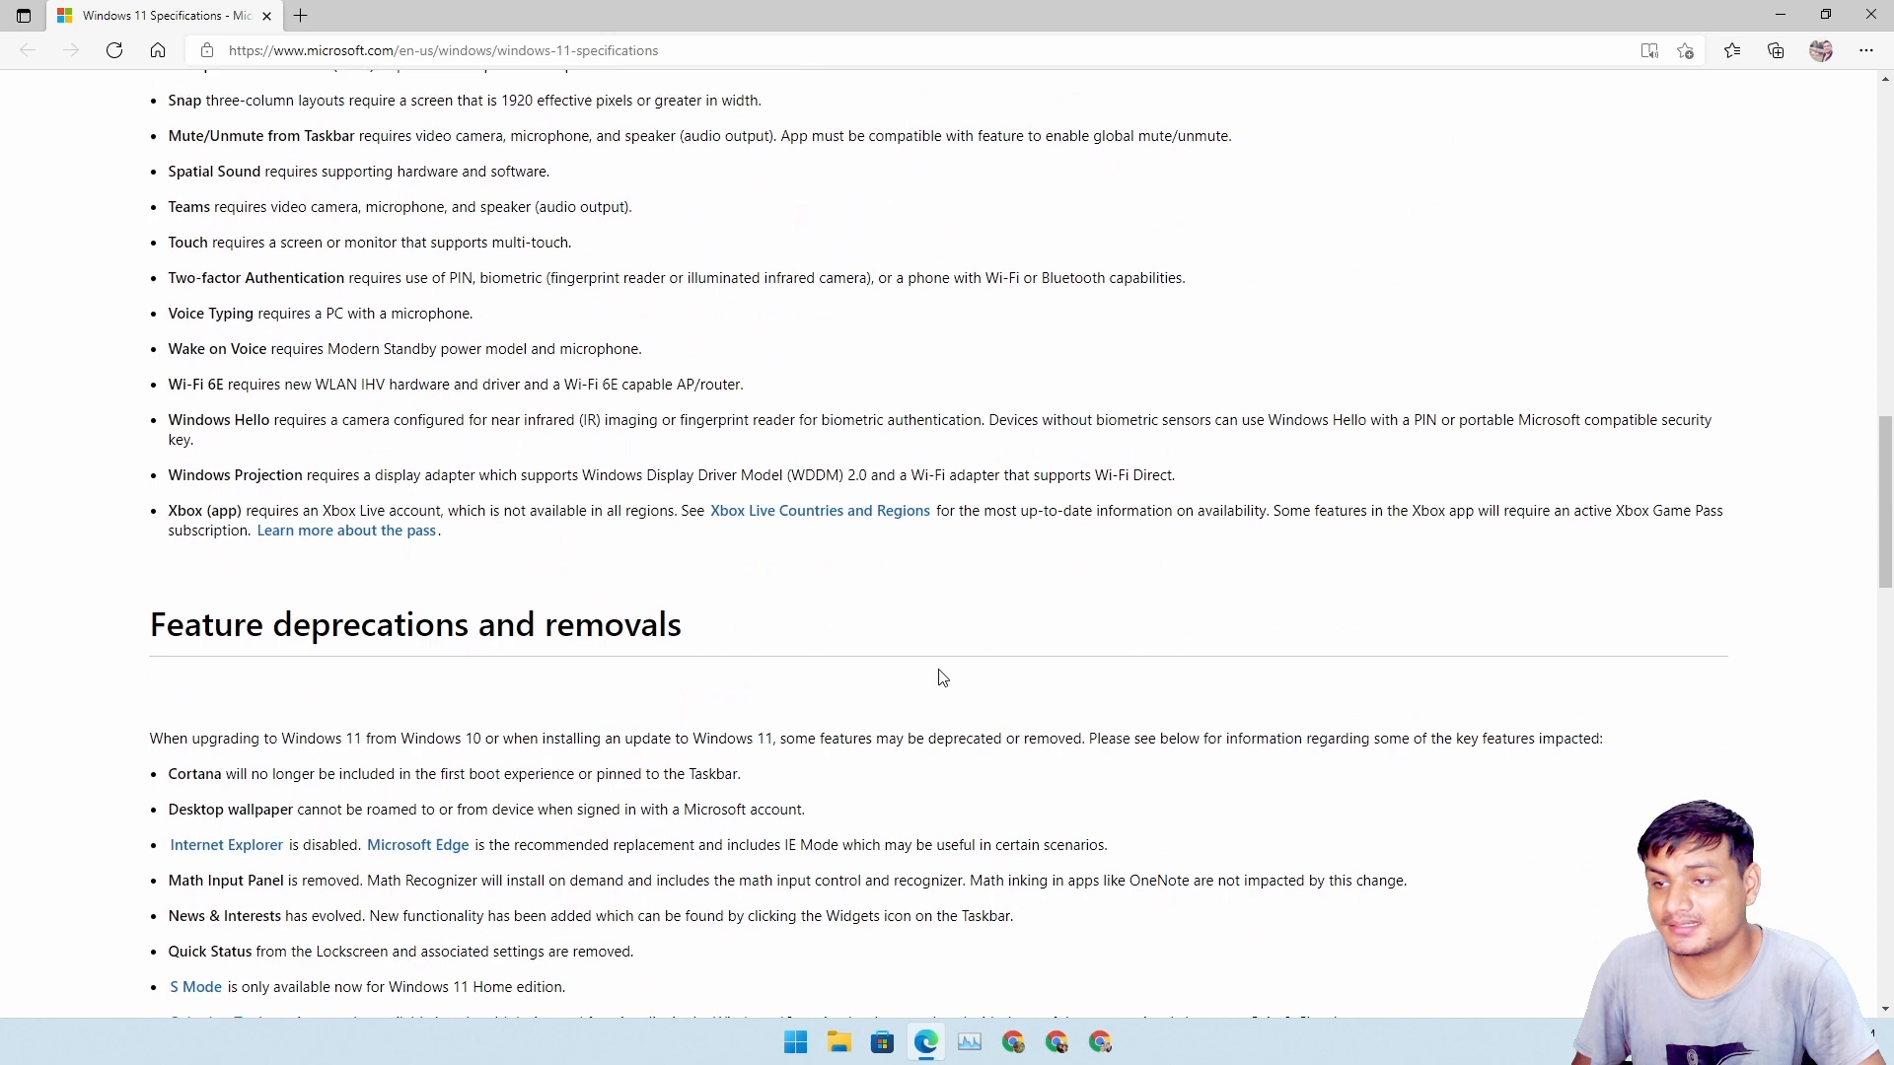
pyautogui.scroll(3)
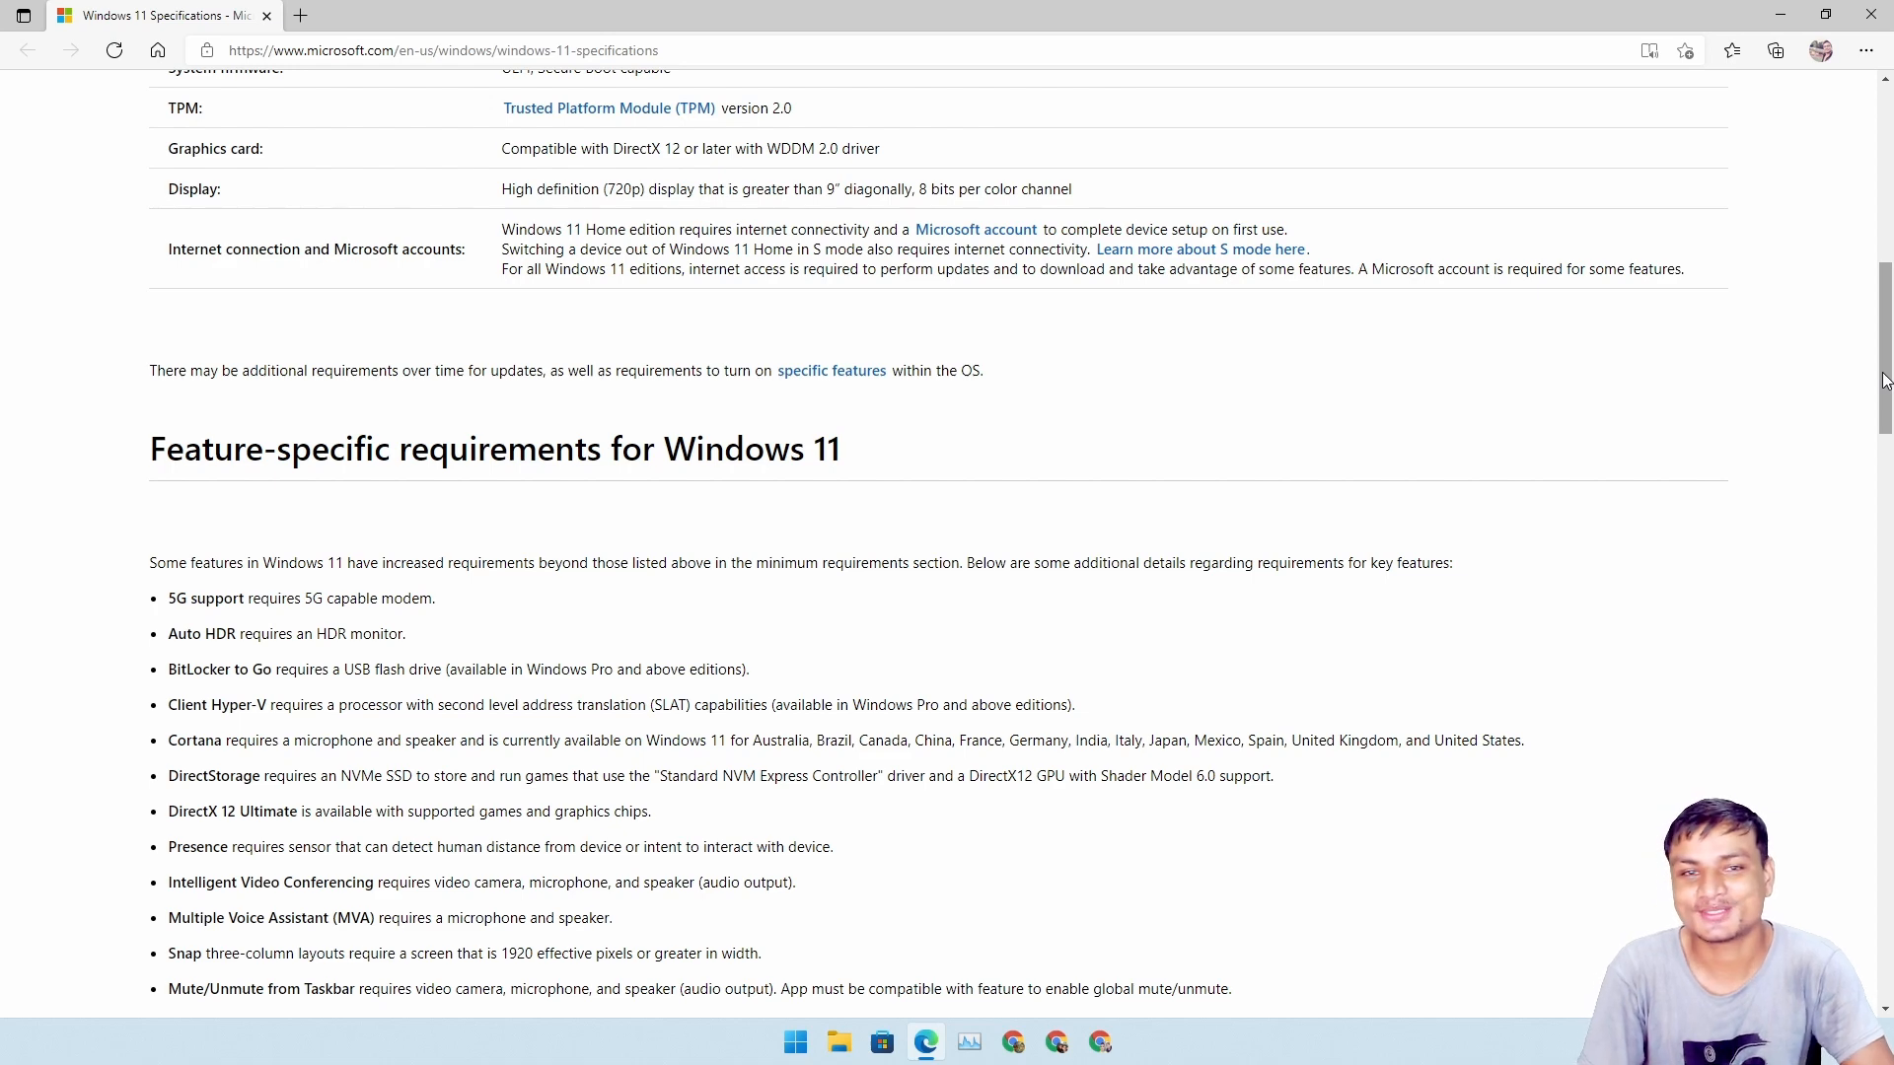
pyautogui.scroll(3)
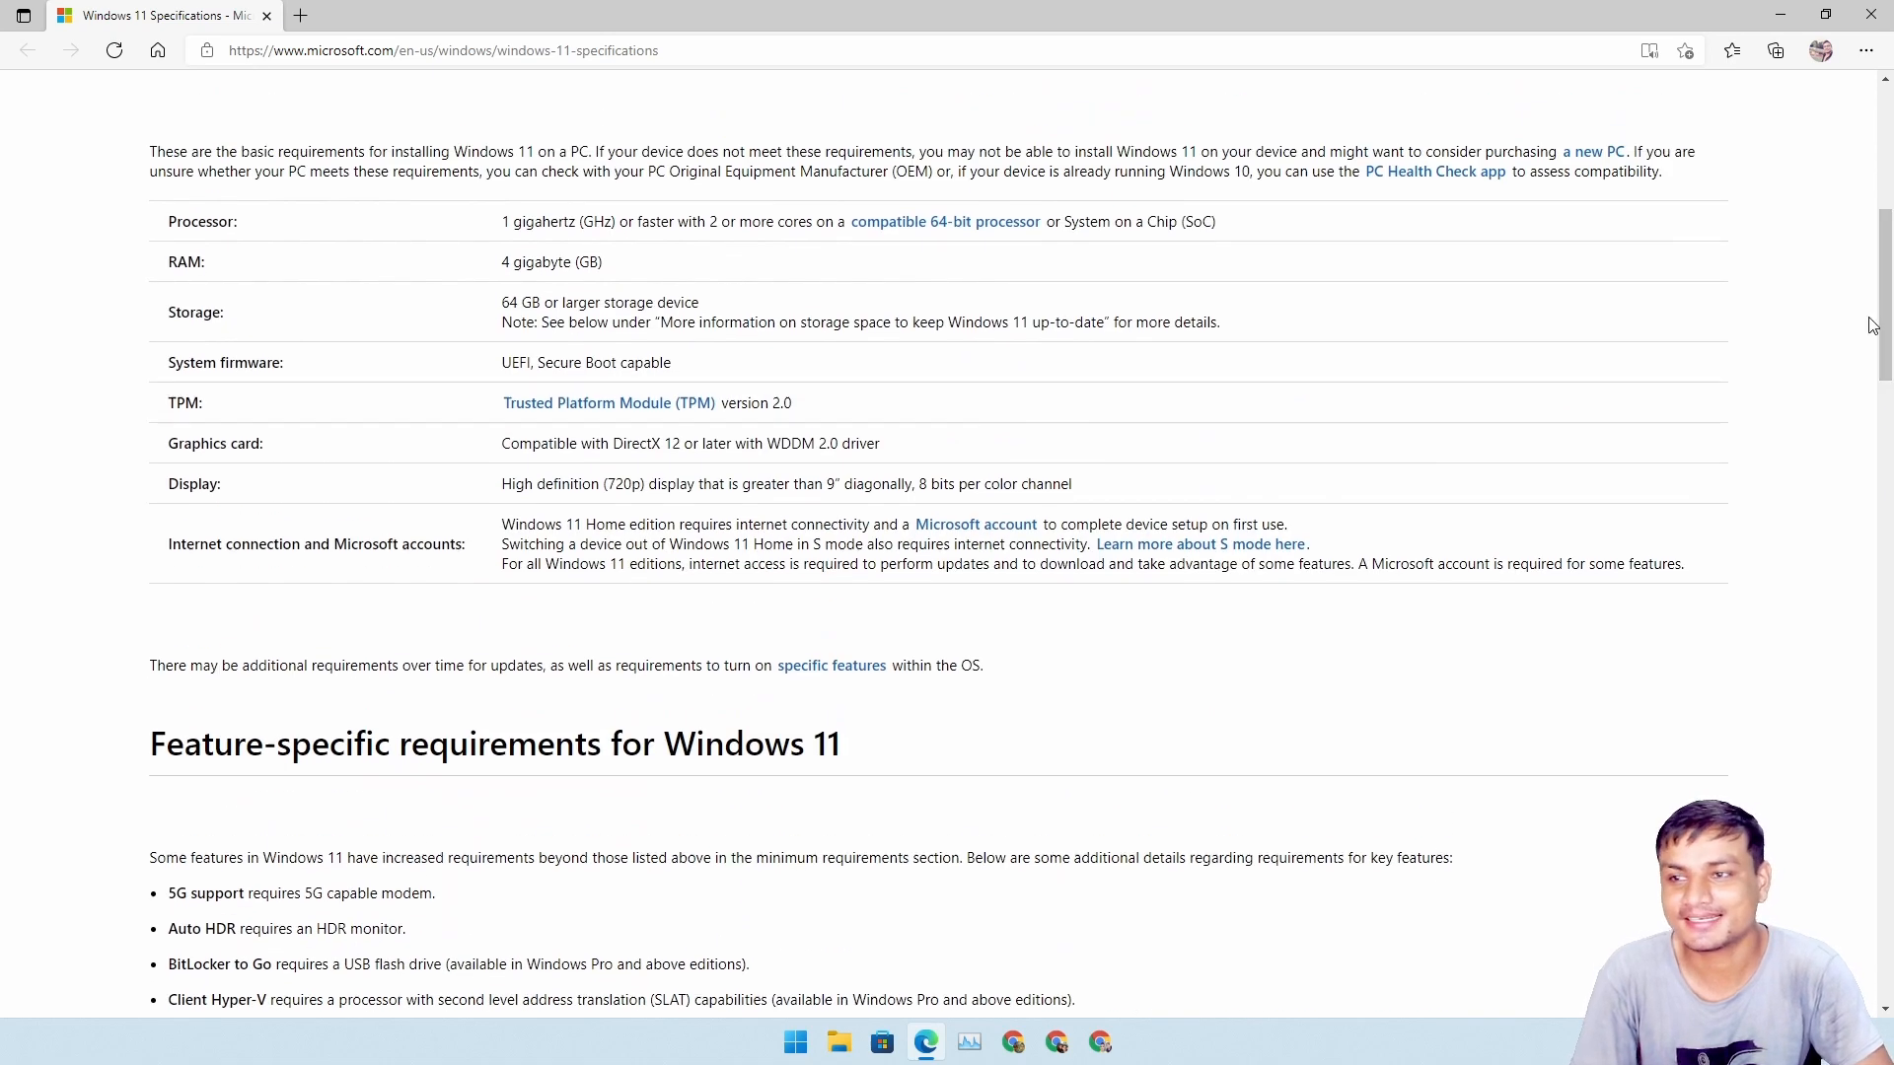
pyautogui.moveTo(712, 365)
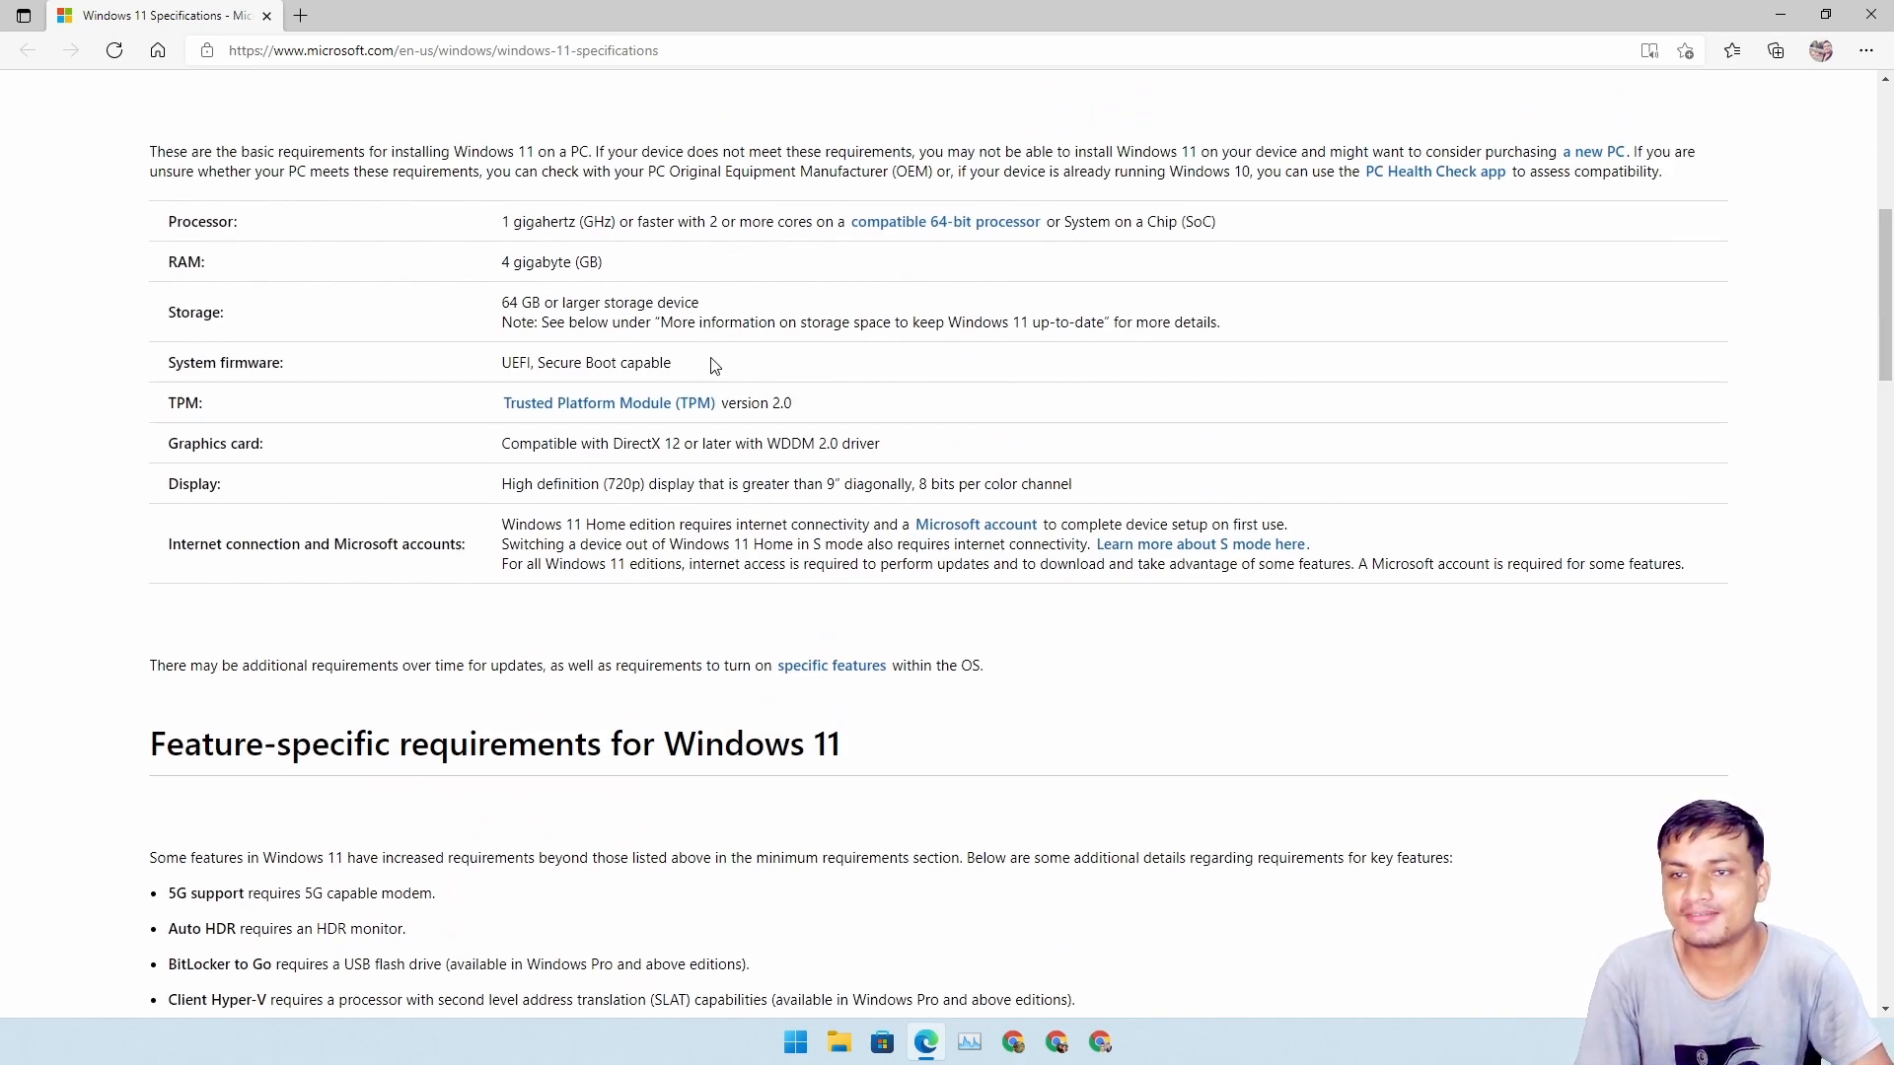
pyautogui.moveTo(758, 343)
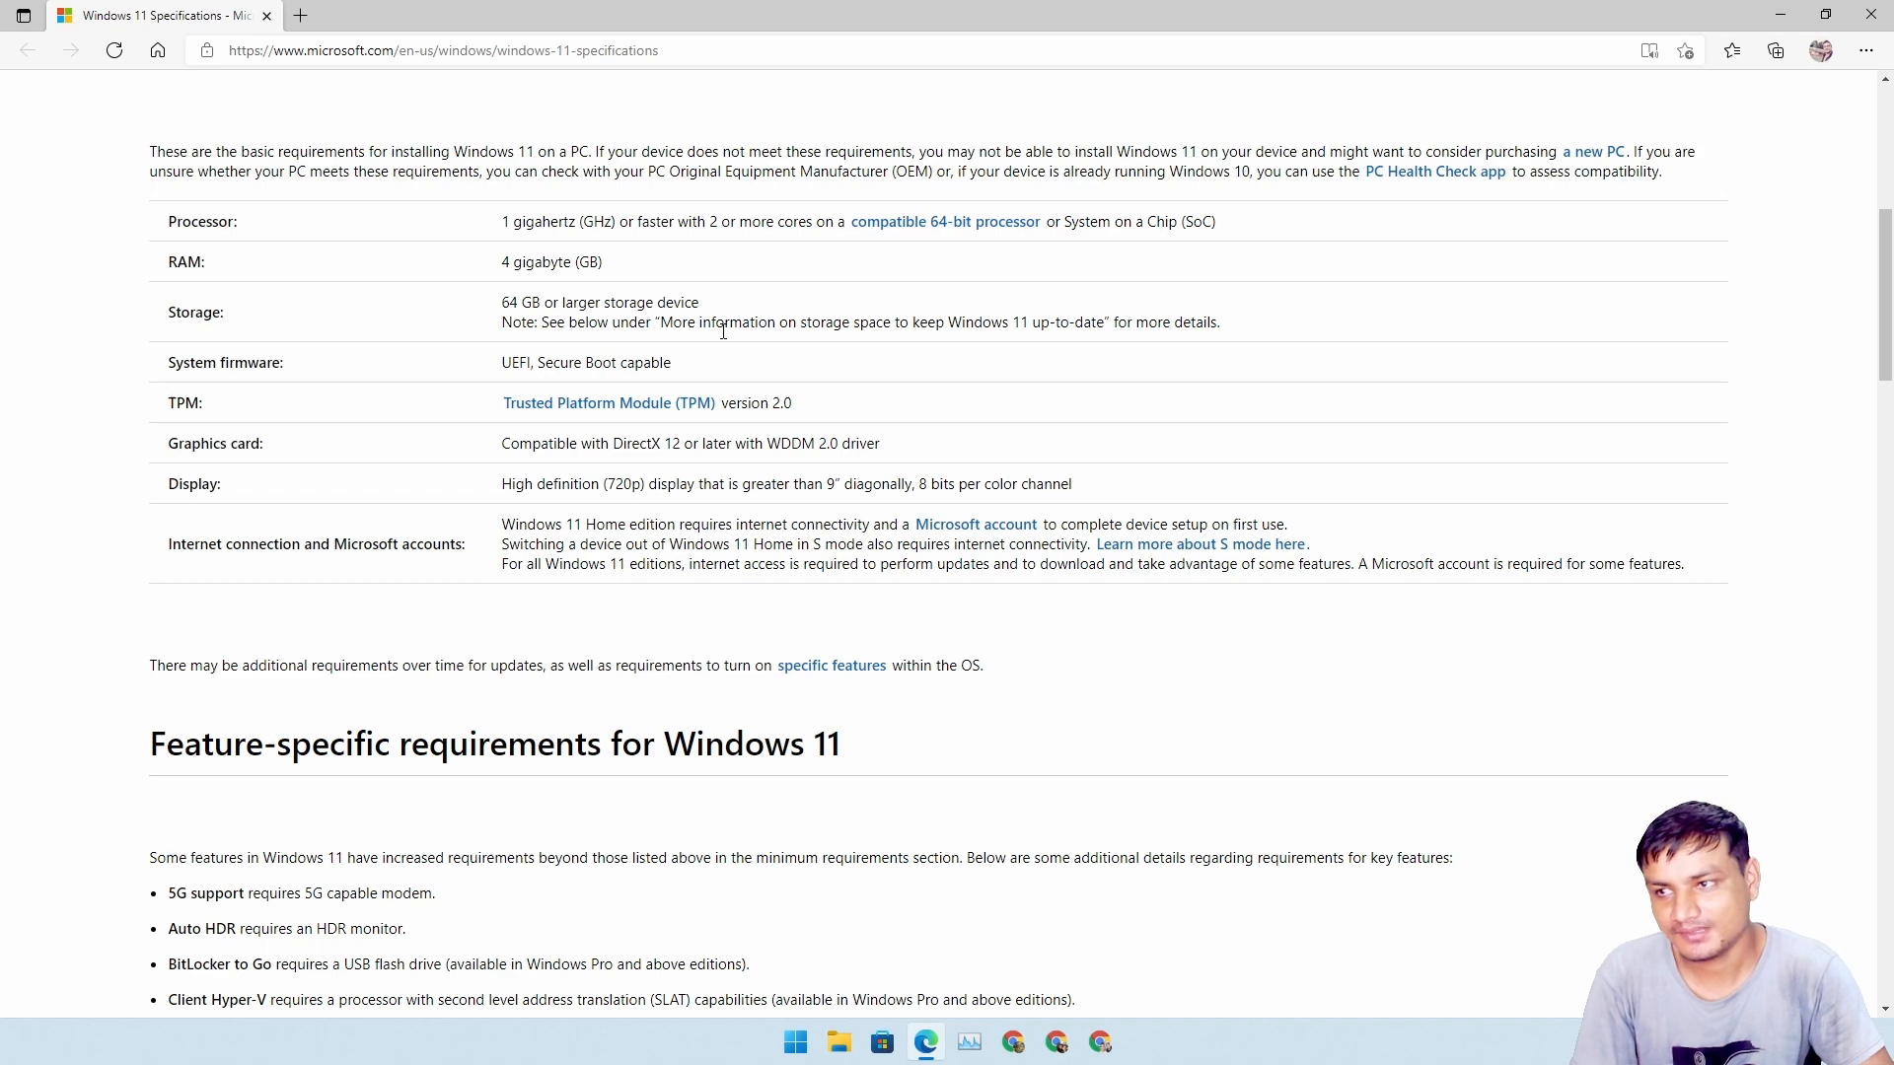
pyautogui.moveTo(1693, 576)
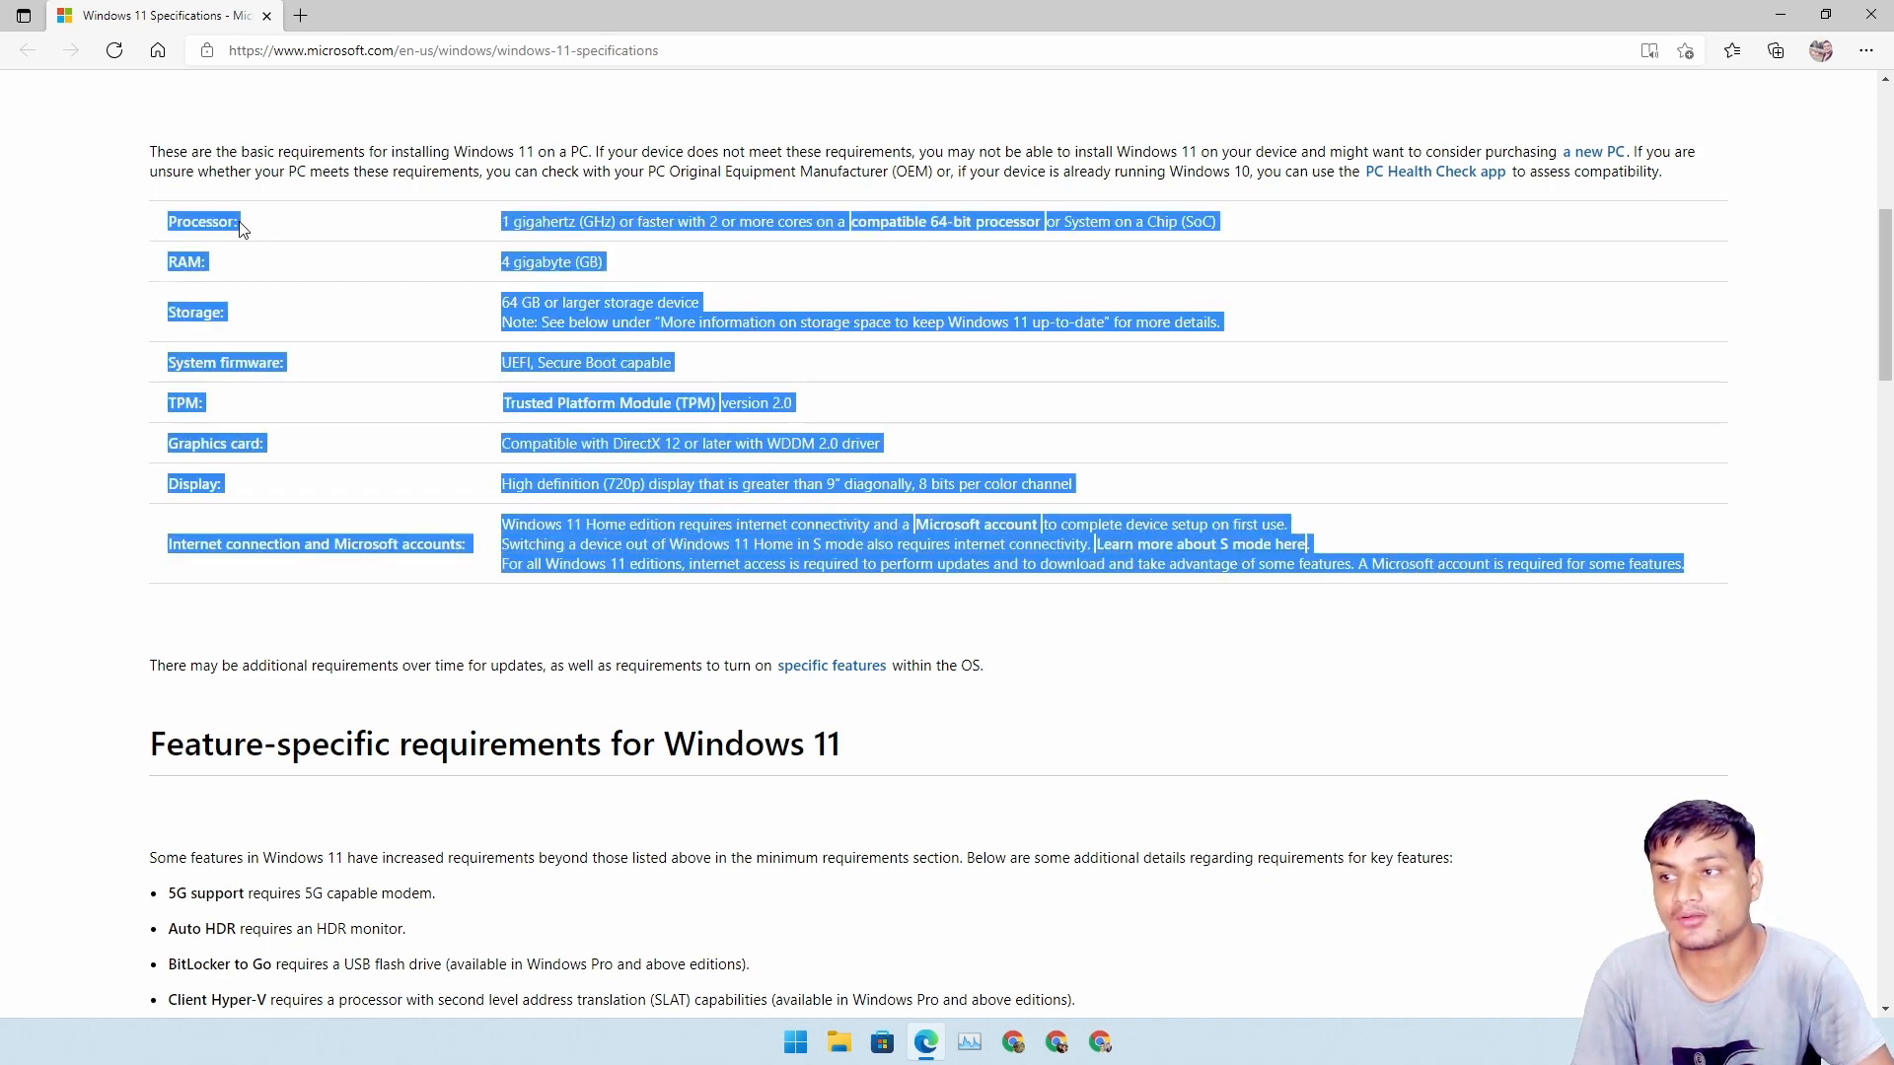
pyautogui.click(499, 322)
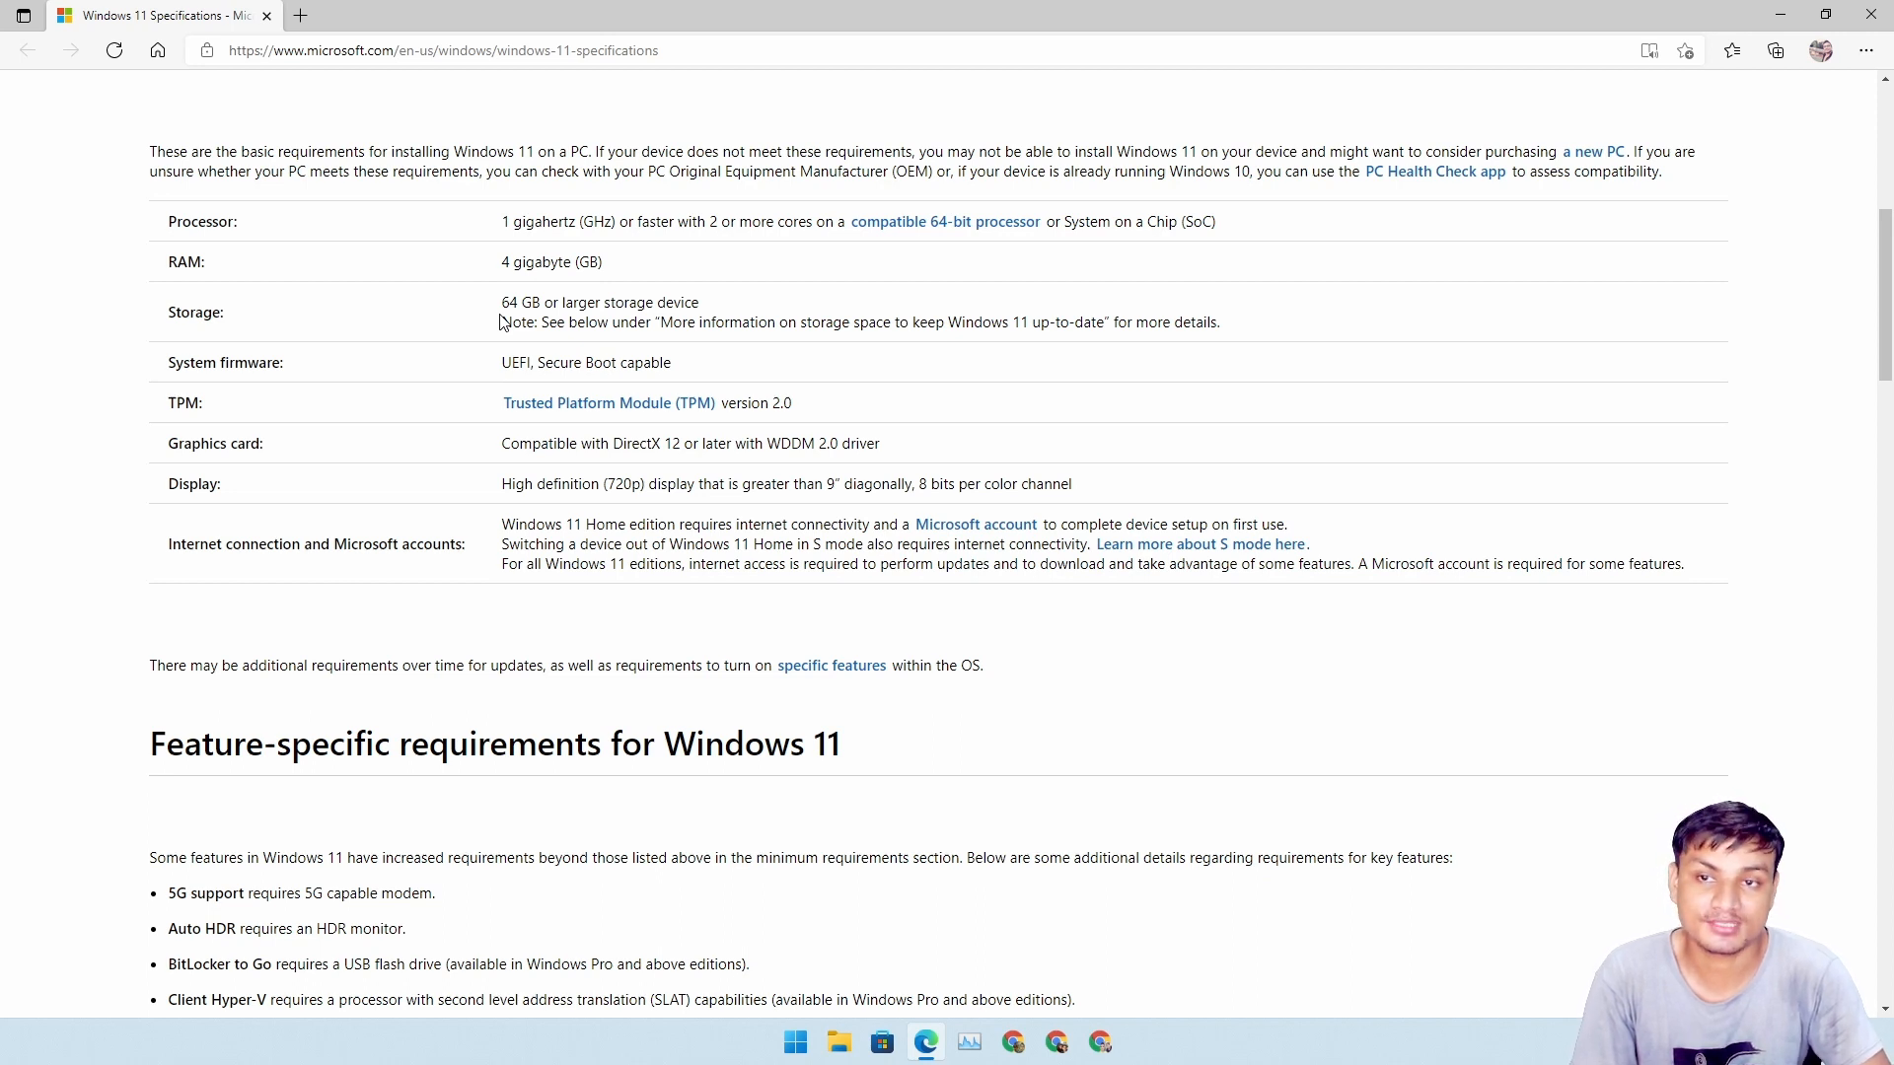
pyautogui.moveTo(552, 391)
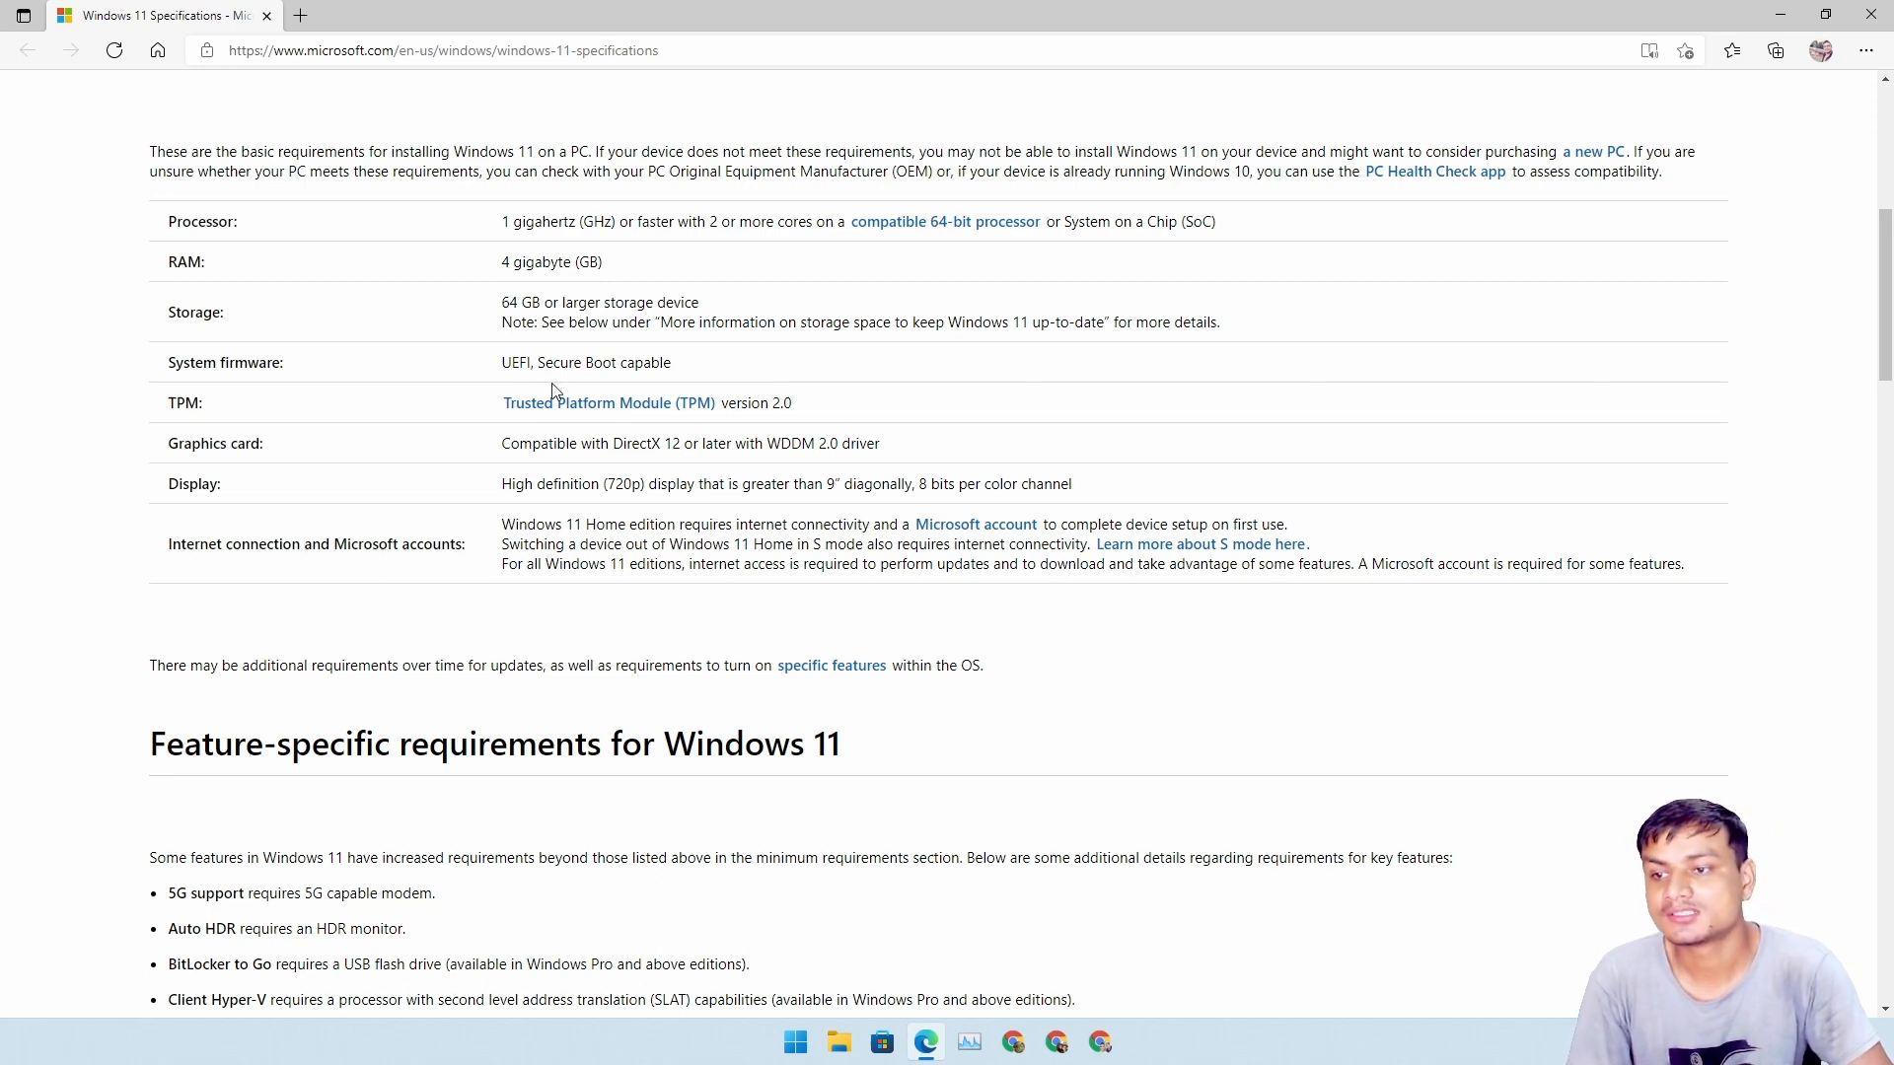
pyautogui.moveTo(651, 515)
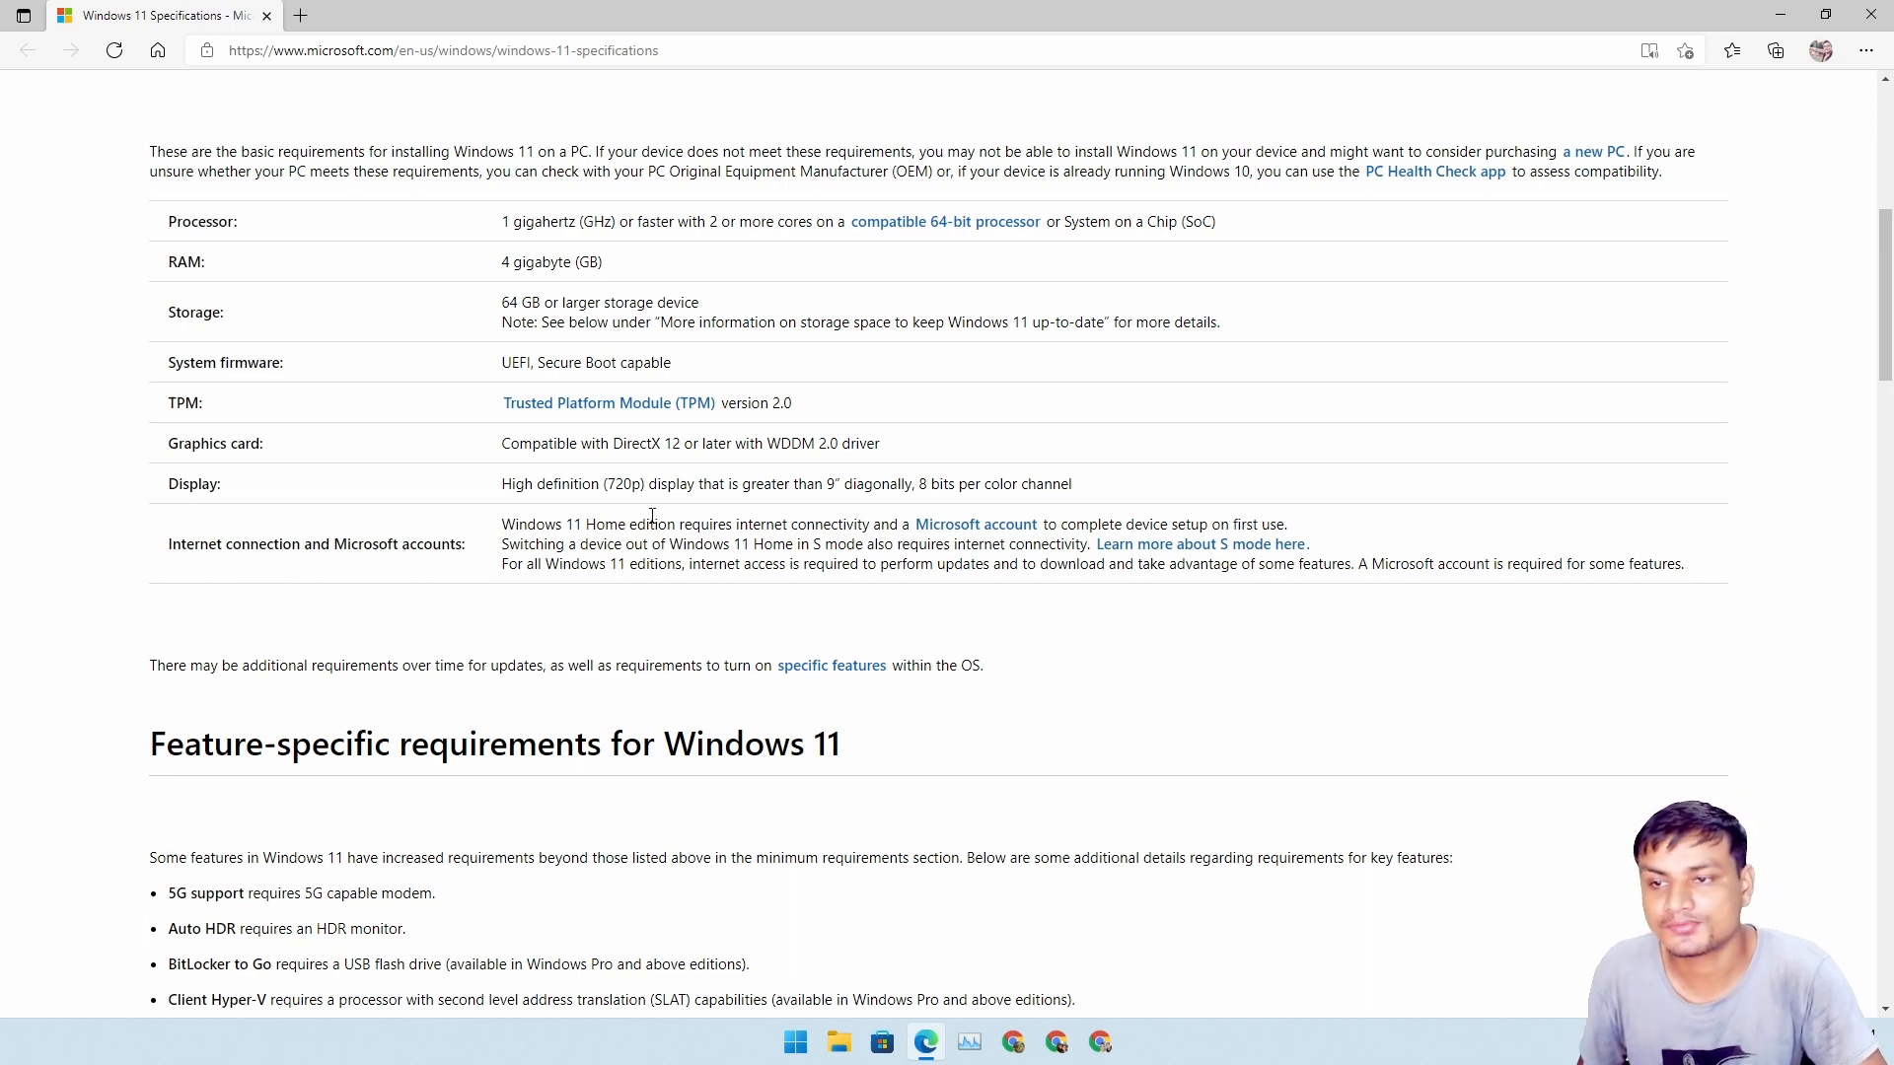
pyautogui.doubleClick(771, 402)
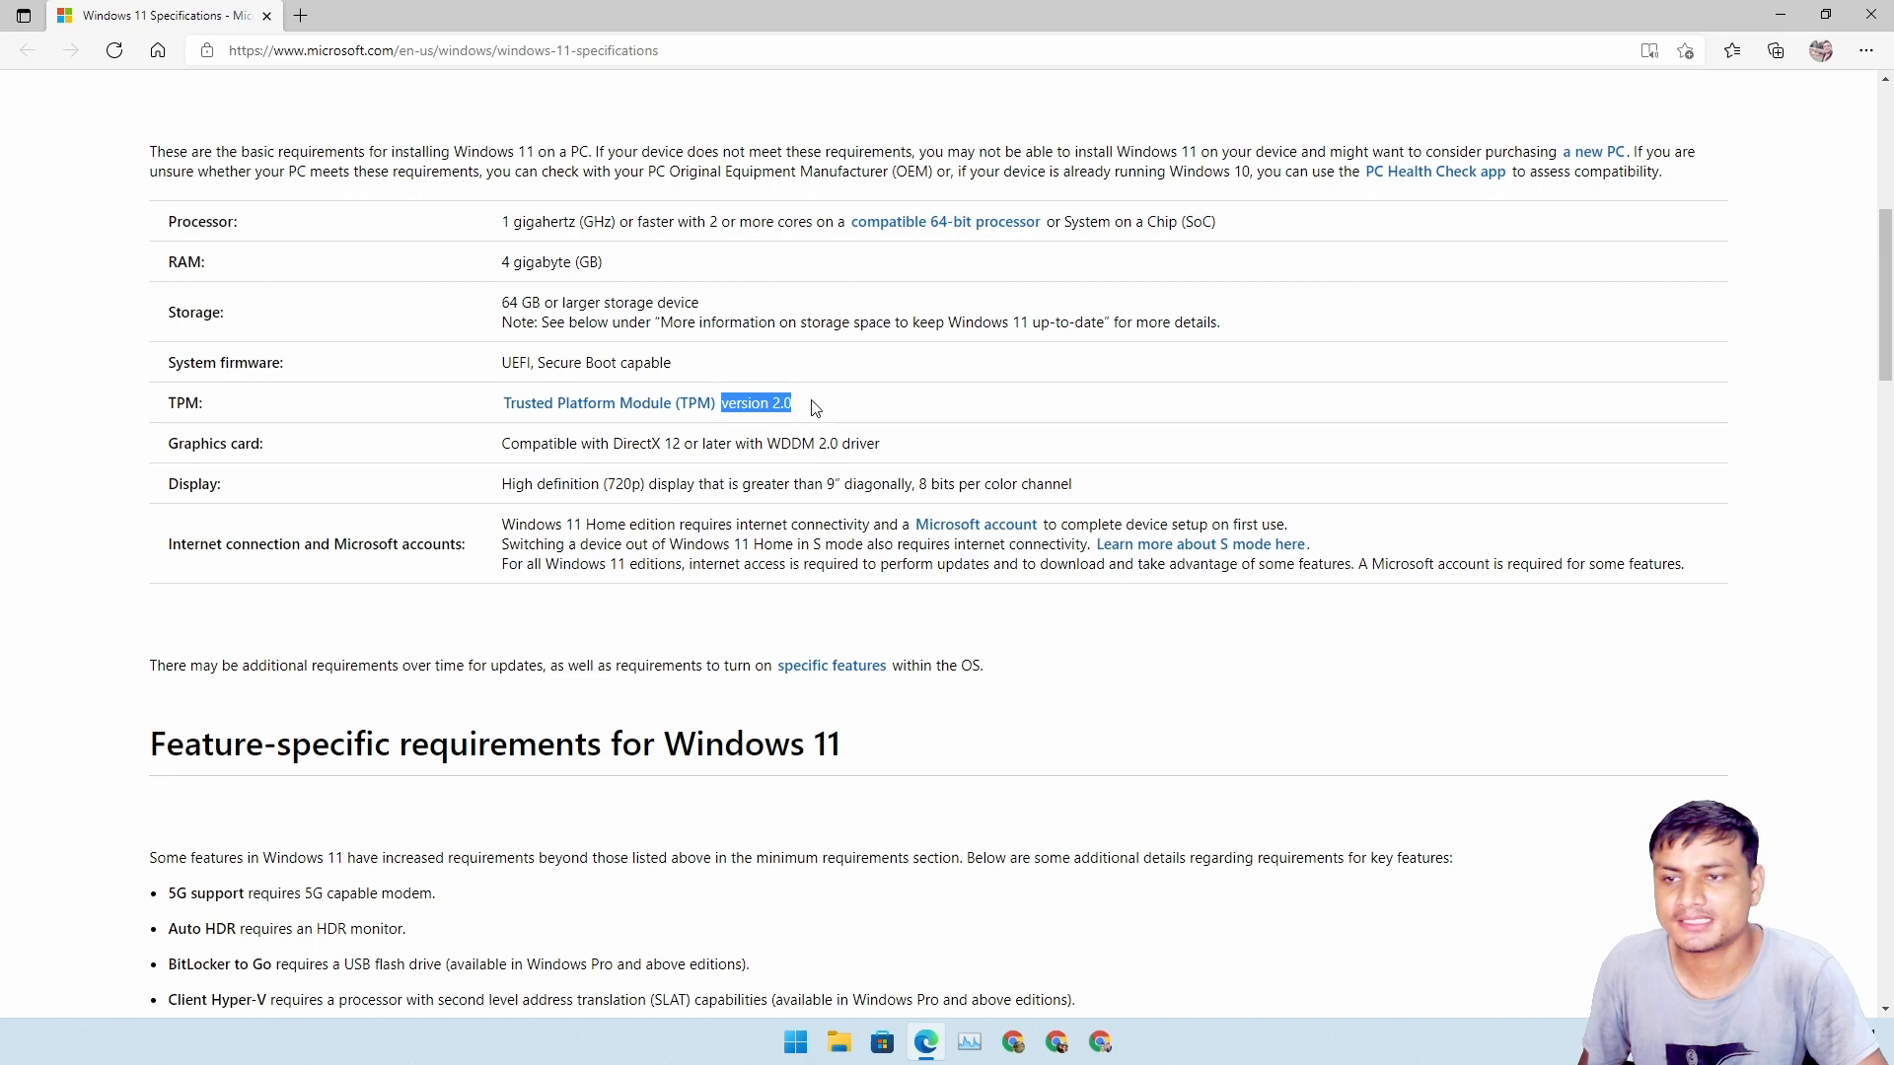
pyautogui.click(797, 402)
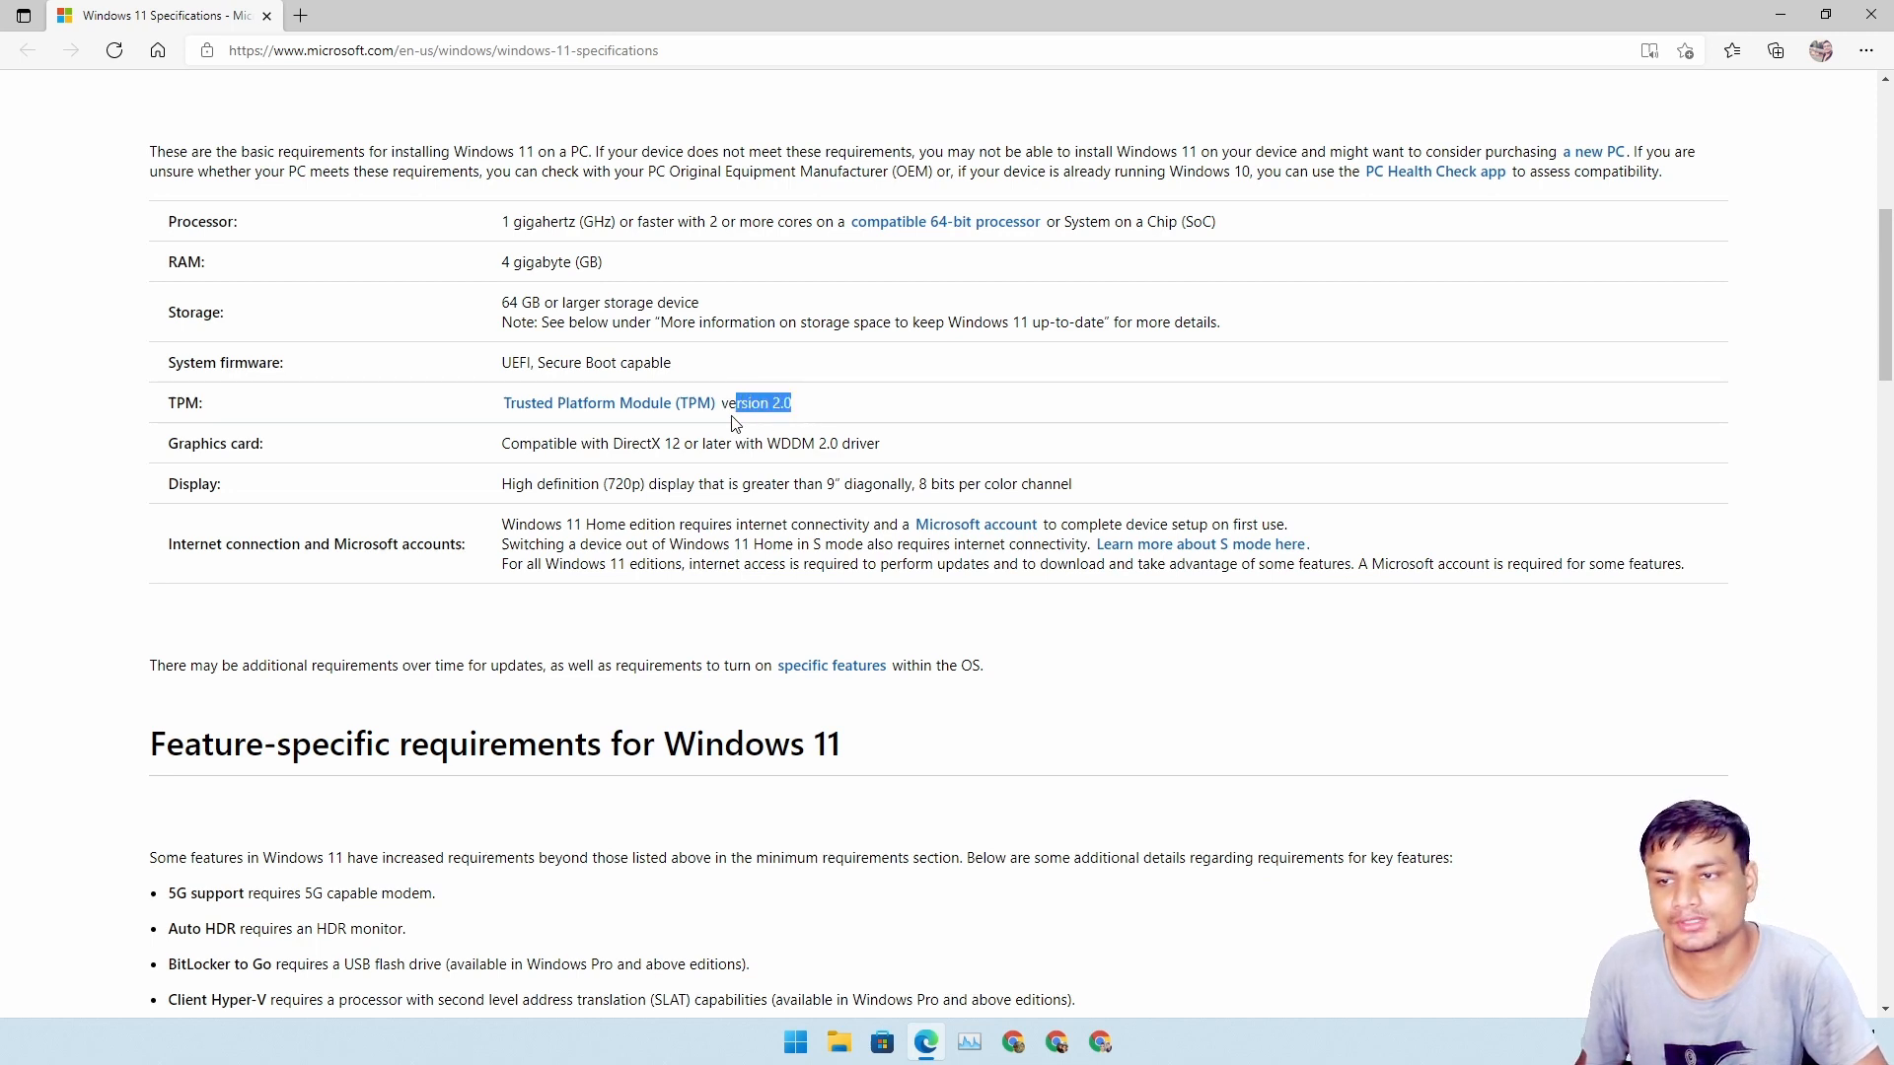
pyautogui.click(791, 416)
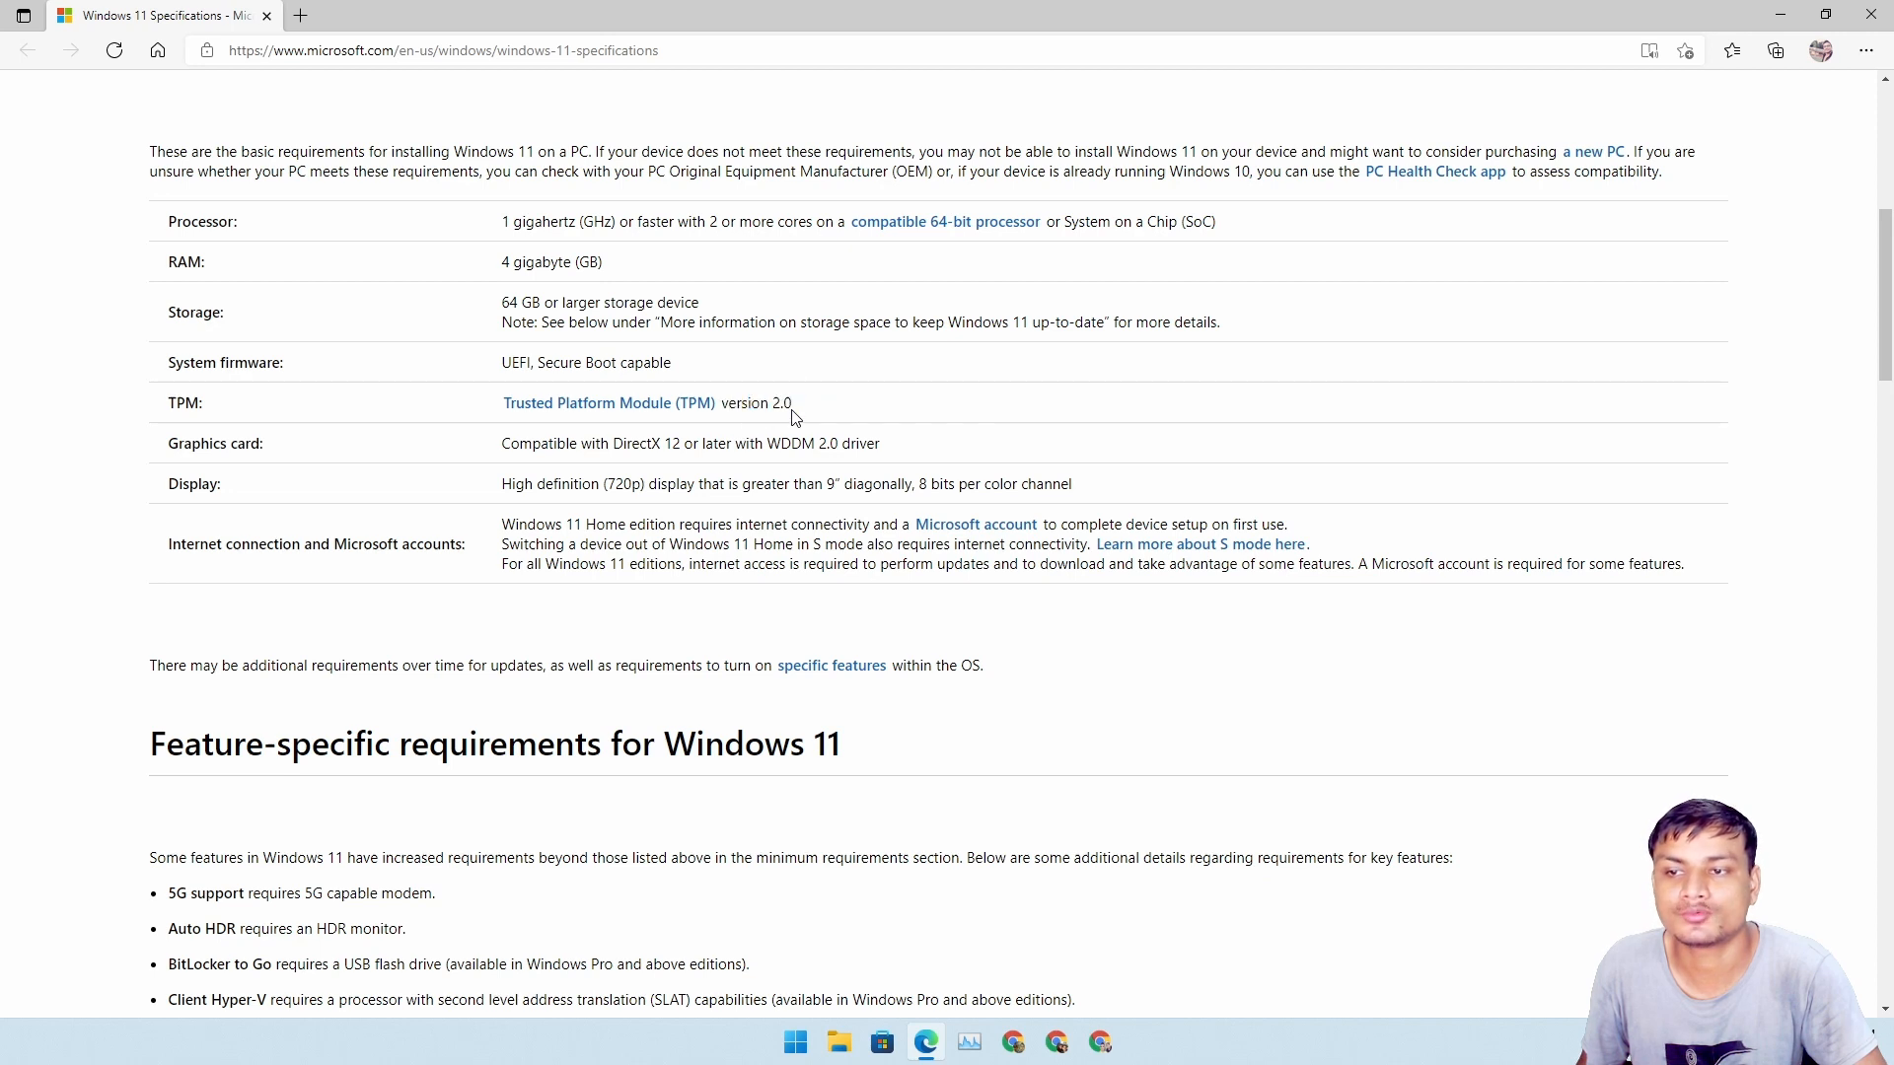
pyautogui.doubleClick(758, 402)
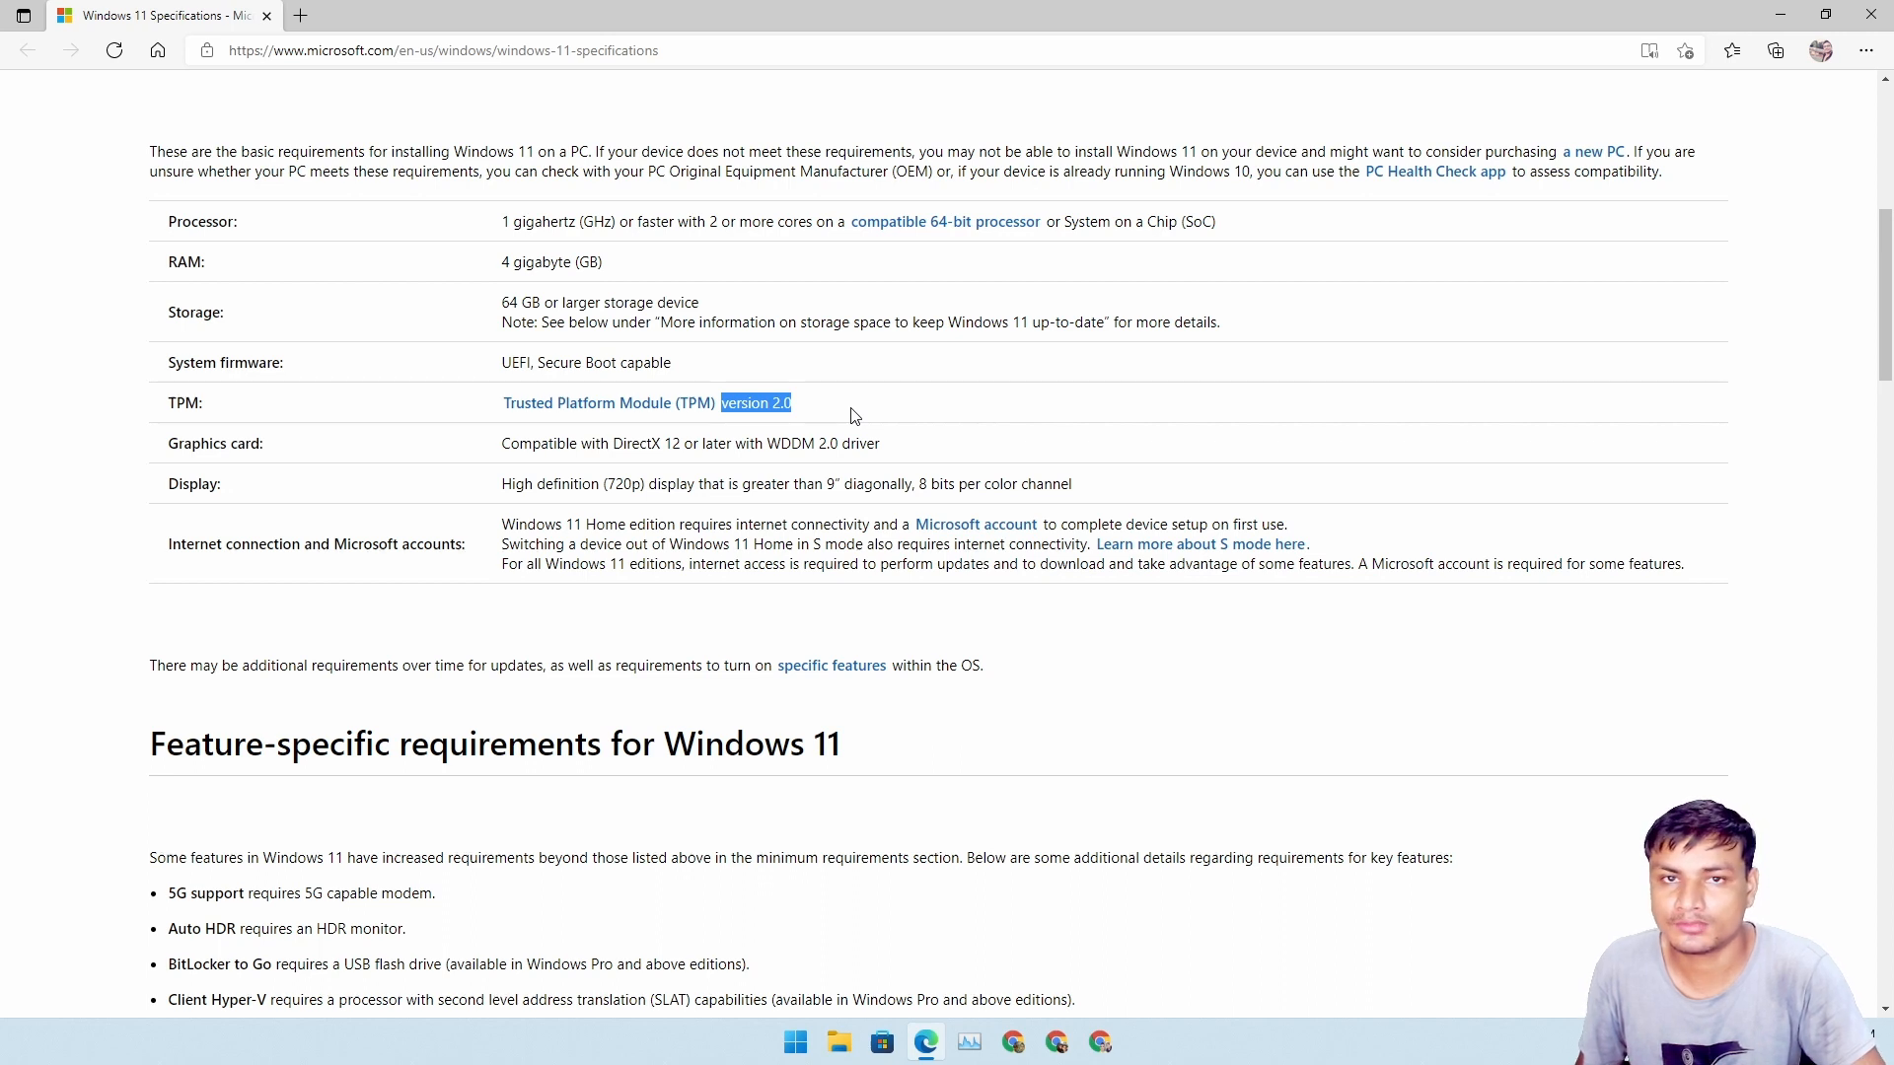
pyautogui.click(819, 402)
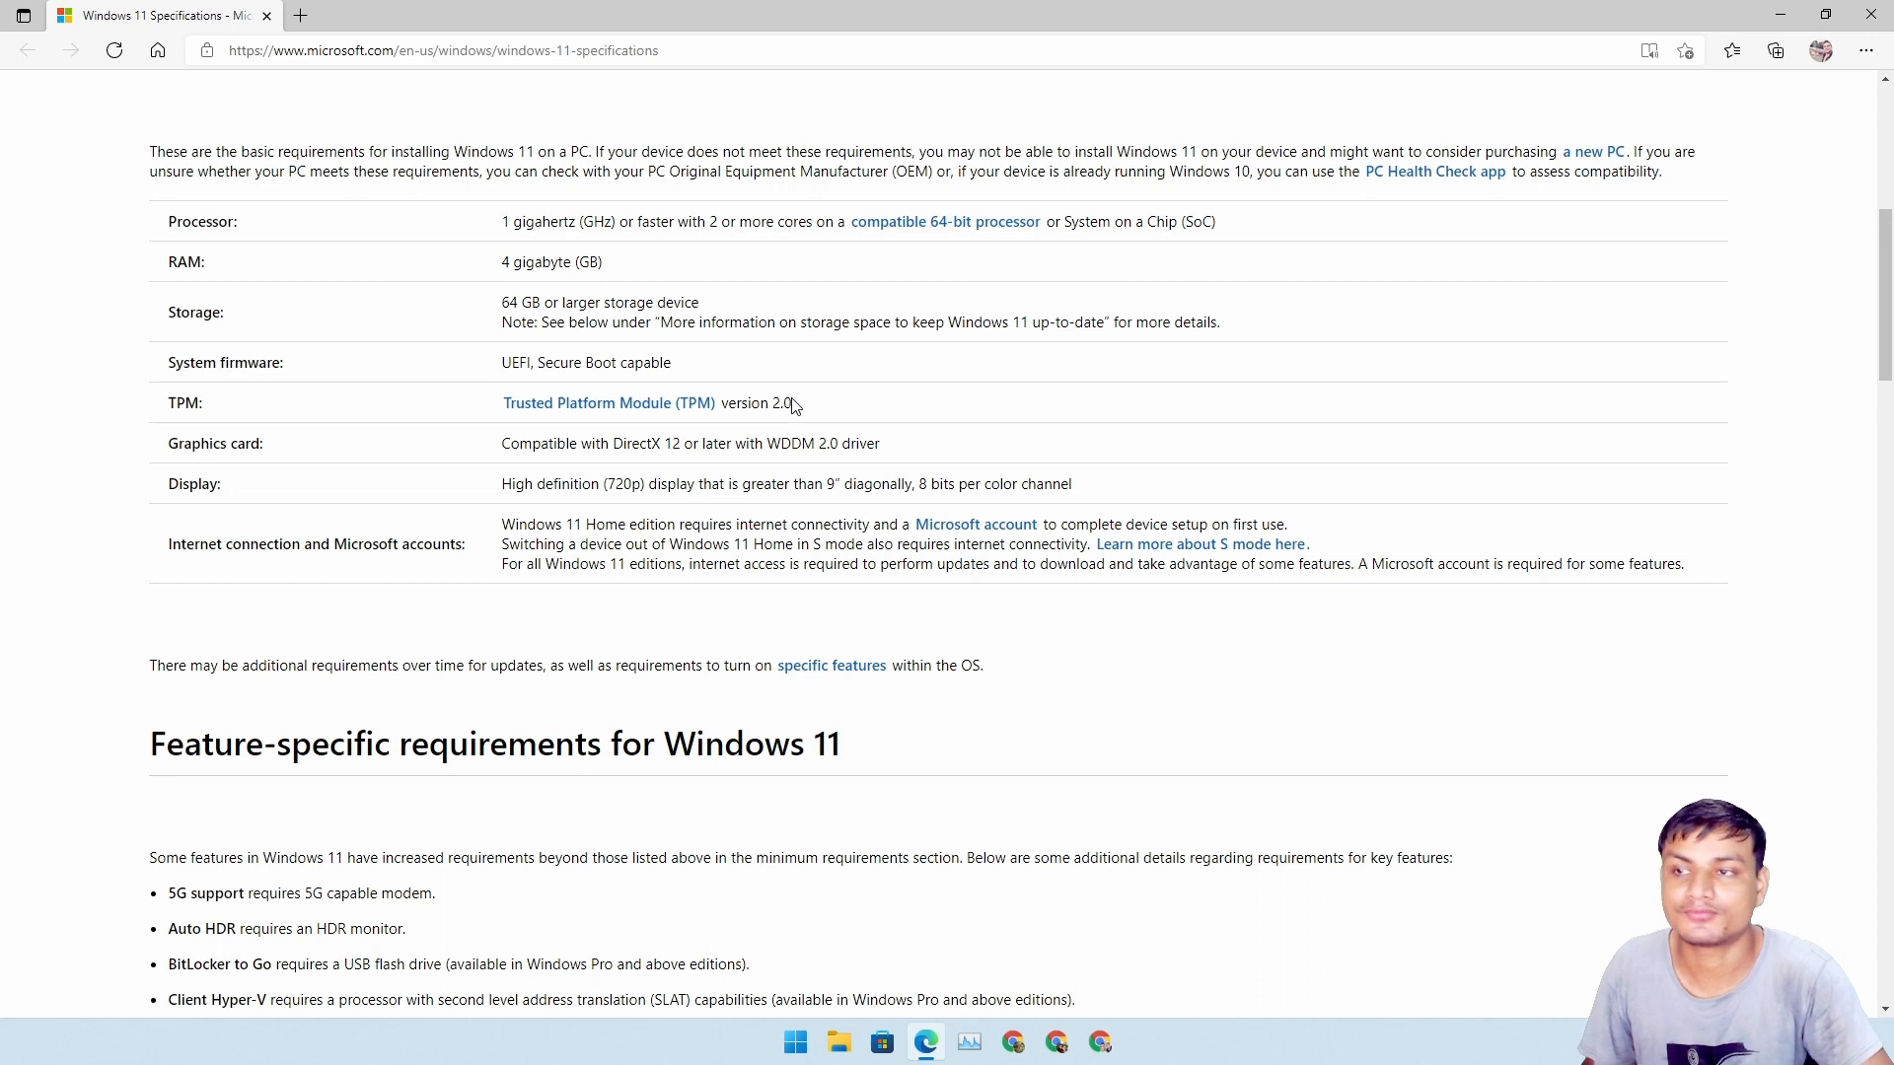
pyautogui.moveTo(539, 176)
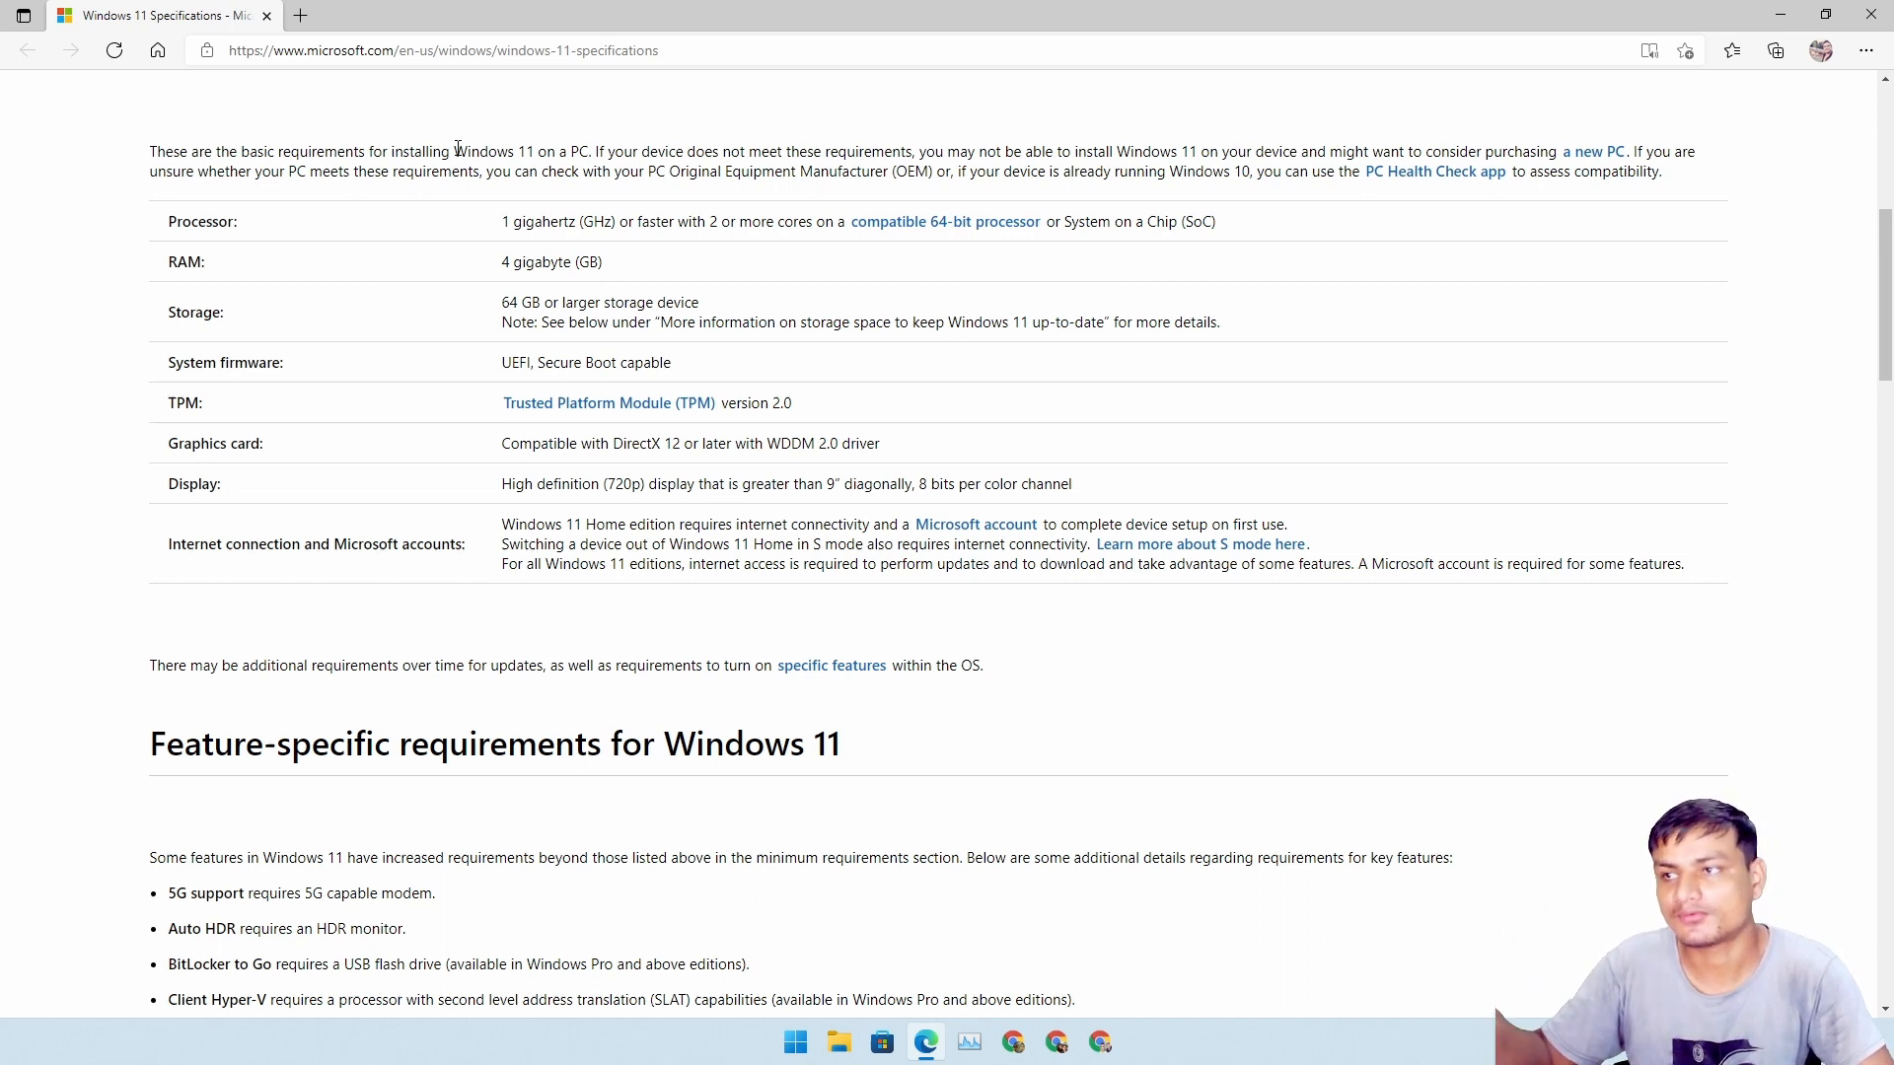
pyautogui.moveTo(626, 290)
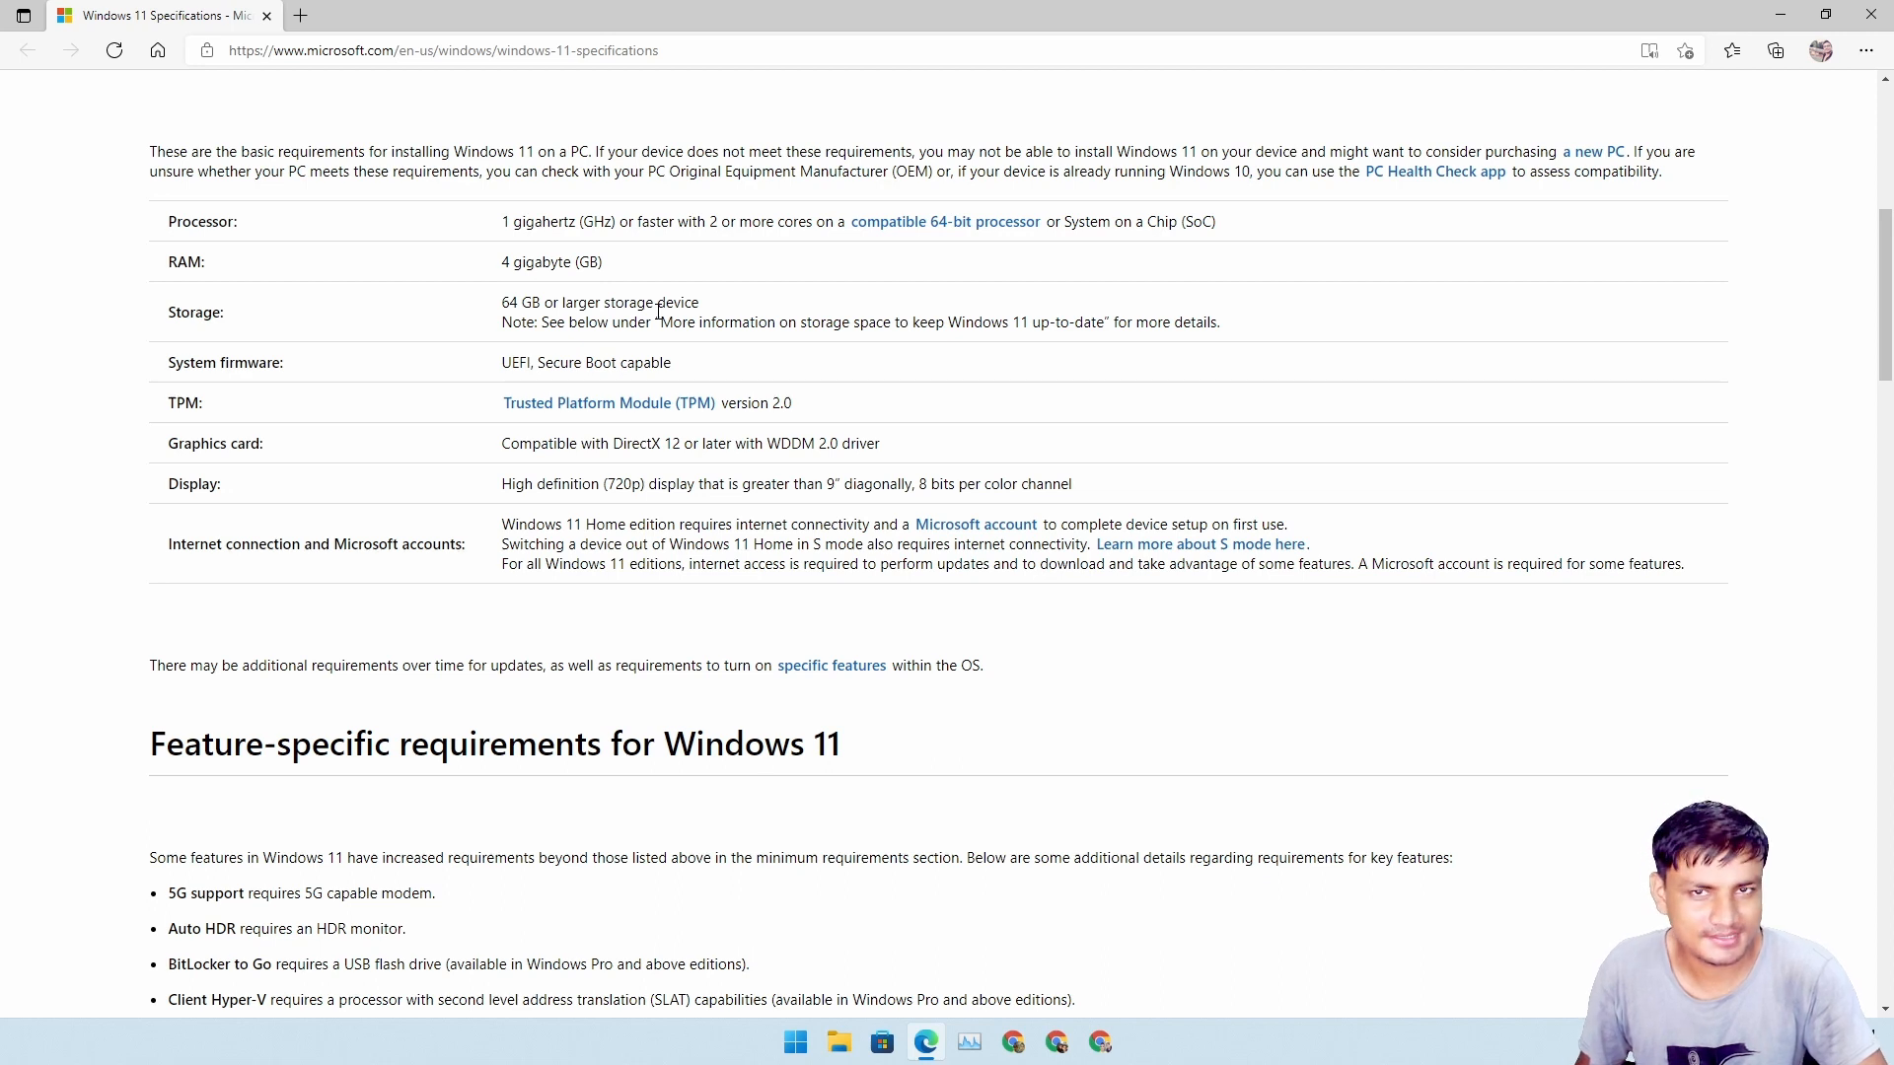
pyautogui.moveTo(710, 325)
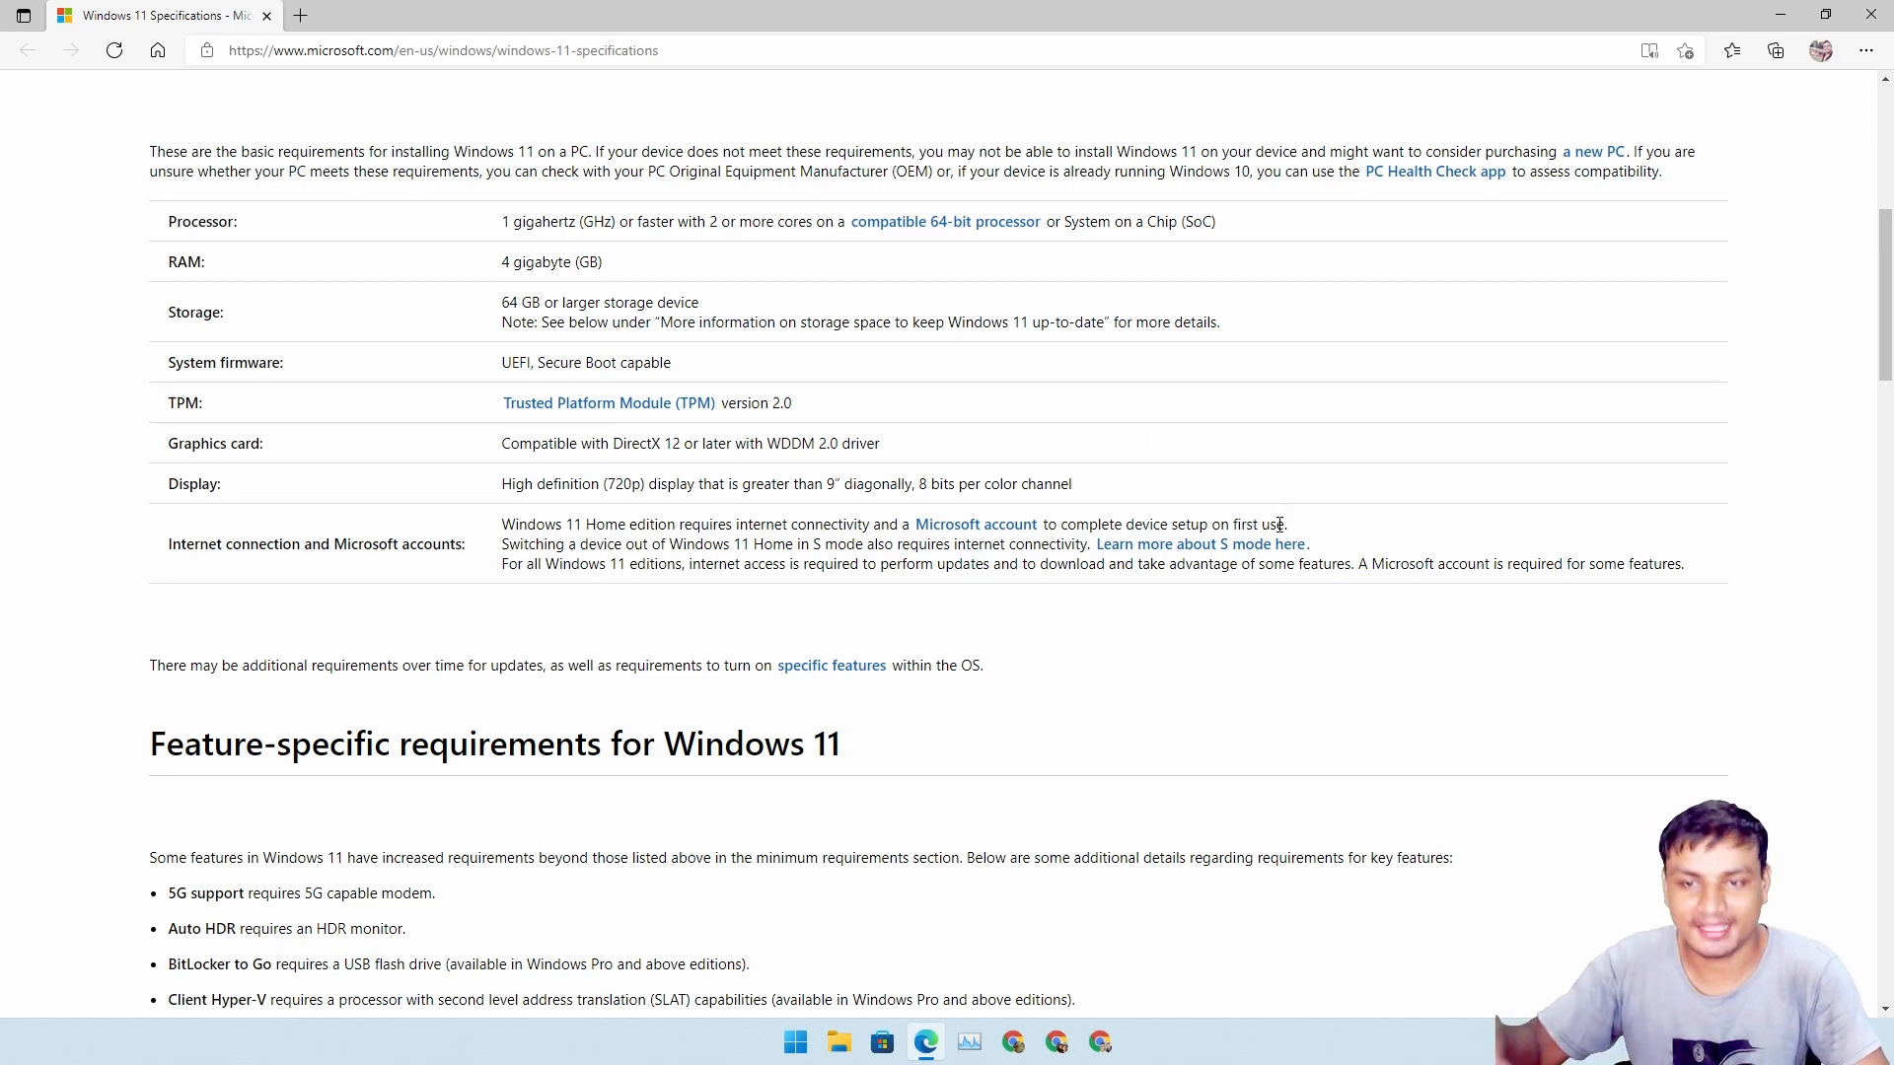
pyautogui.moveTo(1697, 572)
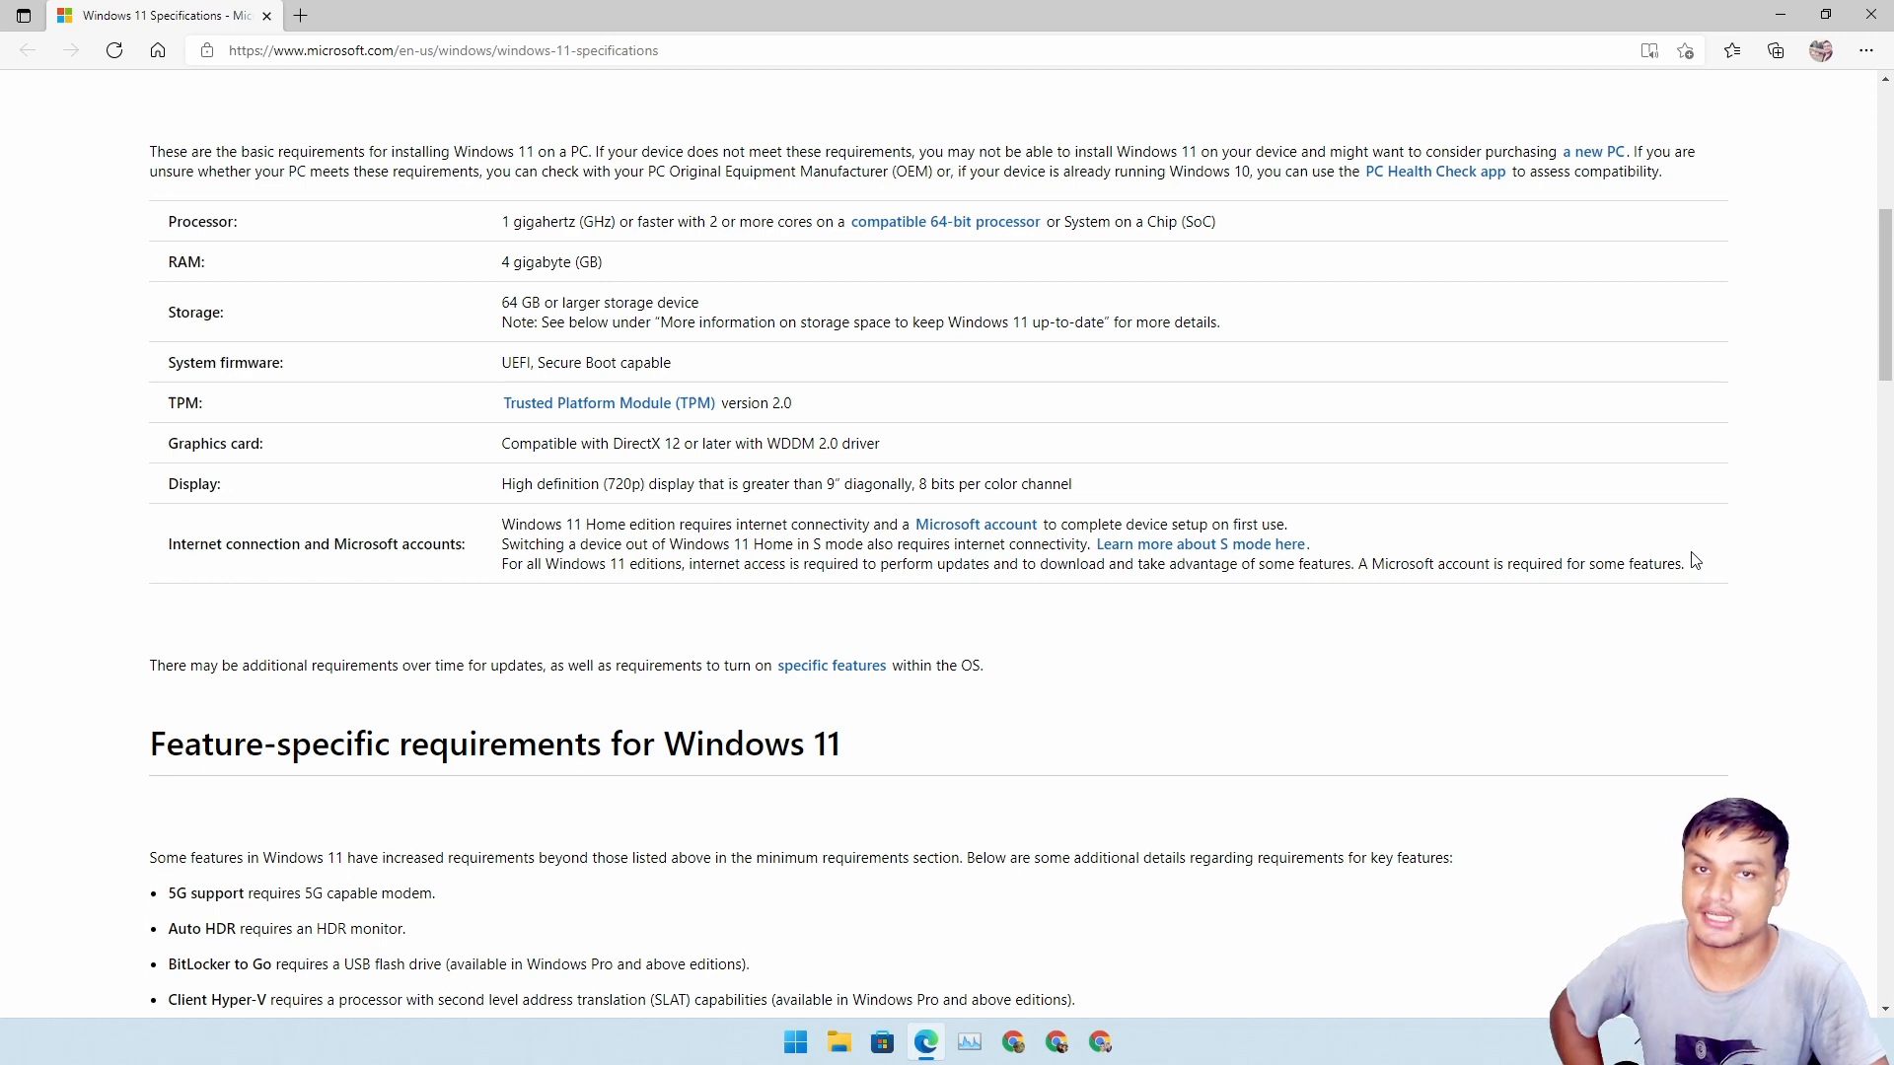
pyautogui.moveTo(1674, 450)
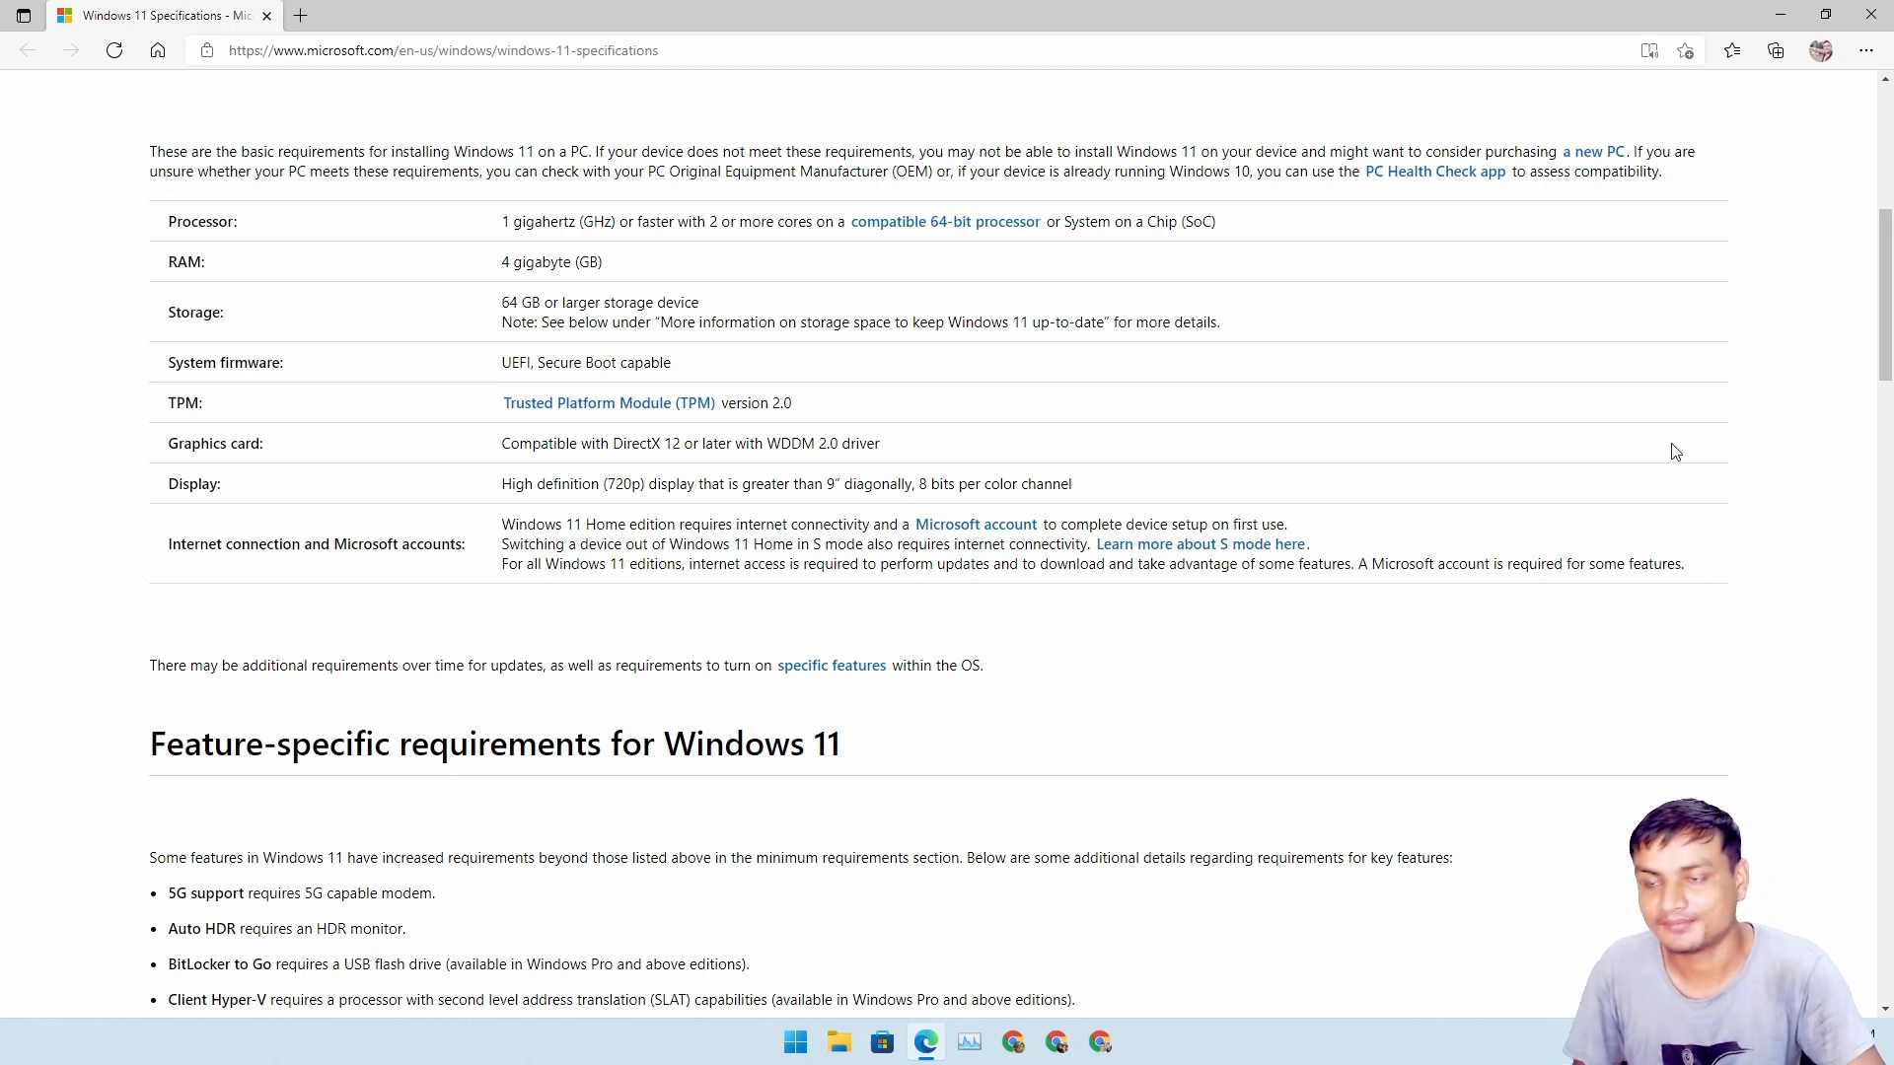